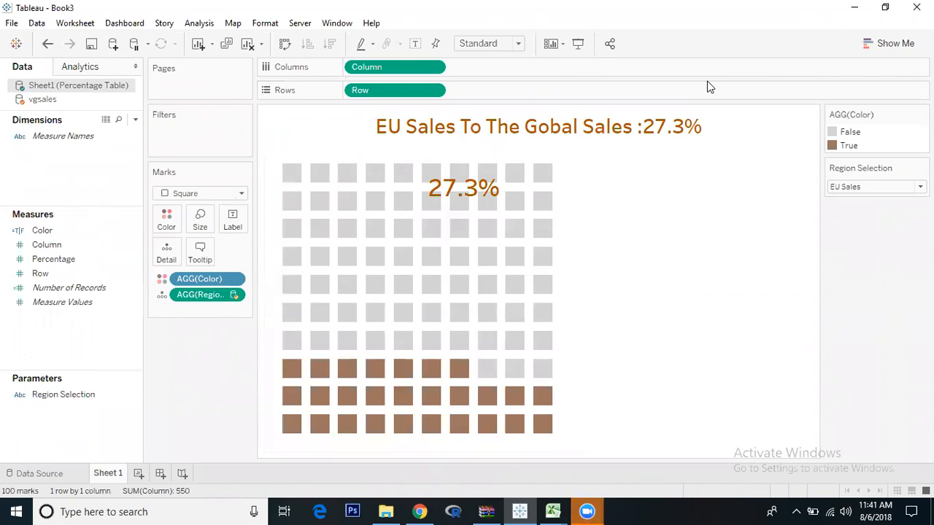
mouse_move(625, 251)
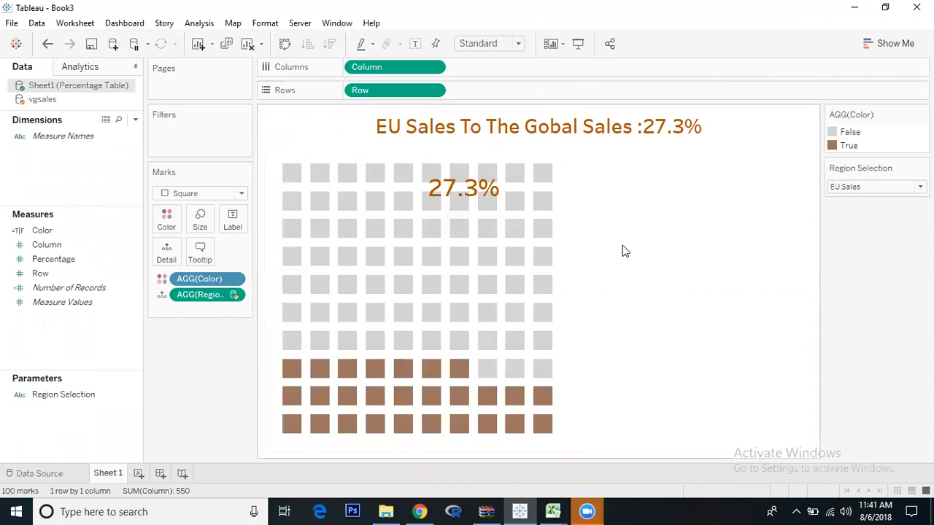
mouse_move(377, 389)
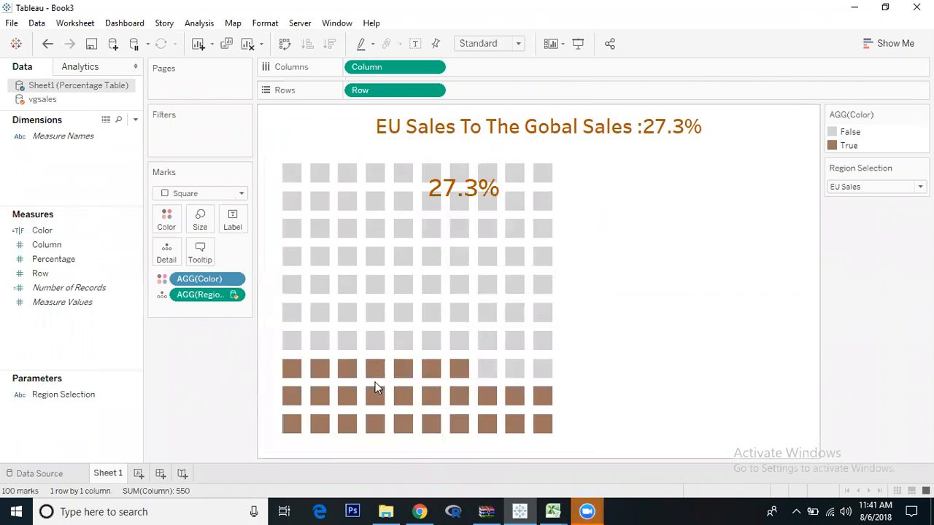
mouse_move(458, 397)
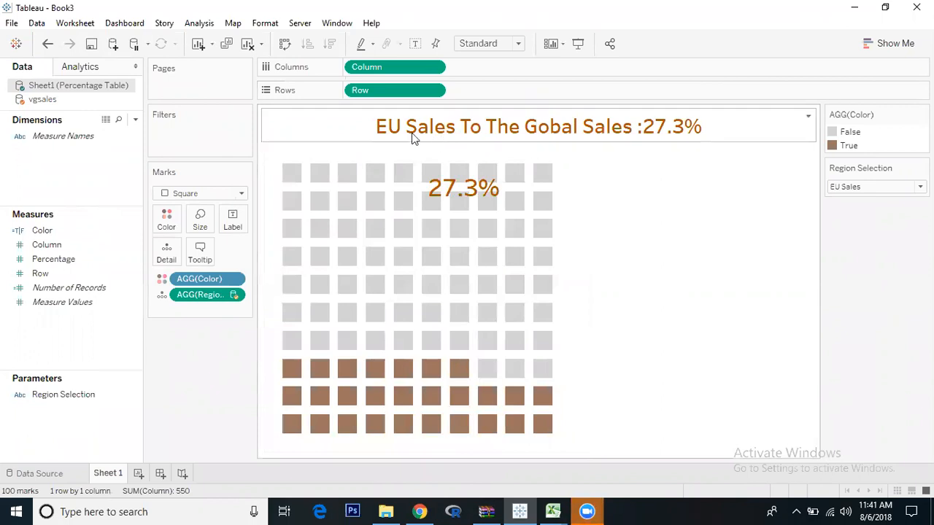
mouse_move(518, 158)
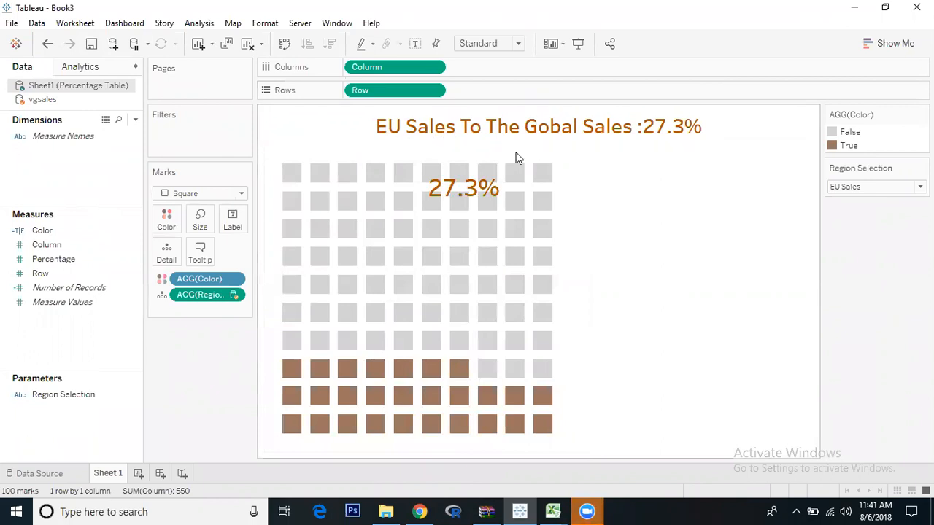
mouse_move(458, 201)
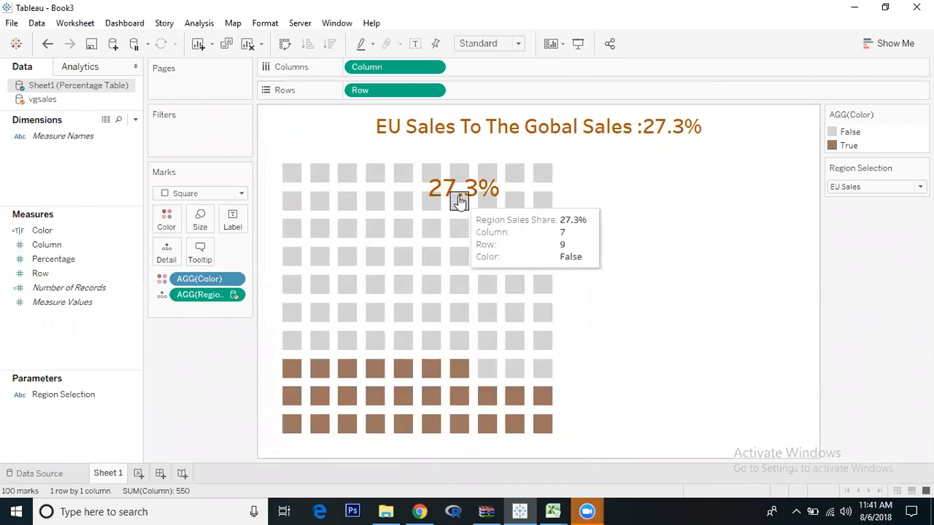
mouse_move(460, 368)
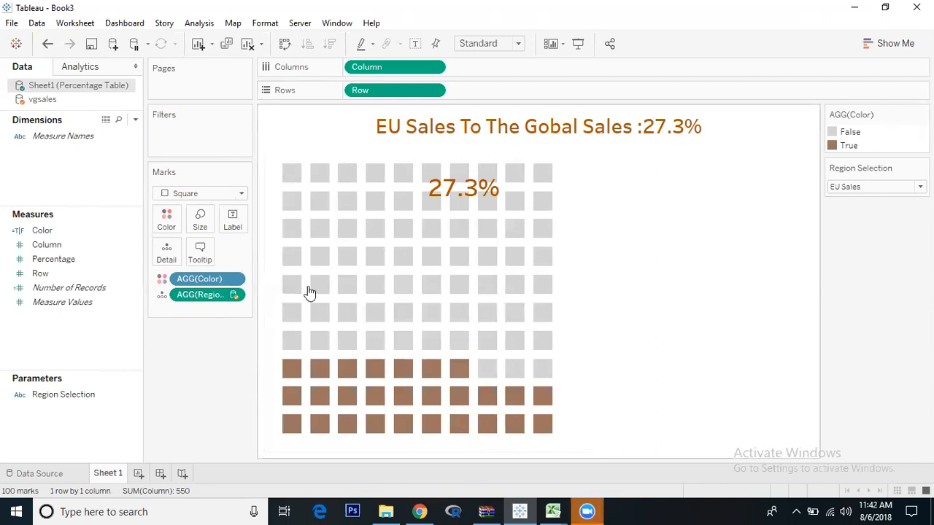
mouse_move(514, 340)
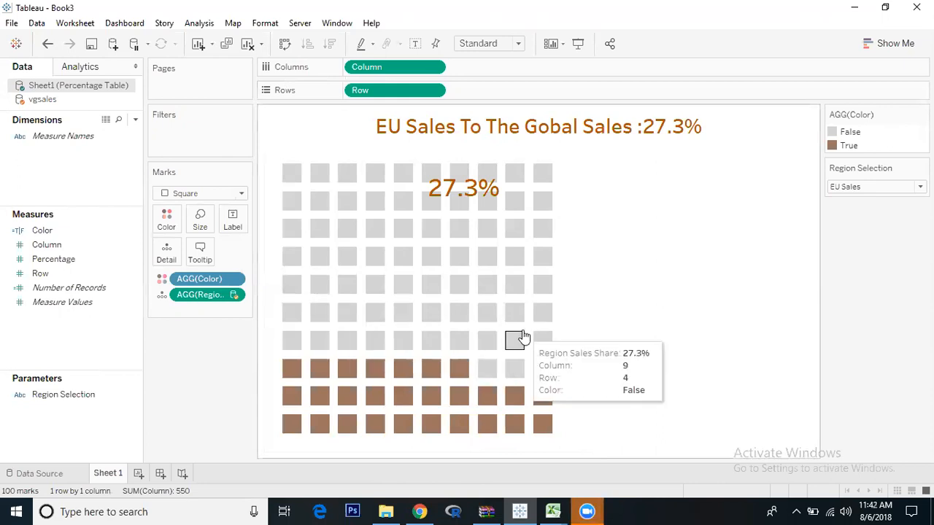
mouse_move(458, 368)
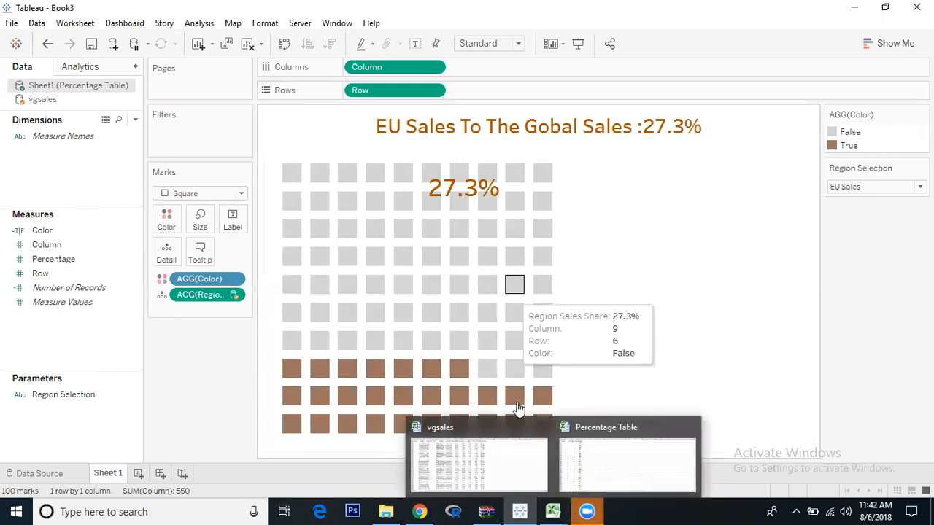
mouse_move(499, 456)
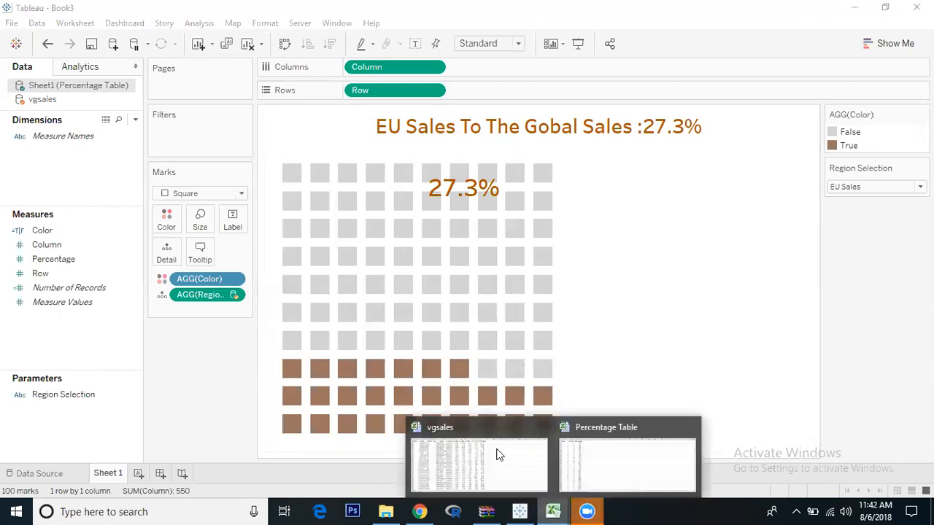
Step: Switch Excel to the vgsales workbook from the taskbar thumbnails
click(479, 464)
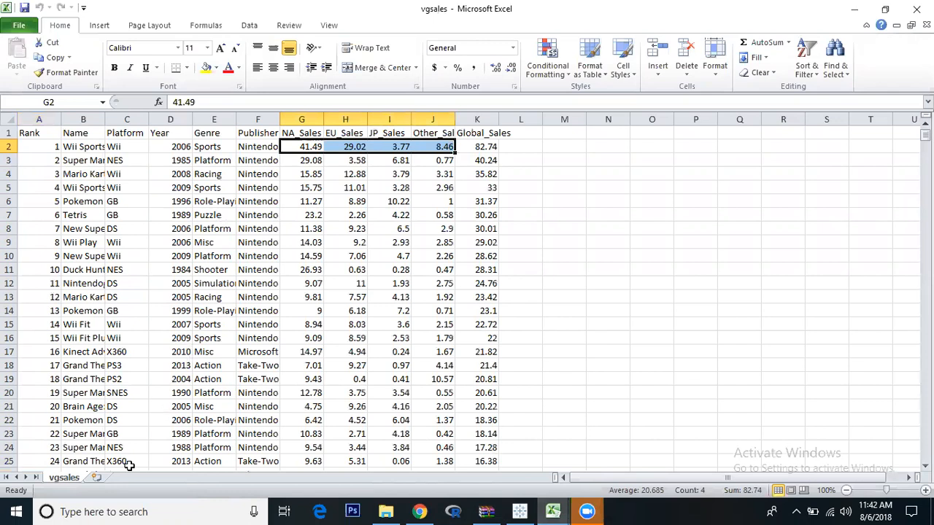
mouse_move(324, 146)
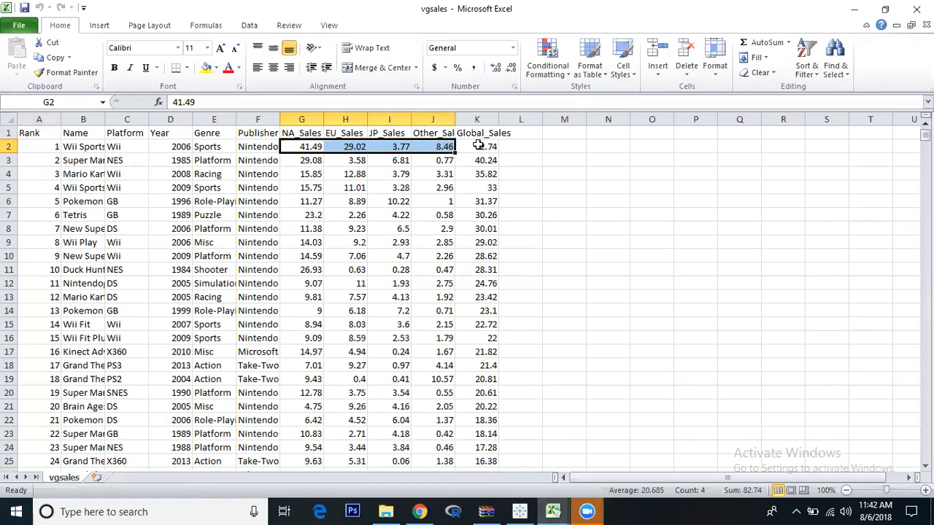
mouse_move(289, 153)
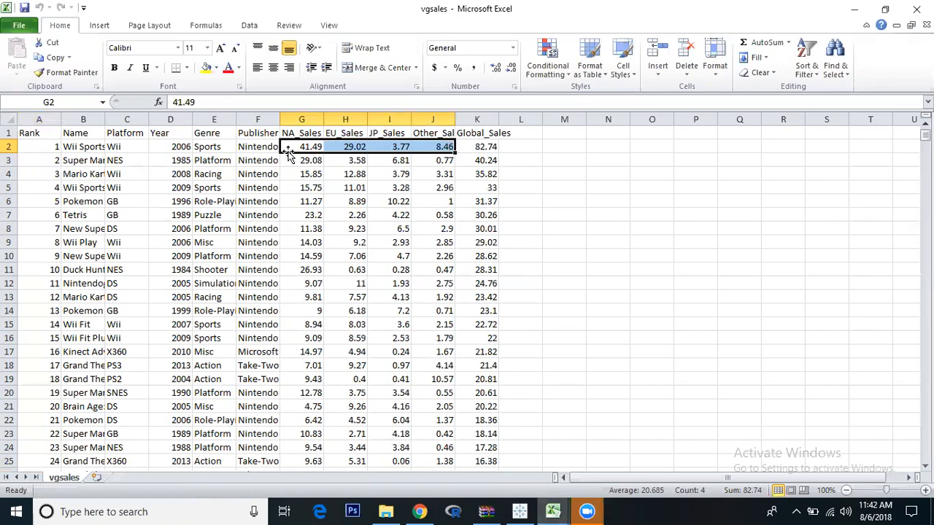
mouse_move(750, 494)
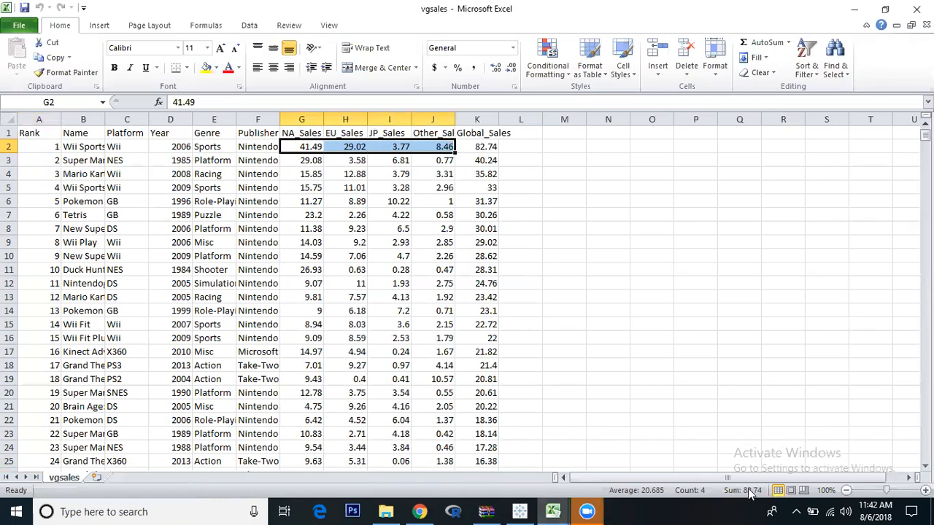
mouse_move(616, 260)
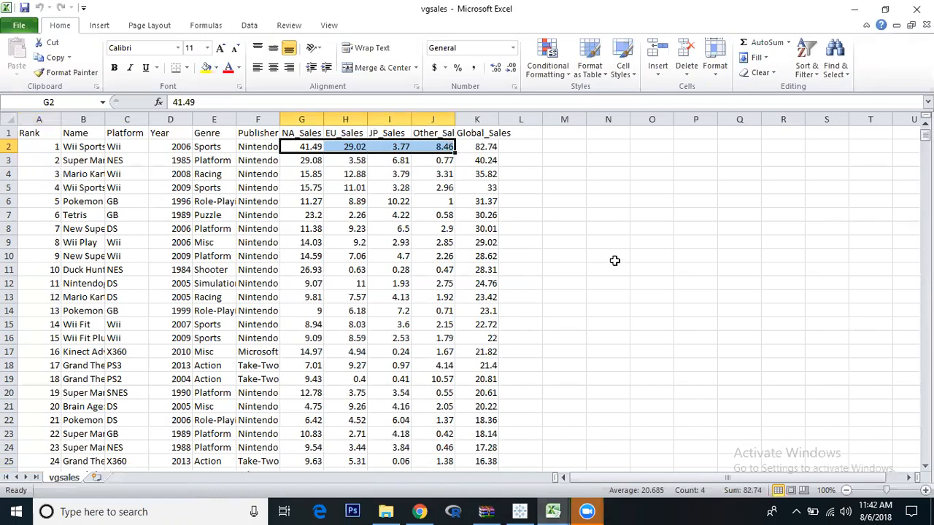
mouse_move(551, 511)
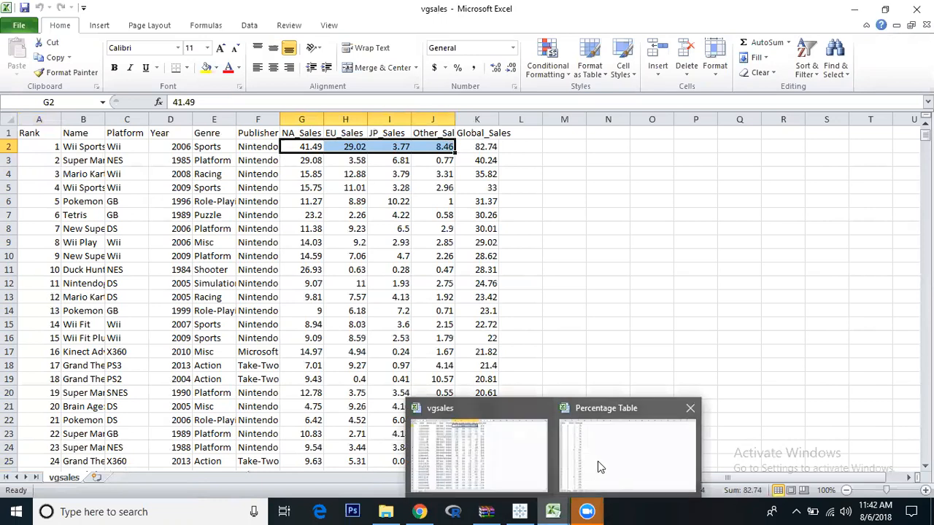
click(626, 456)
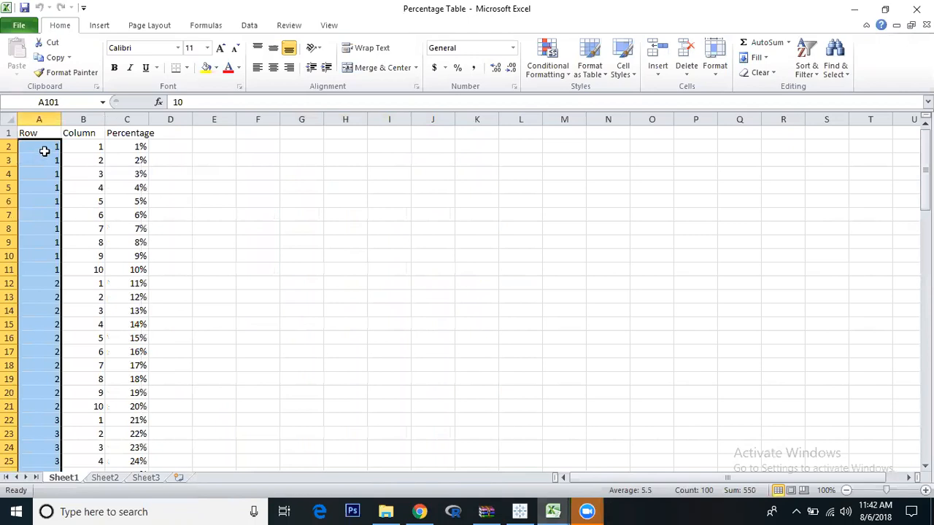
click(38, 133)
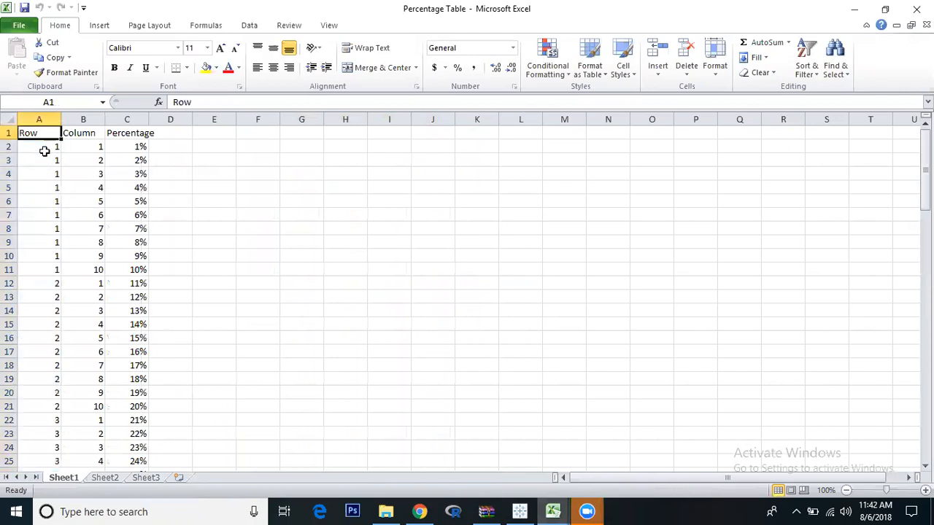
click(82, 133)
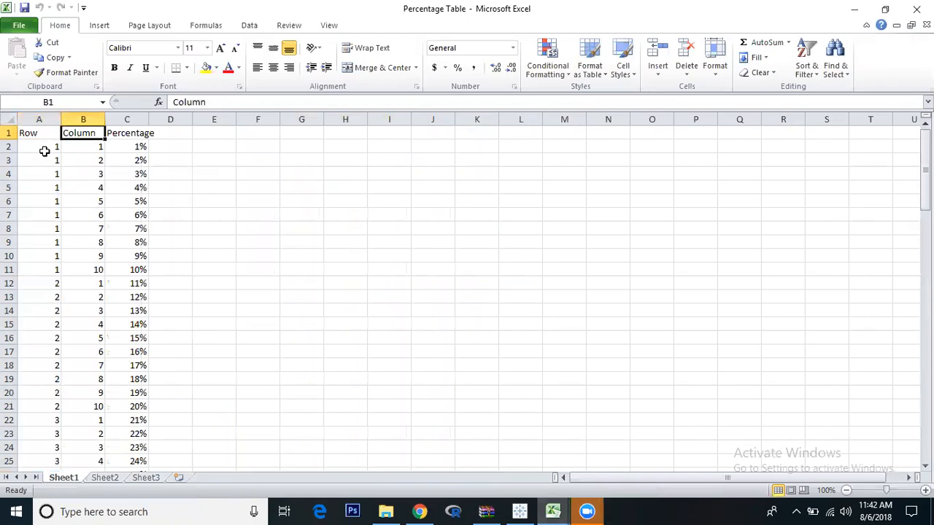
click(82, 146)
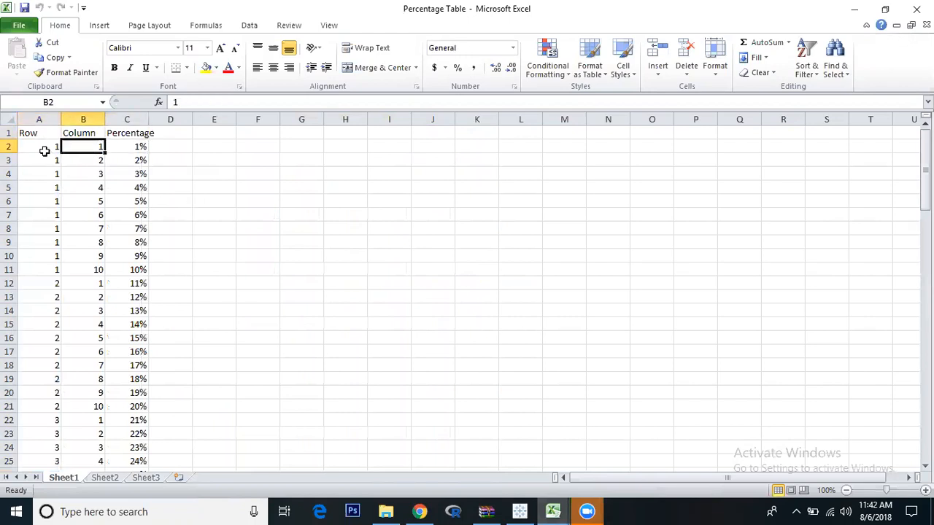
click(213, 146)
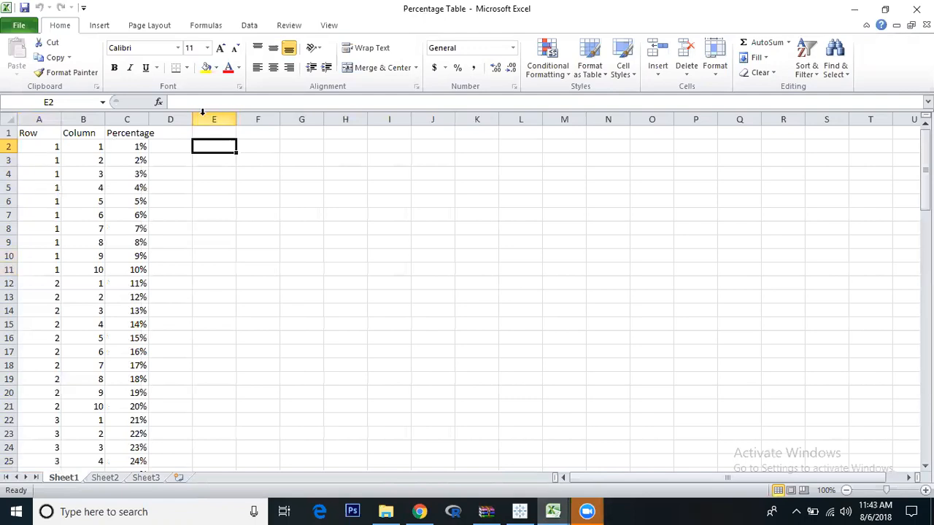
mouse_move(212, 186)
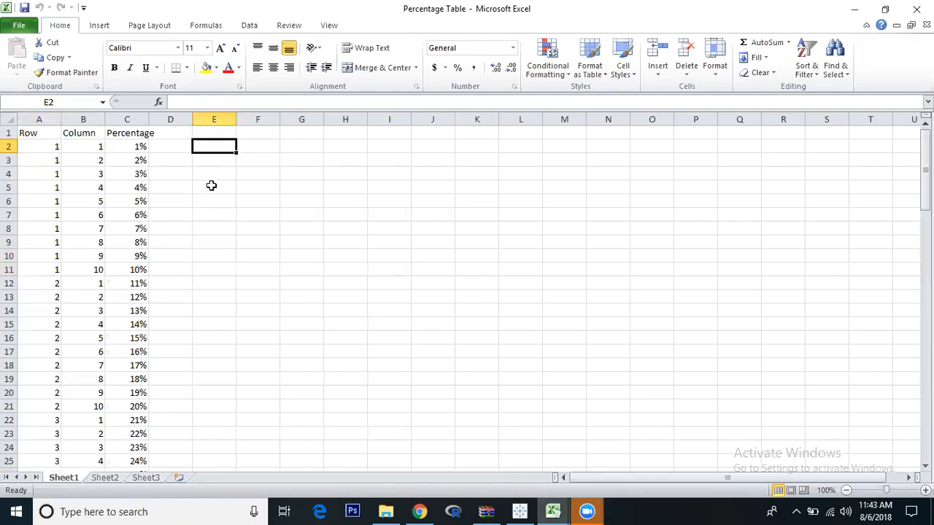
click(38, 132)
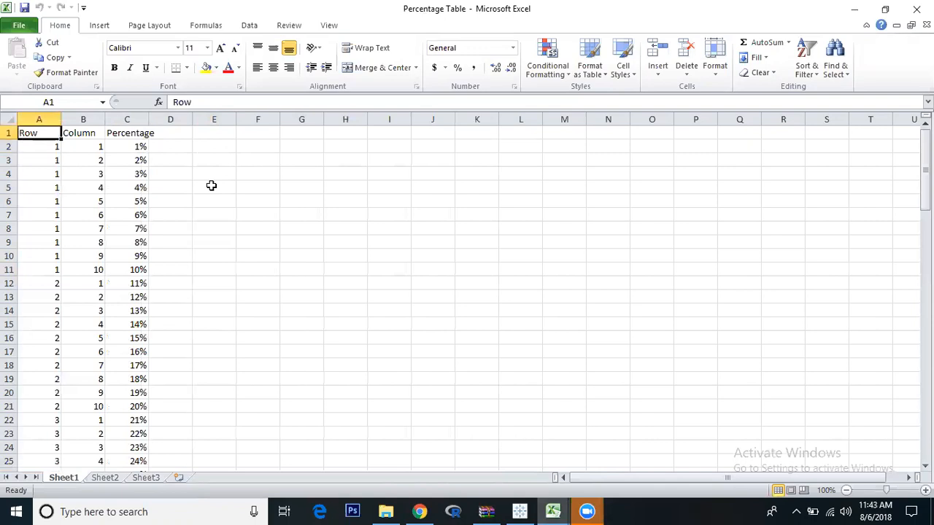
click(82, 133)
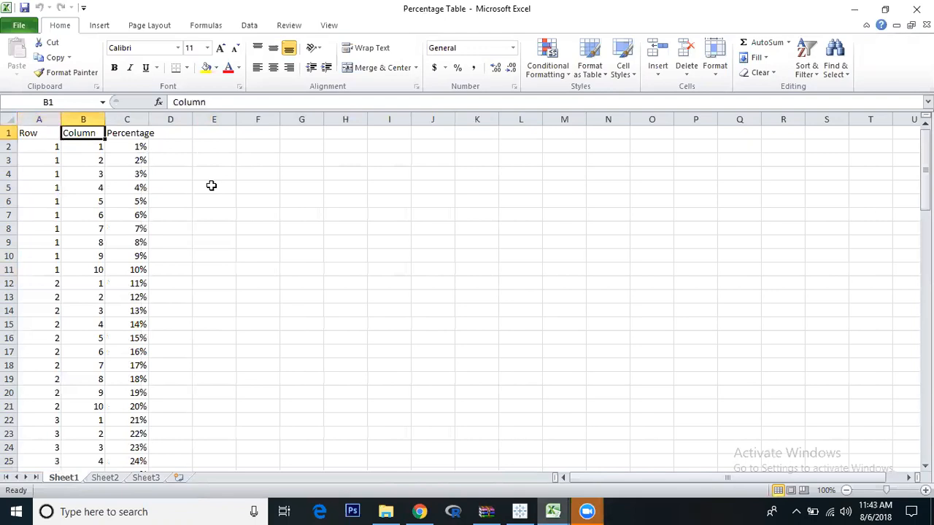
click(127, 132)
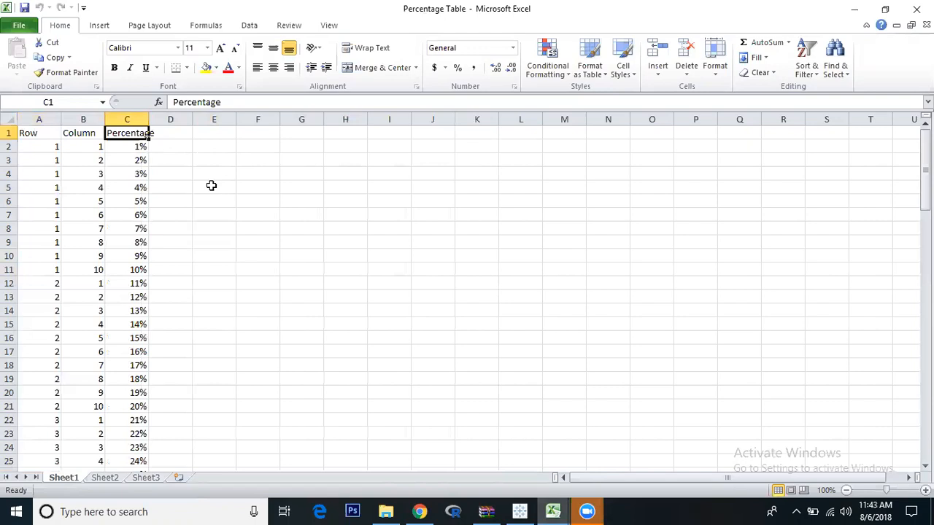
click(213, 133)
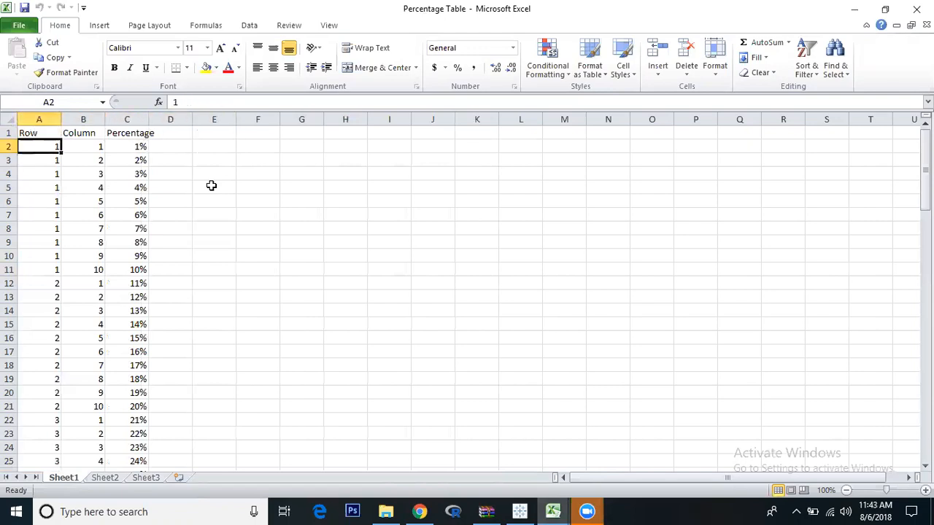
click(83, 187)
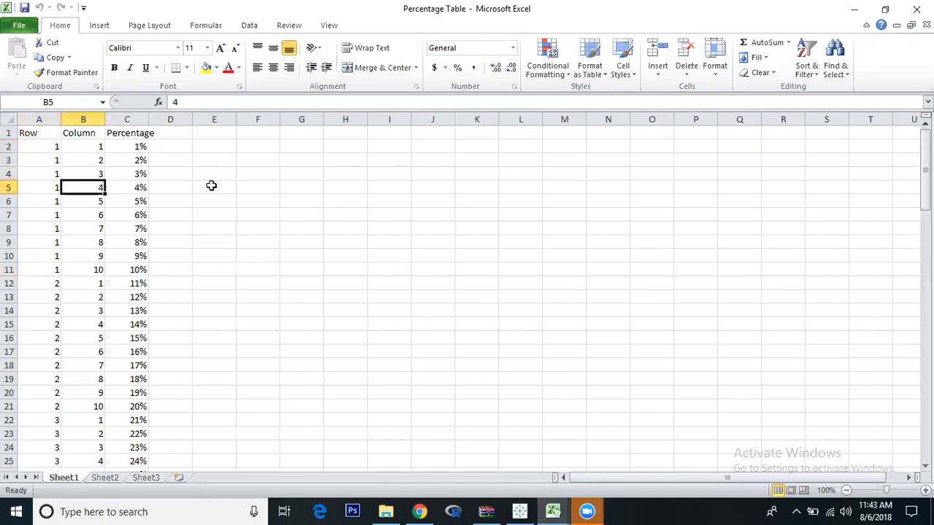
click(127, 201)
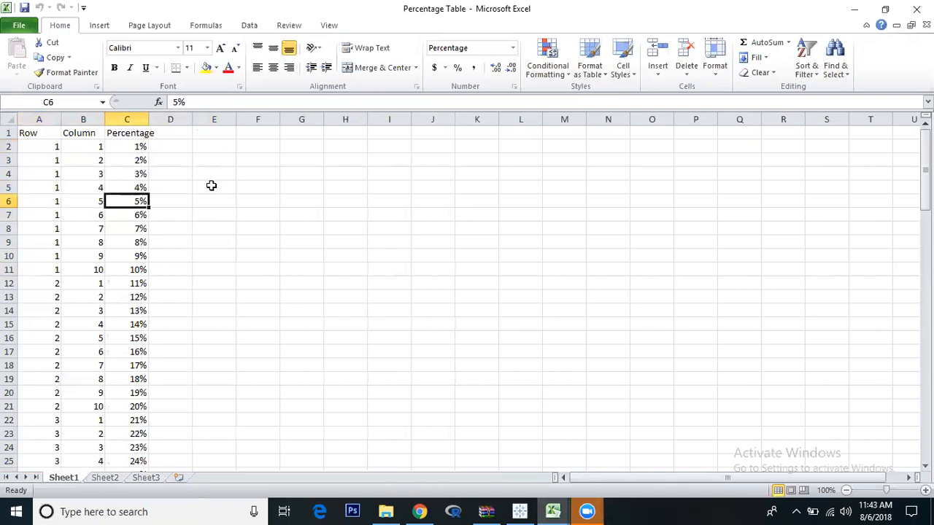
click(127, 146)
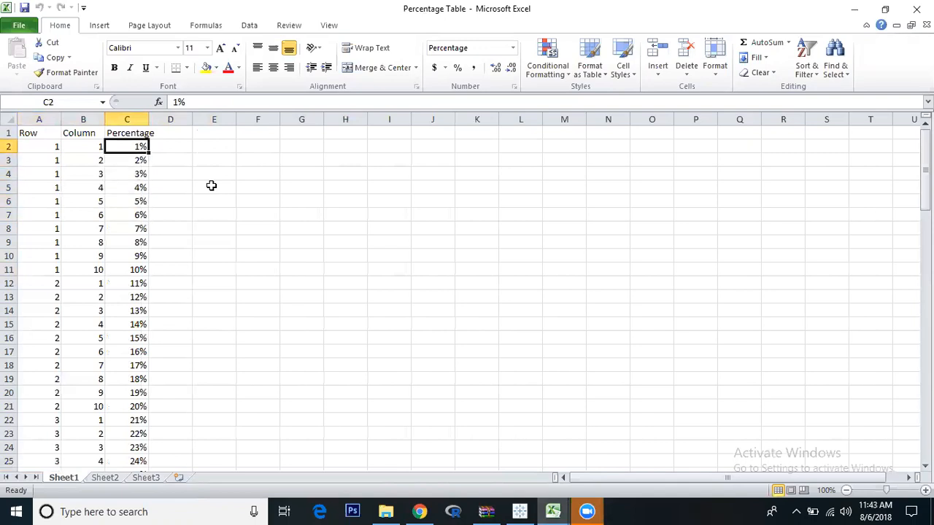
click(83, 174)
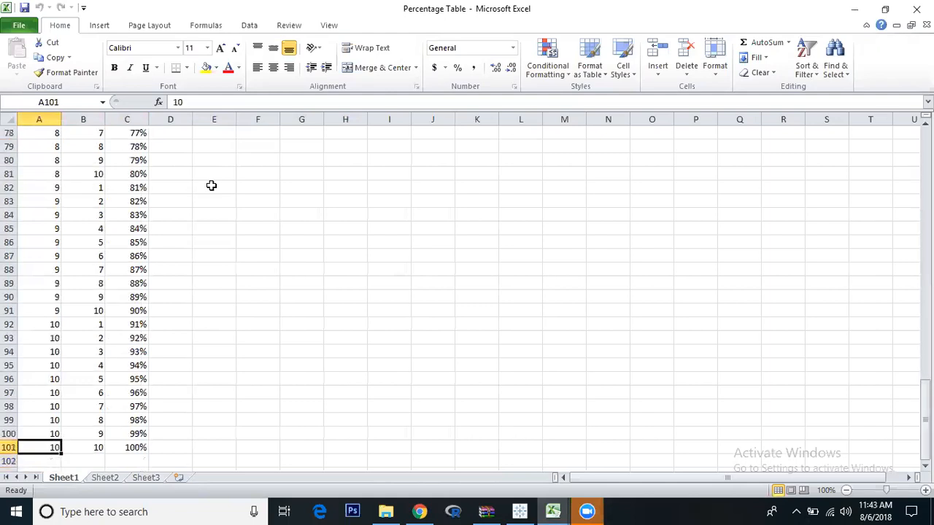
click(83, 447)
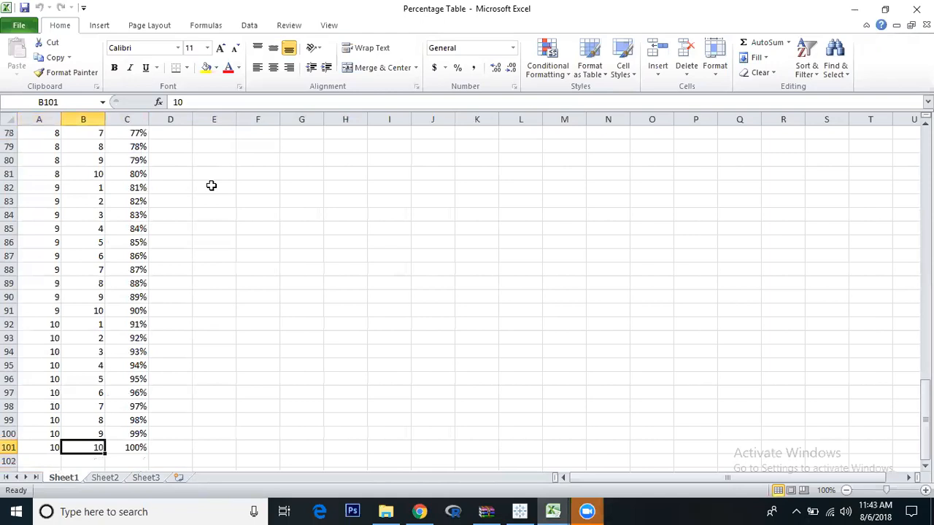
click(127, 447)
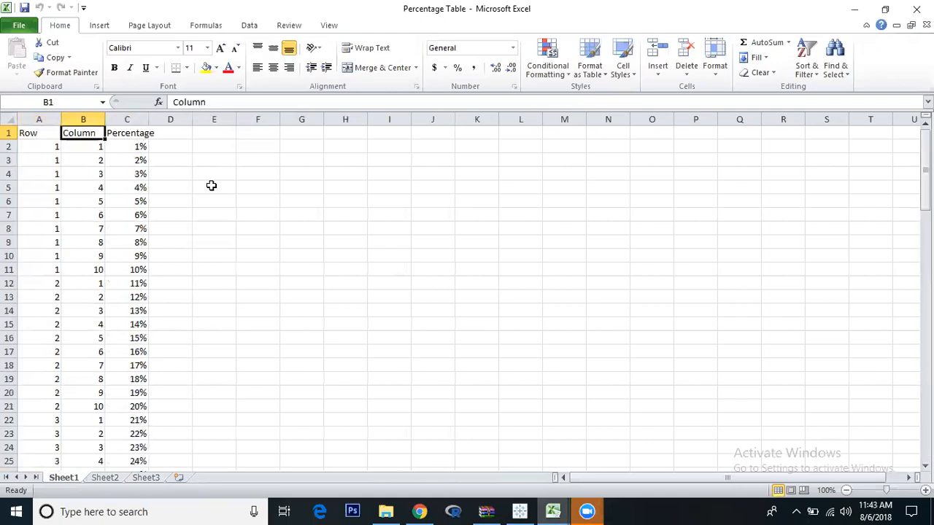
click(38, 268)
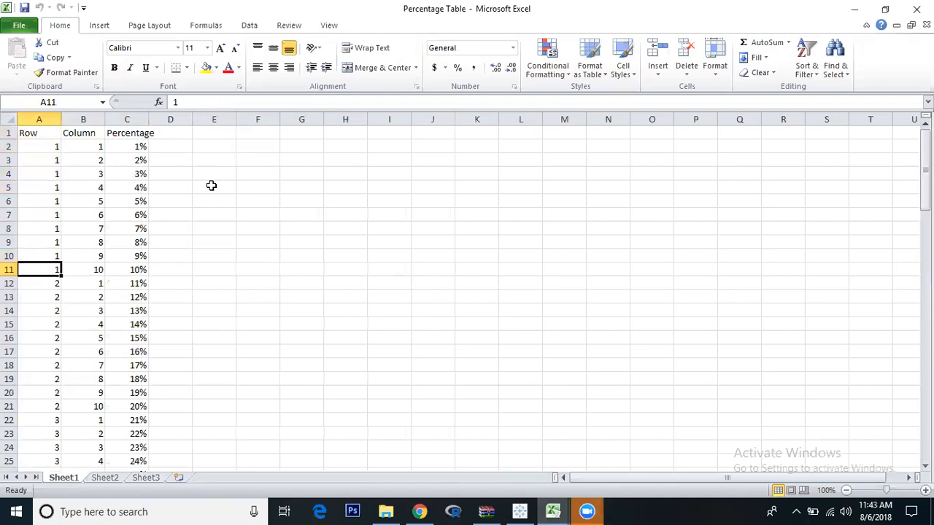
click(83, 146)
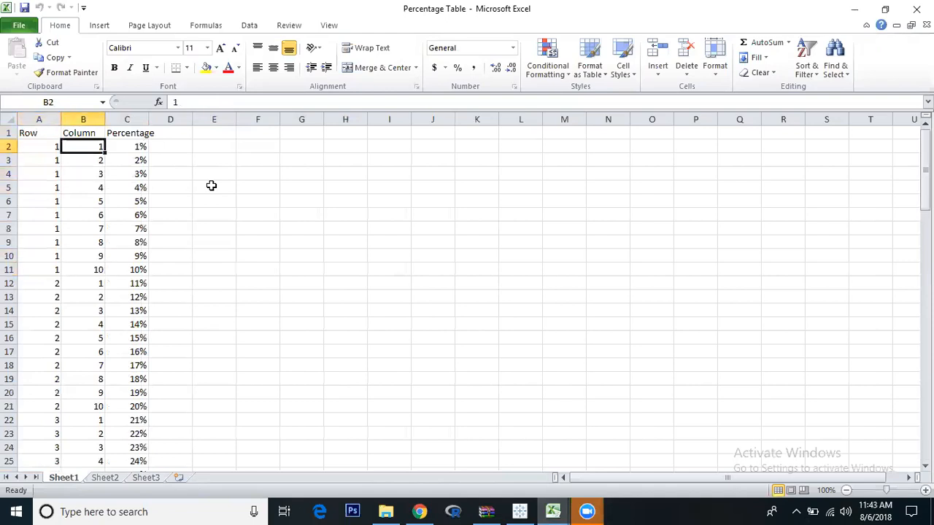
click(83, 255)
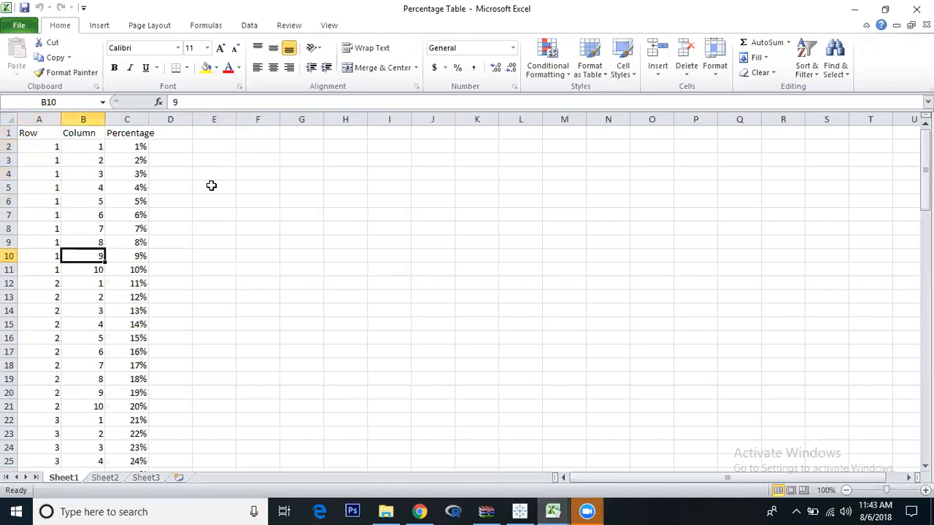
click(81, 297)
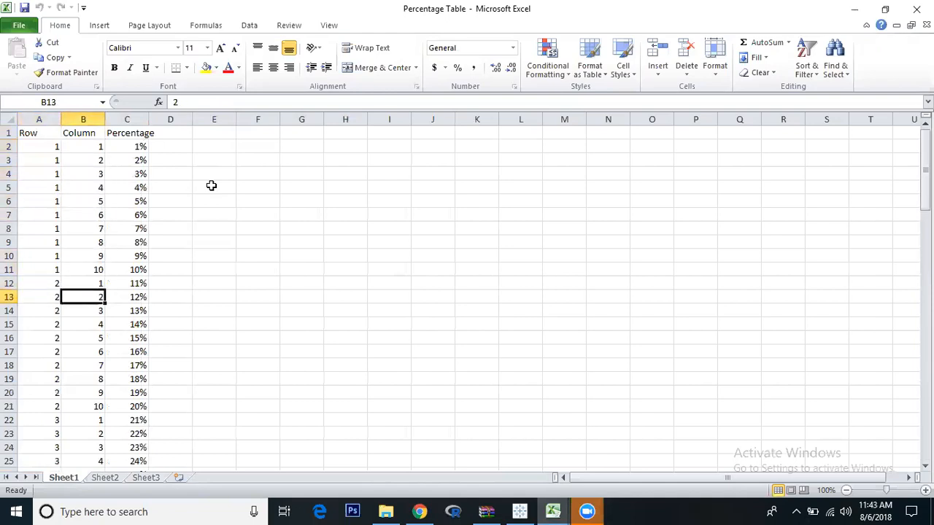
click(38, 298)
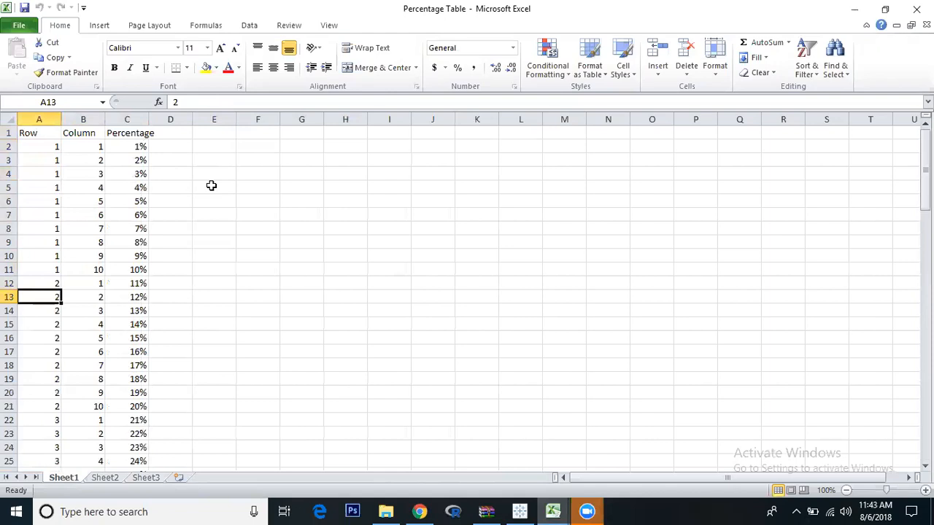
click(81, 406)
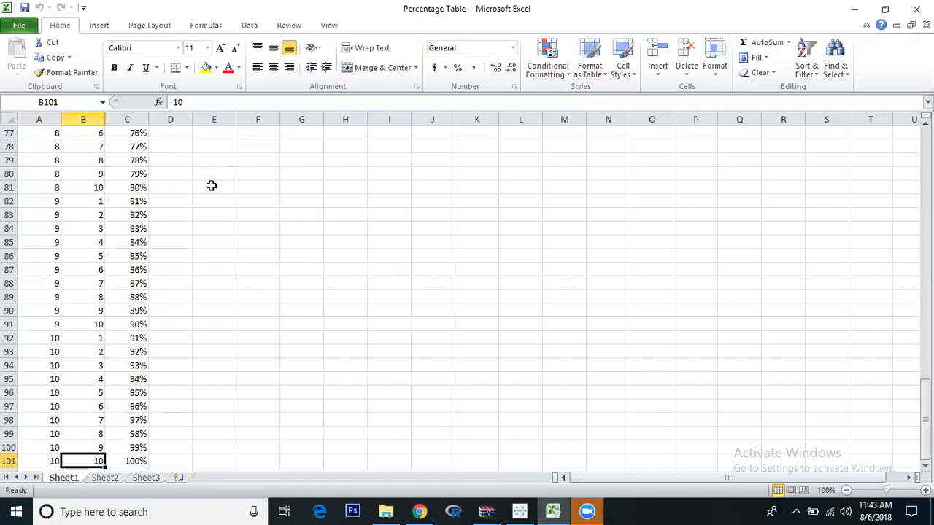
click(519, 511)
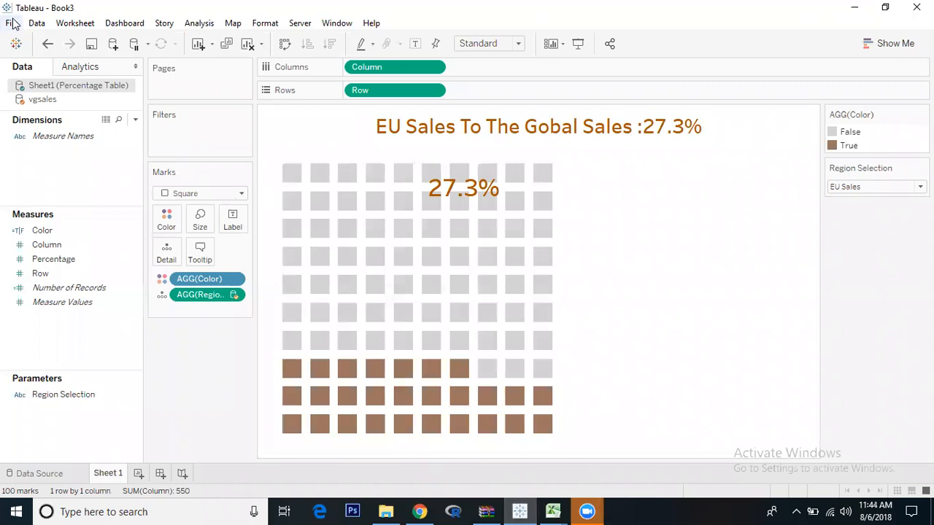
Step: Launch a new Tableau instance and dismiss the File Recovery prompt to get blank Book4
click(12, 23)
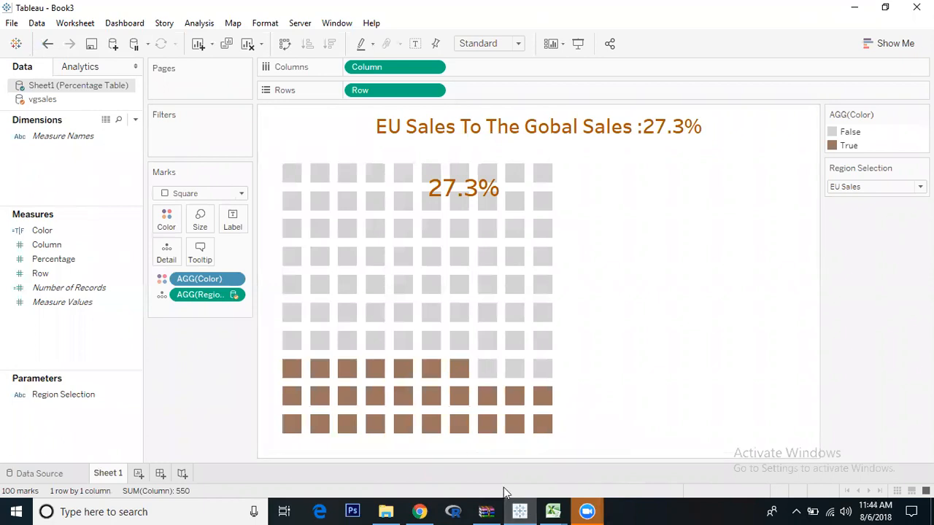
mouse_move(520, 511)
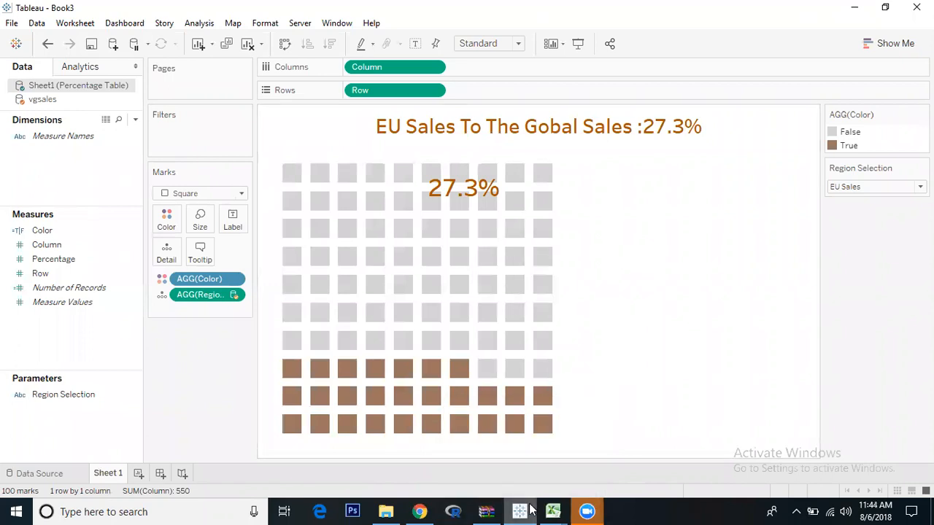
mouse_move(519, 510)
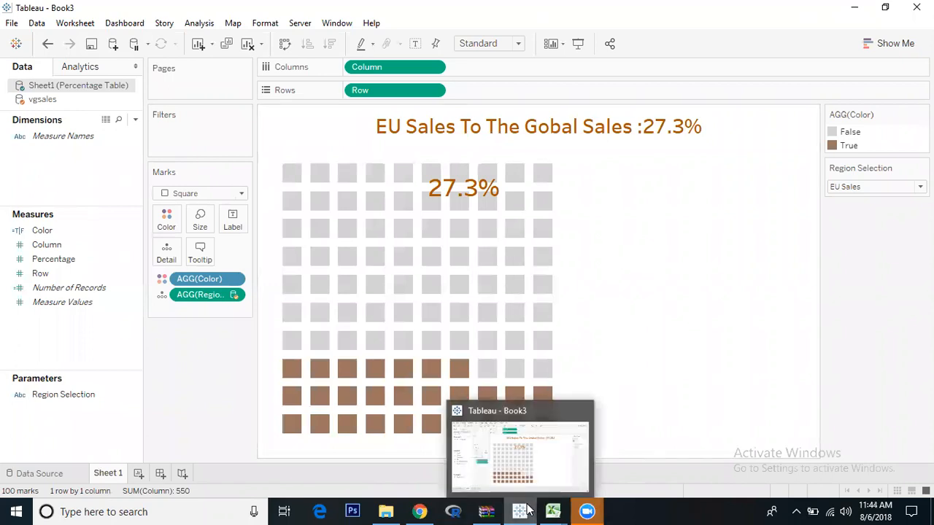
mouse_move(613, 301)
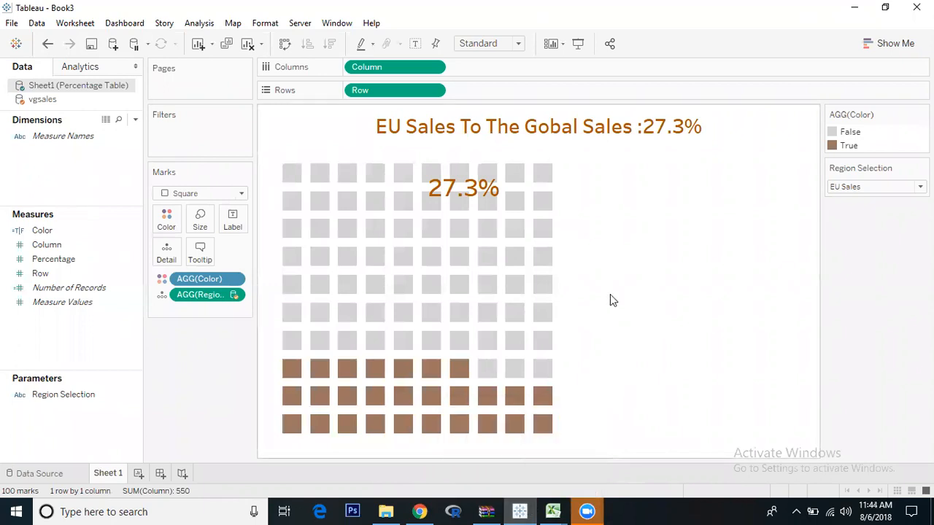
mouse_move(520, 511)
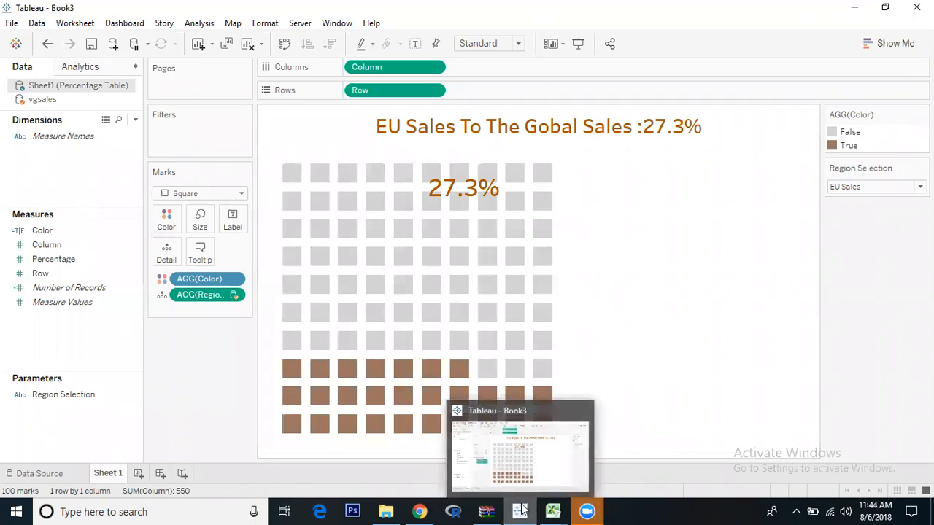
mouse_move(543, 368)
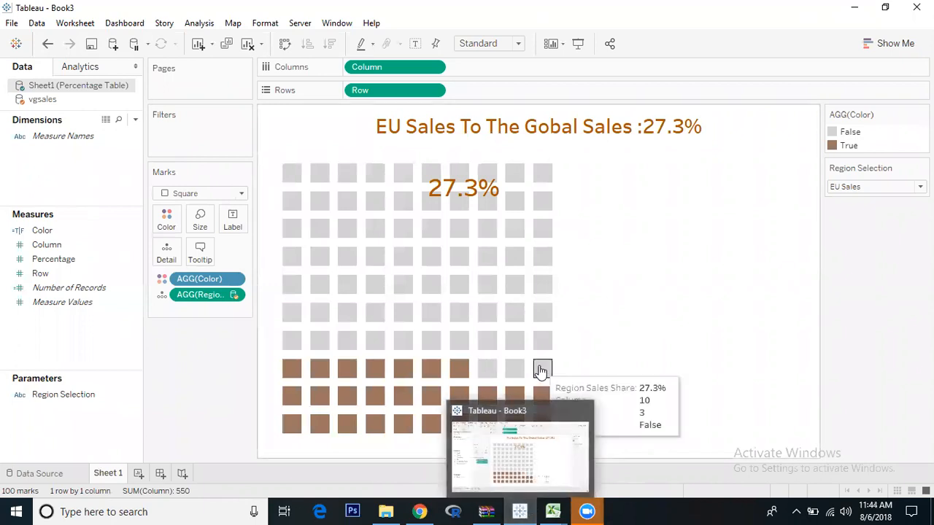
click(519, 452)
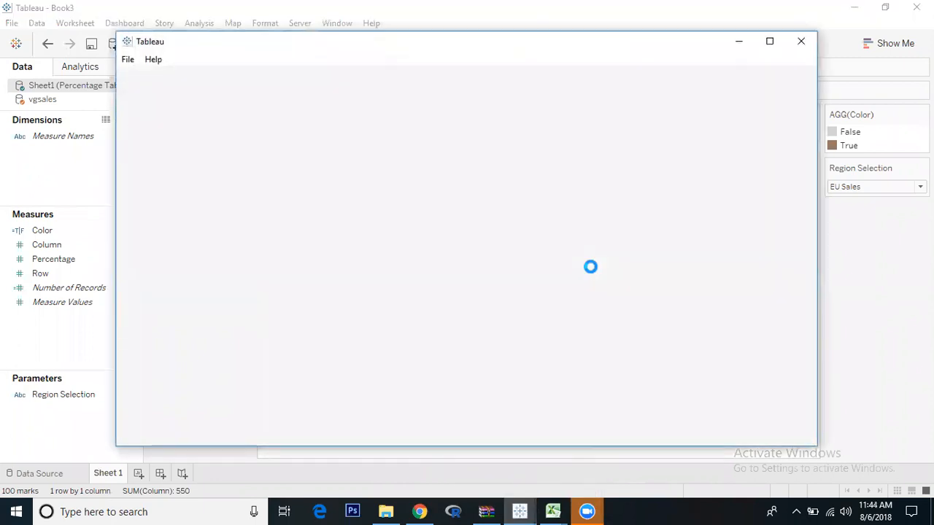
mouse_move(594, 273)
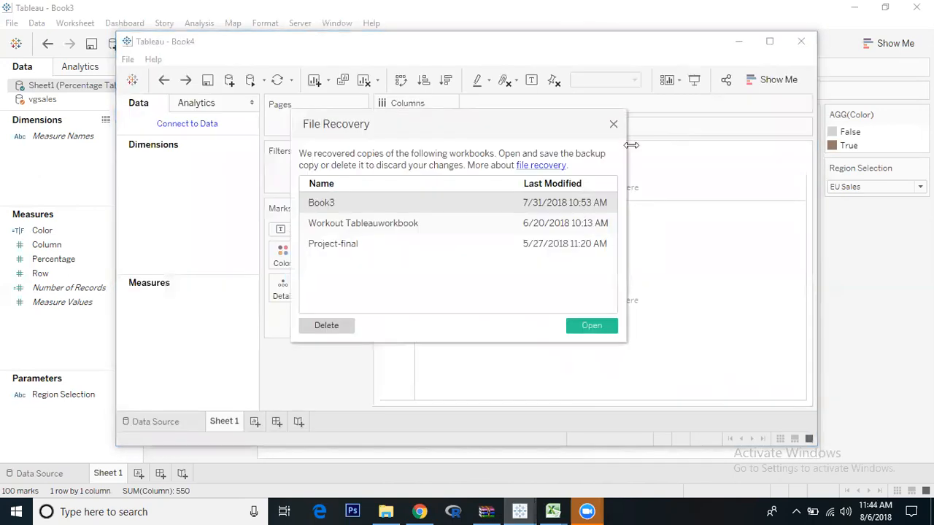
click(613, 124)
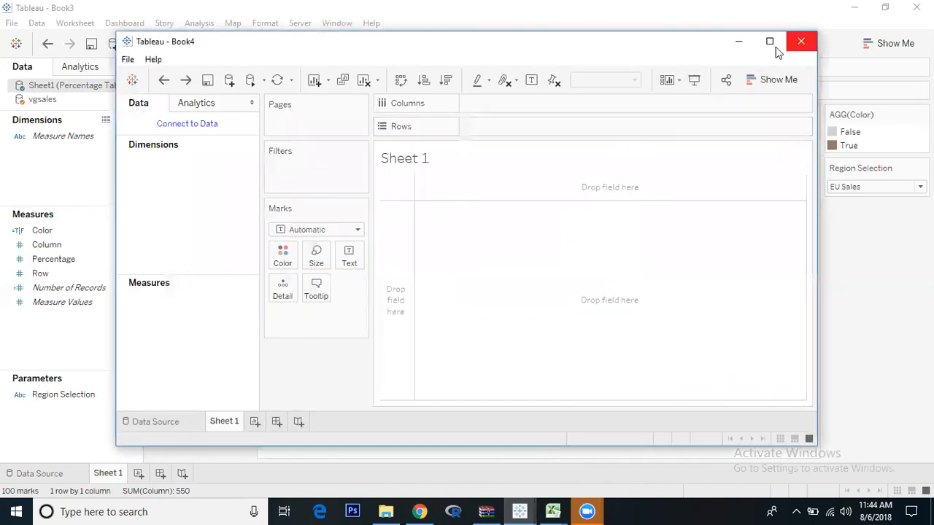
Step: Connect Book4 to the vgsales text file and go to Sheet 1
click(800, 40)
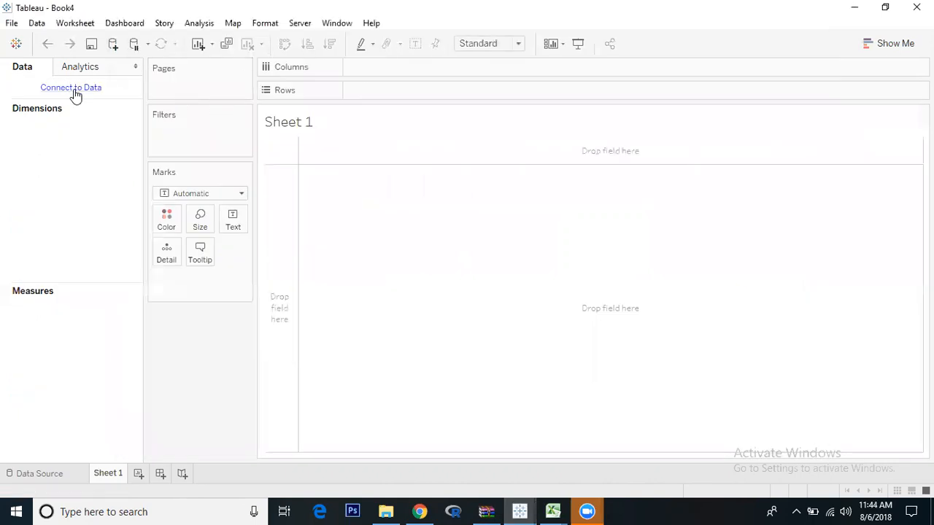
click(70, 88)
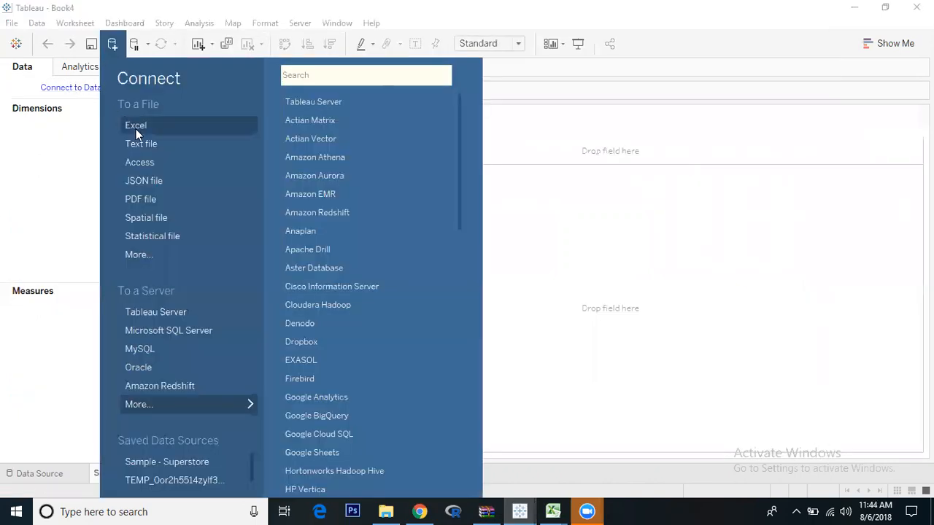
mouse_move(140, 144)
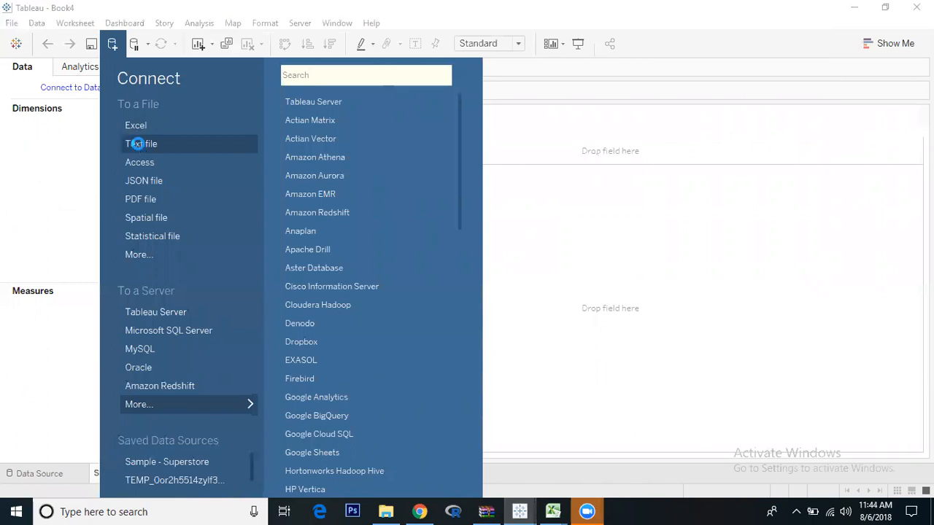
click(140, 145)
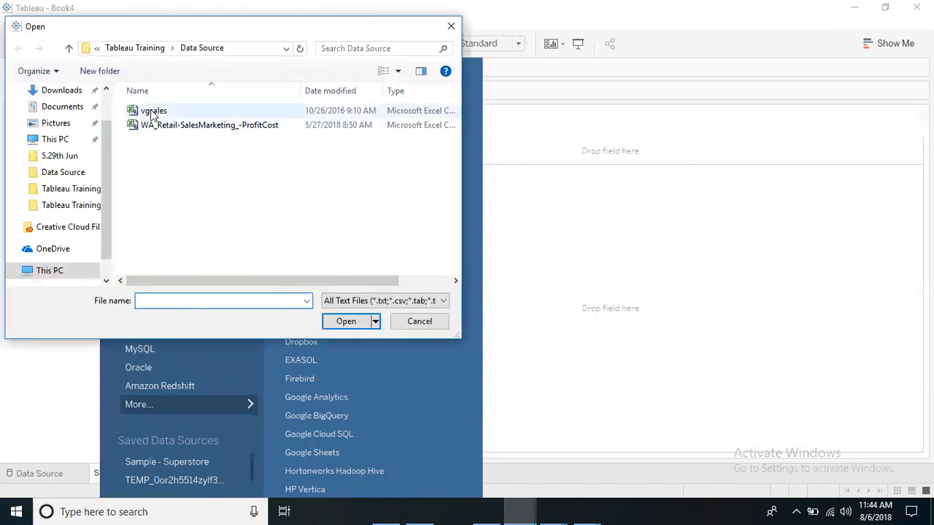
click(153, 111)
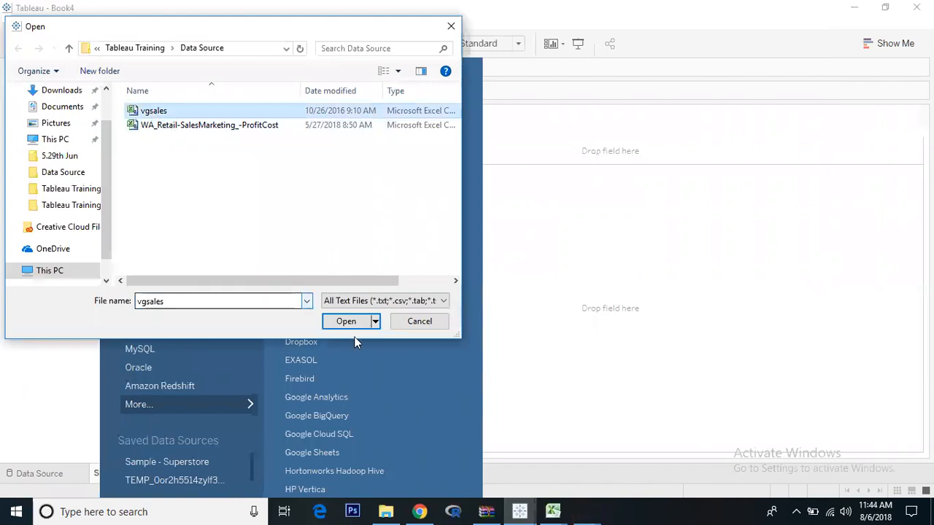
click(420, 321)
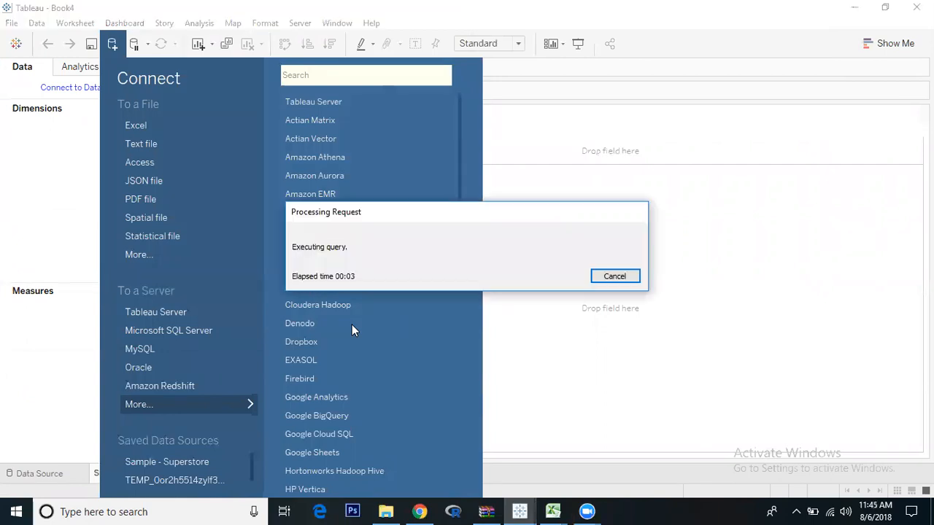
click(614, 275)
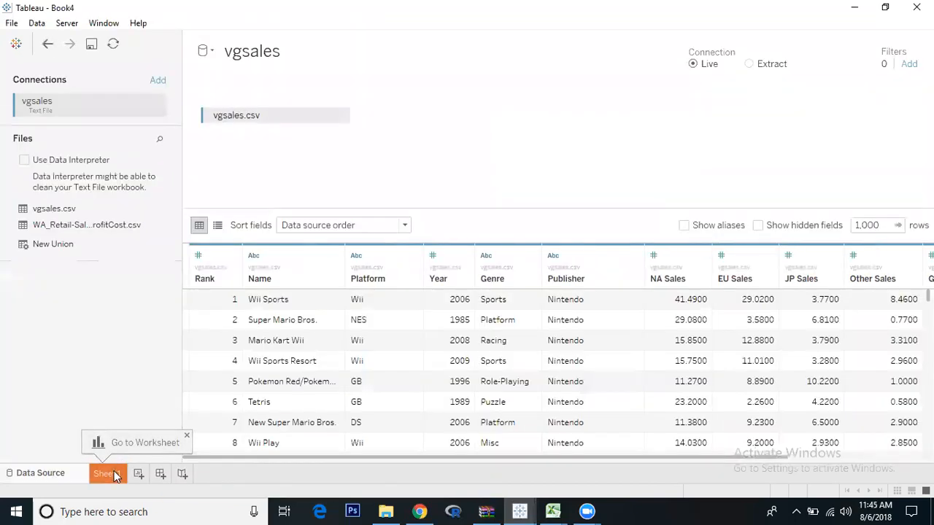
click(108, 473)
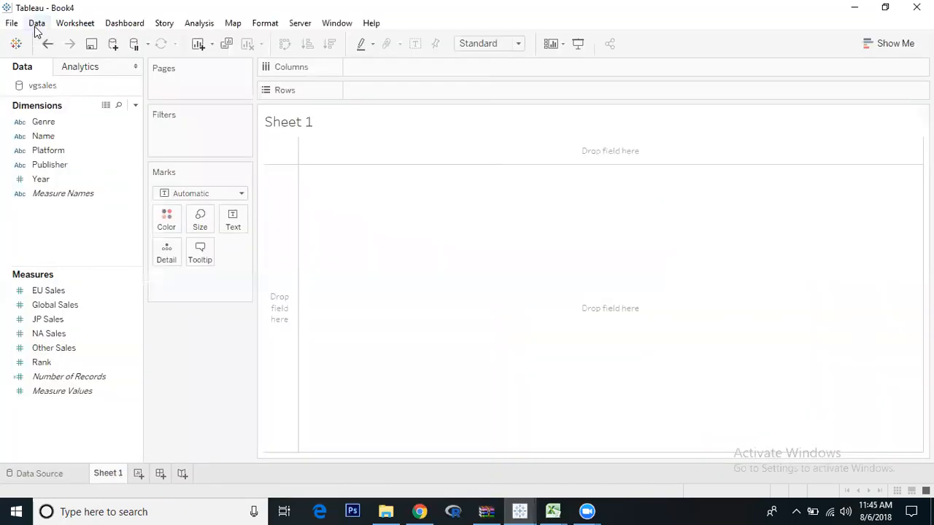
Step: Add a second connection to the Percentage Table Excel workbook
click(114, 43)
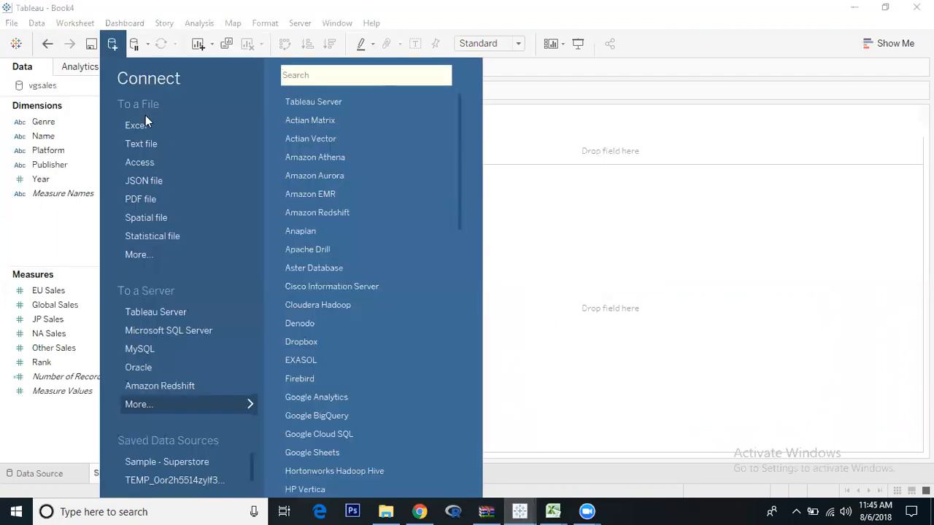
click(134, 126)
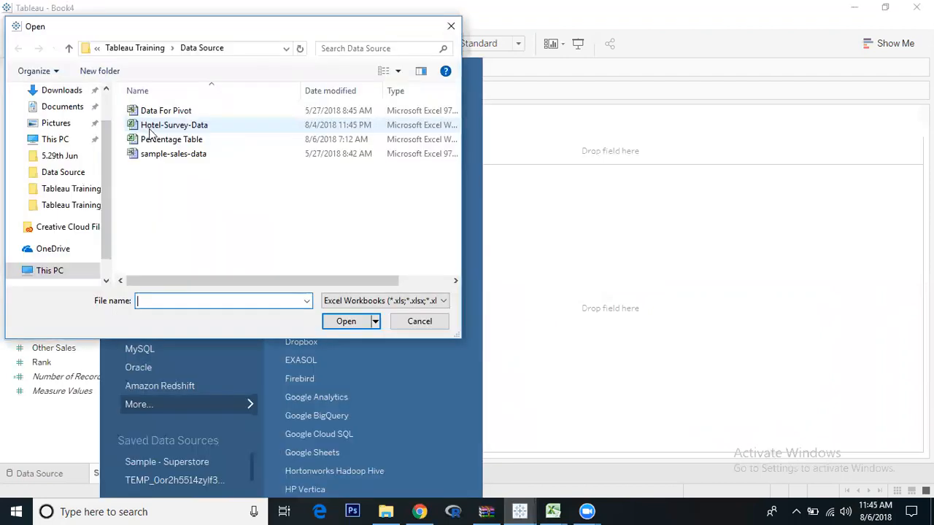
click(172, 140)
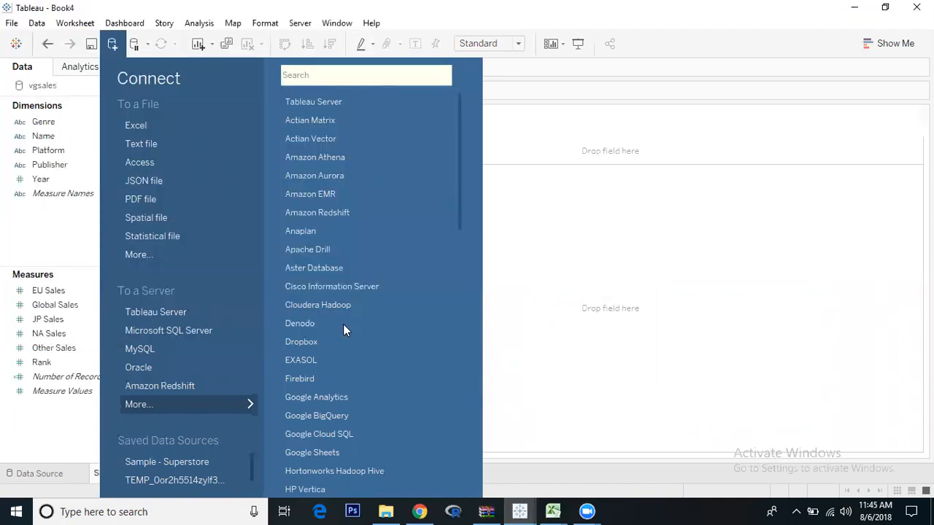
mouse_move(643, 213)
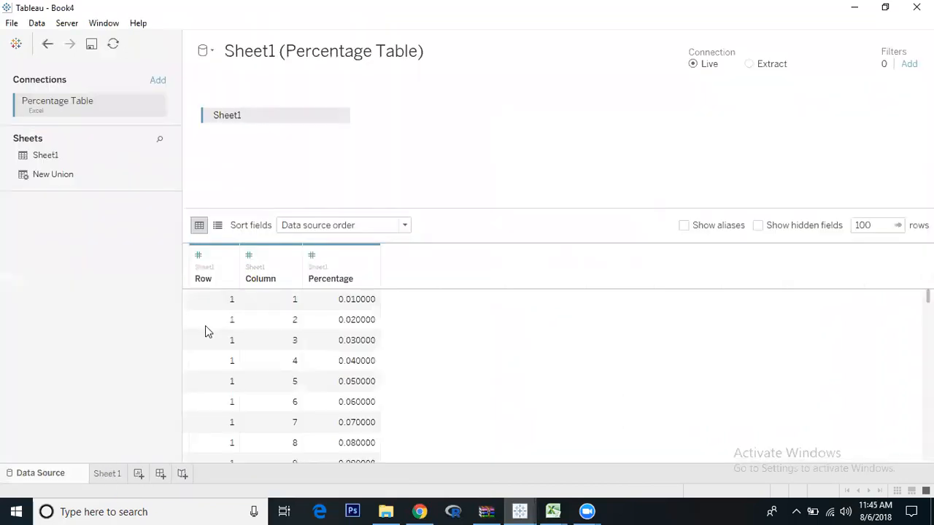
Step: Place the Row measure on Rows and the Column measure on Columns
click(108, 473)
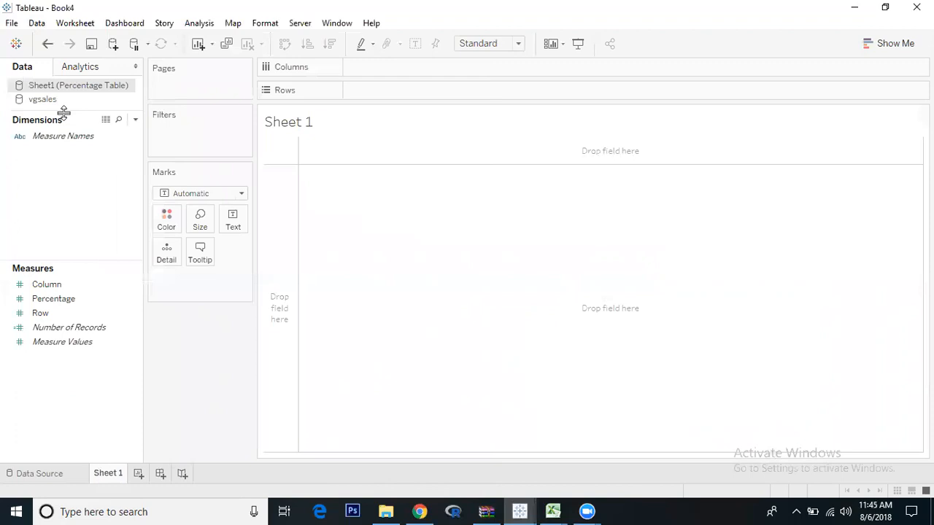
click(40, 313)
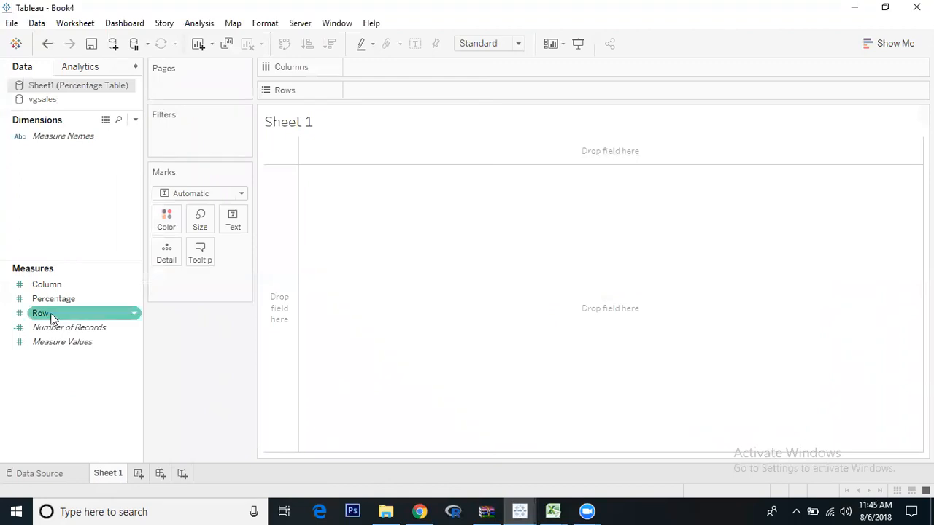
drag(41, 313, 380, 90)
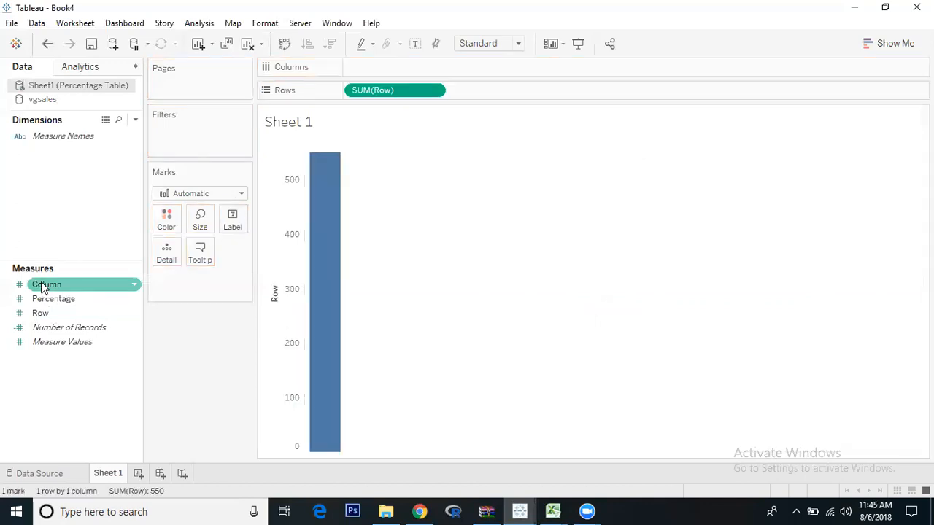
drag(47, 283, 394, 70)
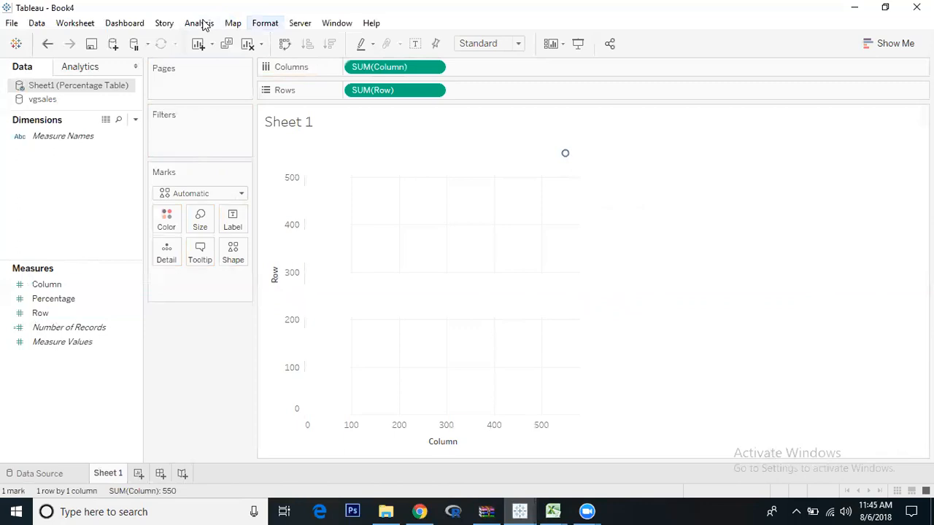
Step: Disable Aggregate Measures, switch marks to Square and enlarge them into a 10-by-10 grid
click(198, 23)
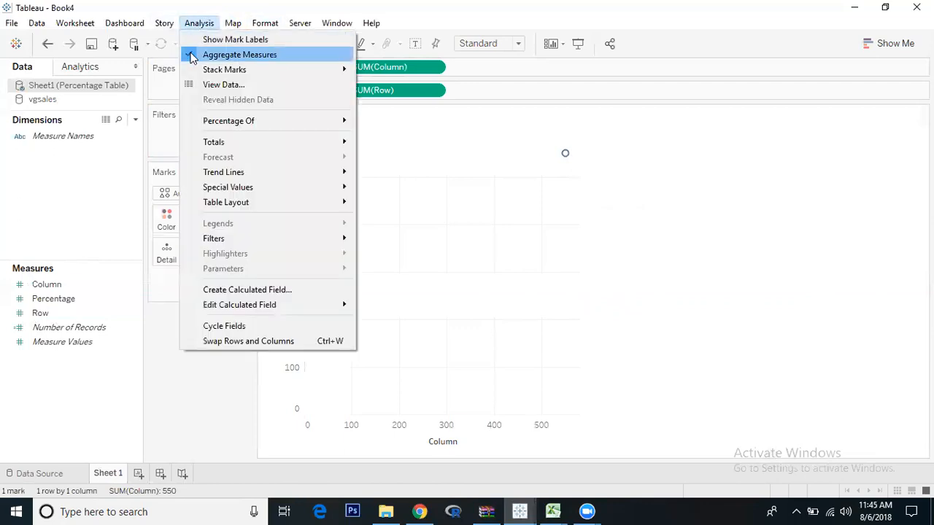
click(240, 54)
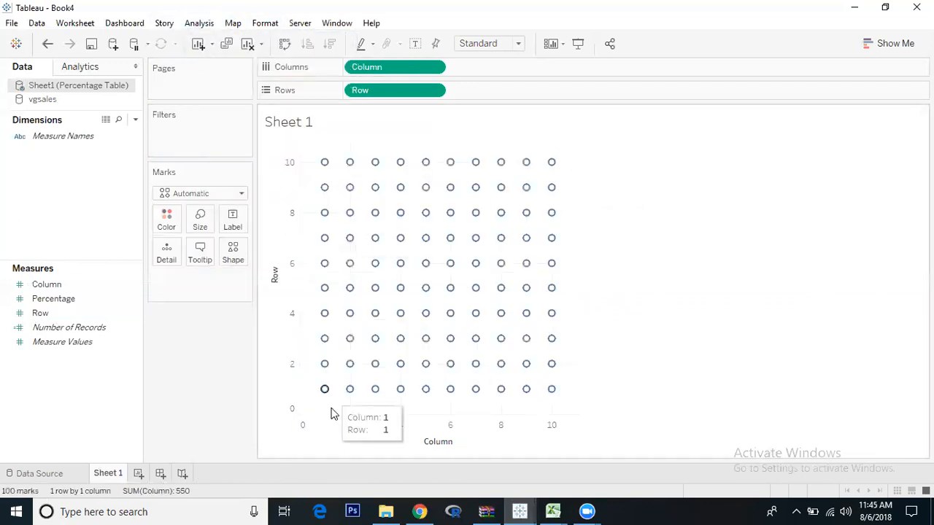
mouse_move(341, 391)
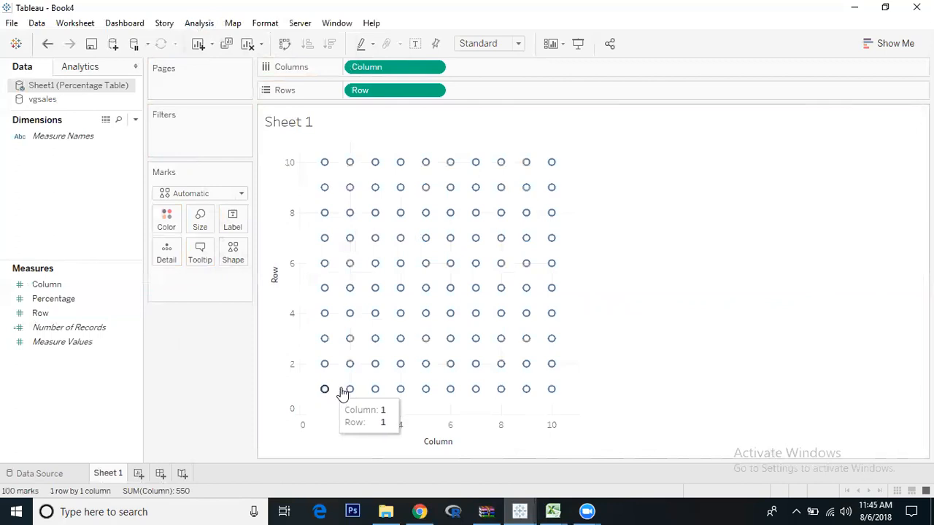
mouse_move(375, 388)
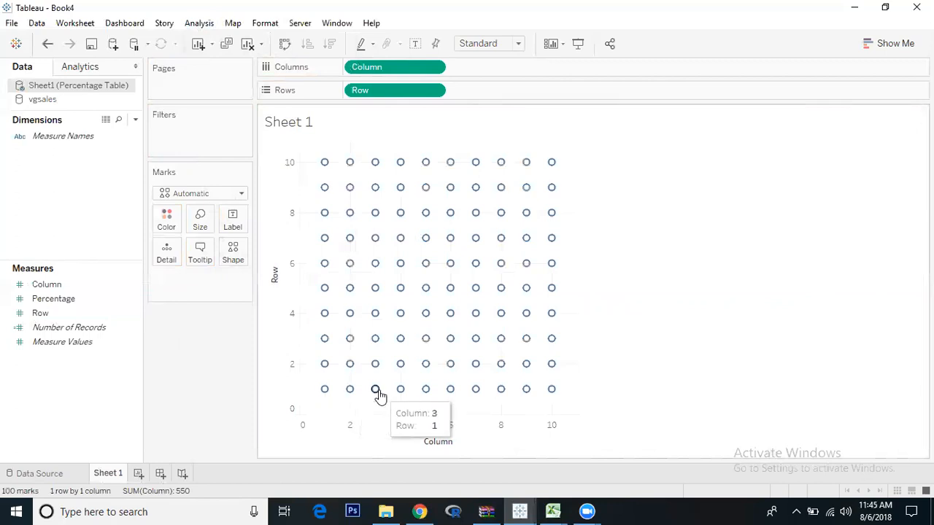
mouse_move(549, 187)
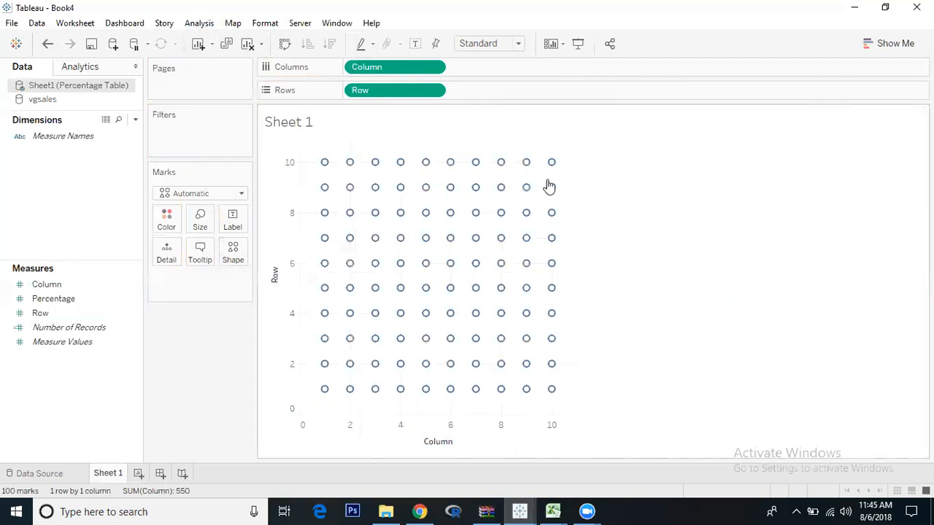
mouse_move(552, 162)
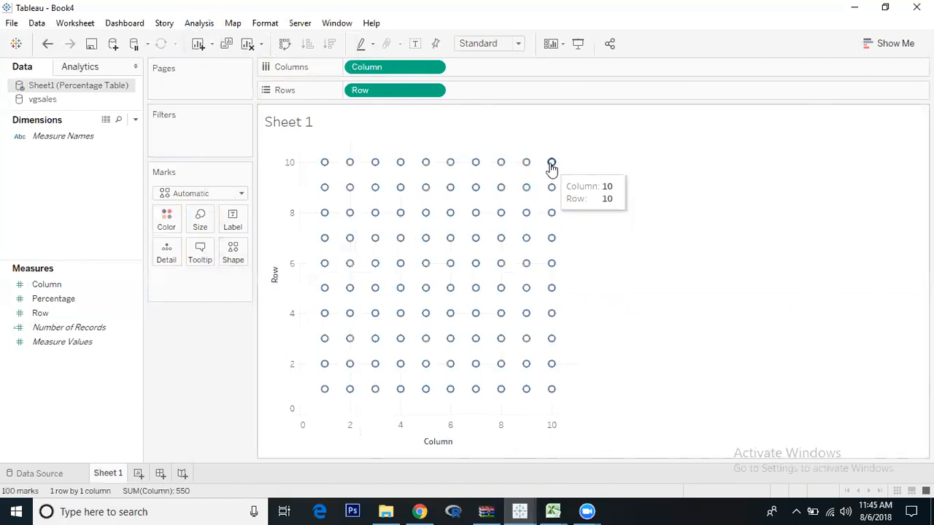
mouse_move(232, 222)
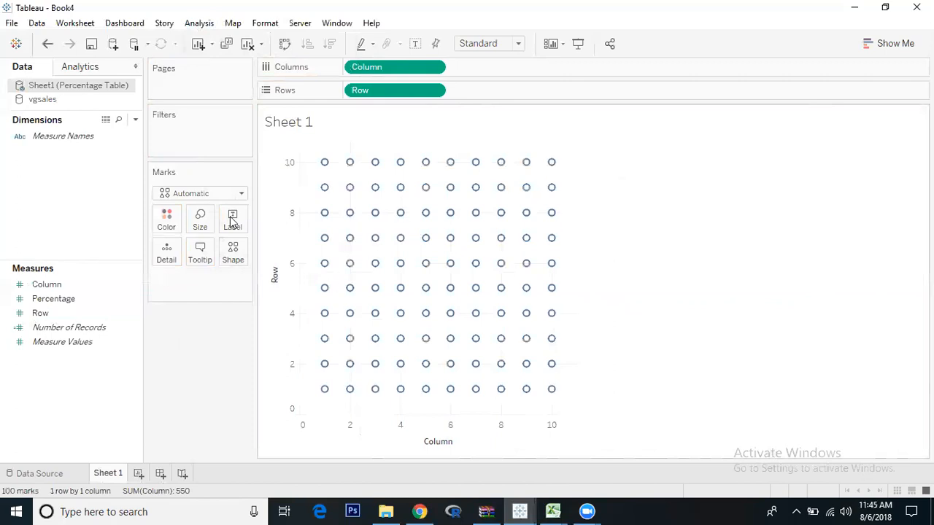
click(241, 192)
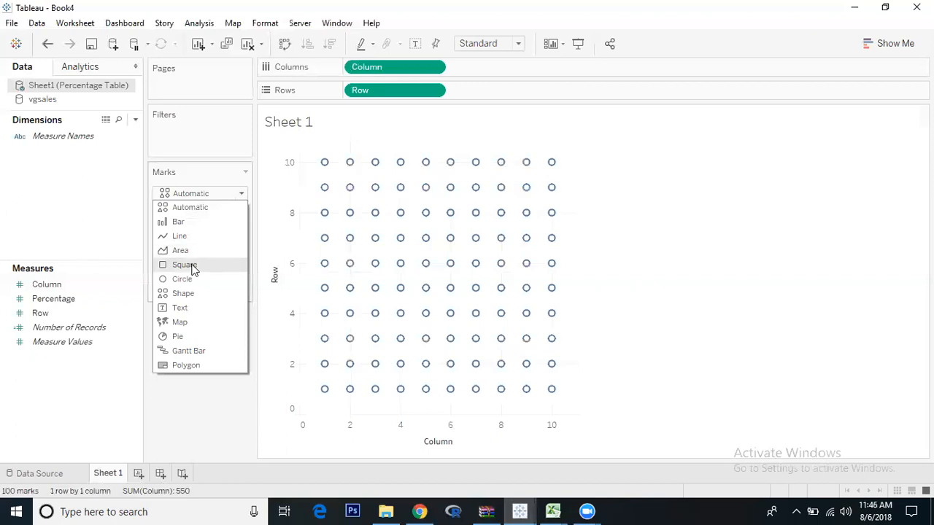
click(184, 265)
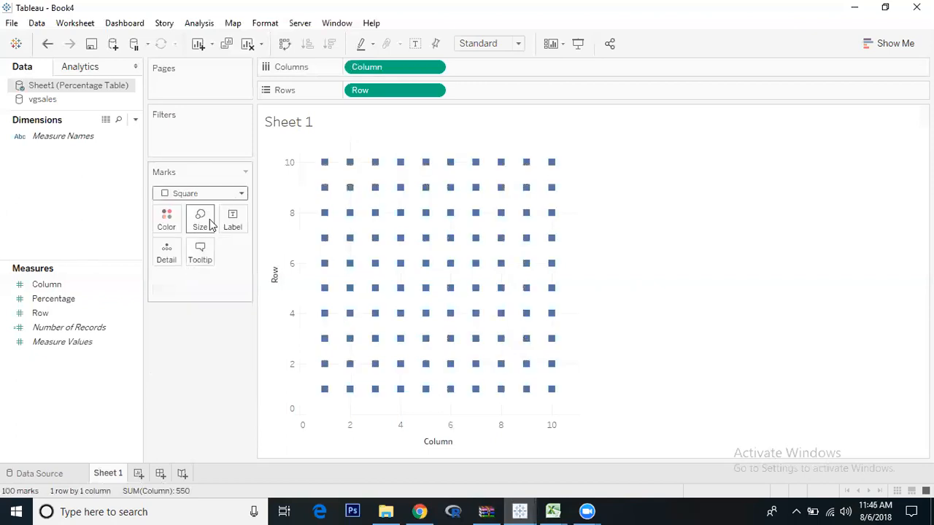
click(200, 219)
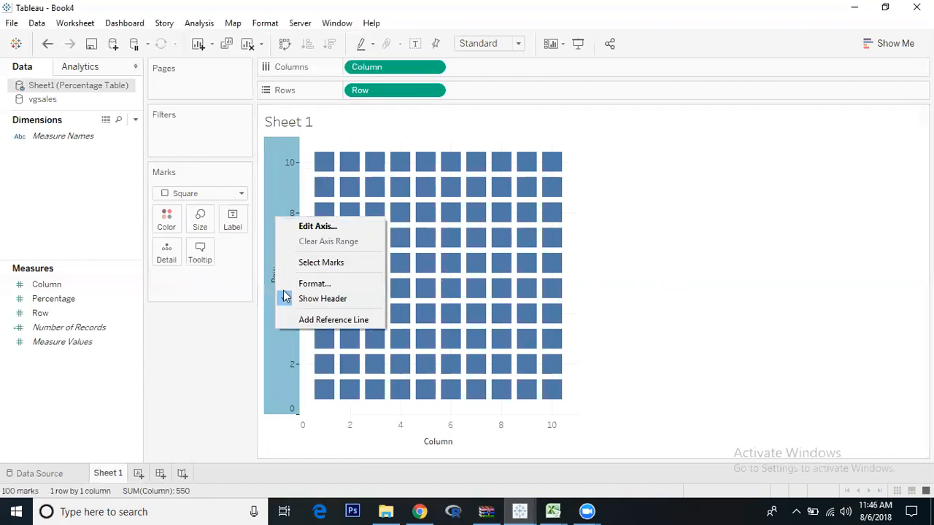
Step: Hide the axis headers and set Grid Lines to None in the Format pane
click(322, 298)
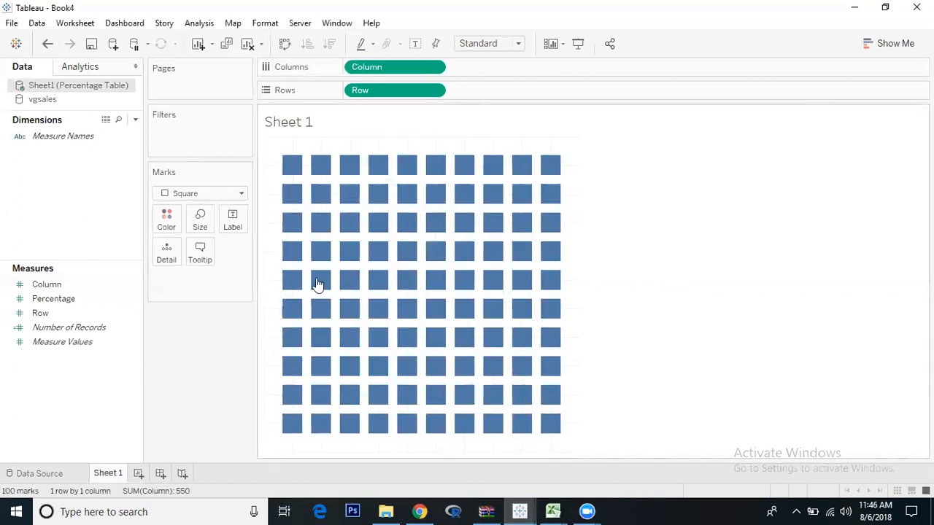
right_click(321, 164)
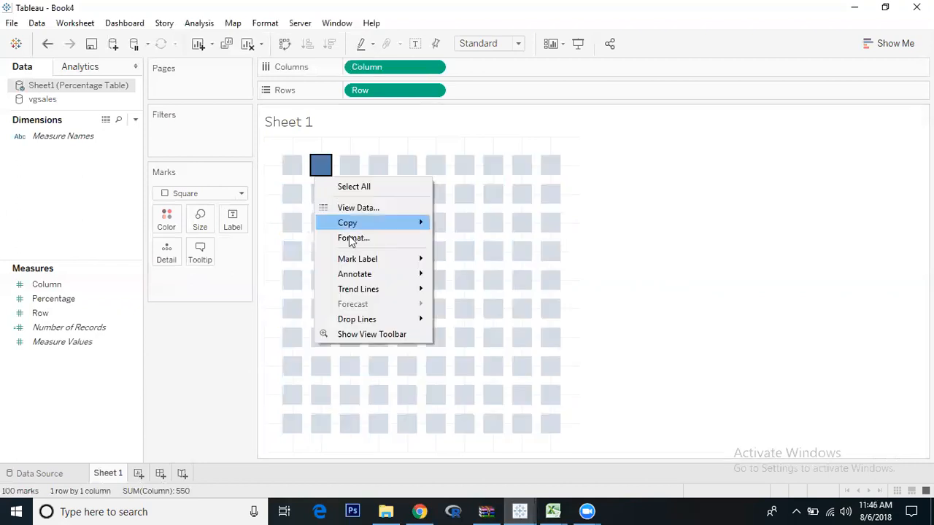
click(353, 238)
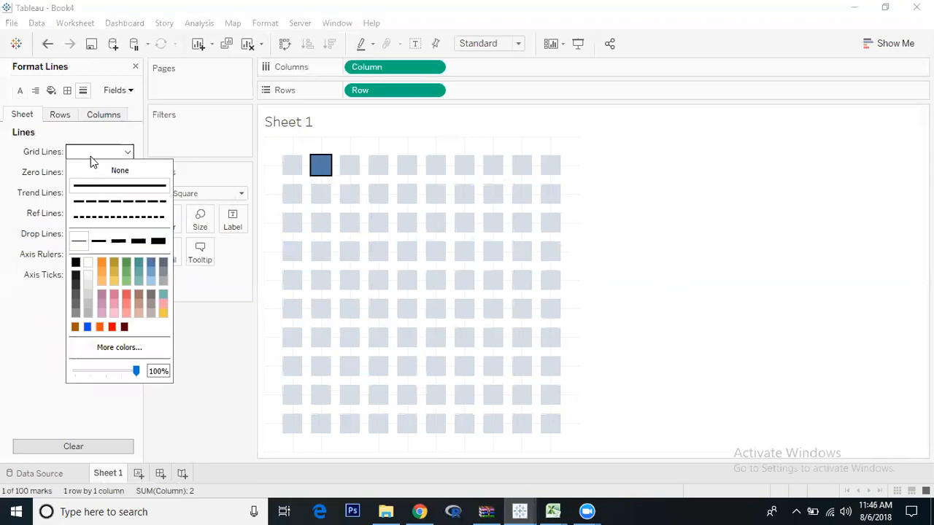
click(120, 170)
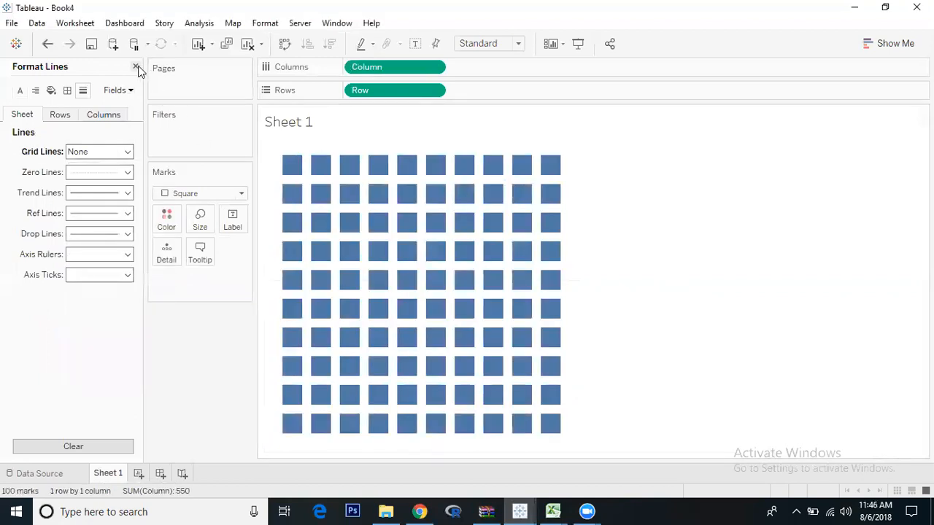
click(137, 67)
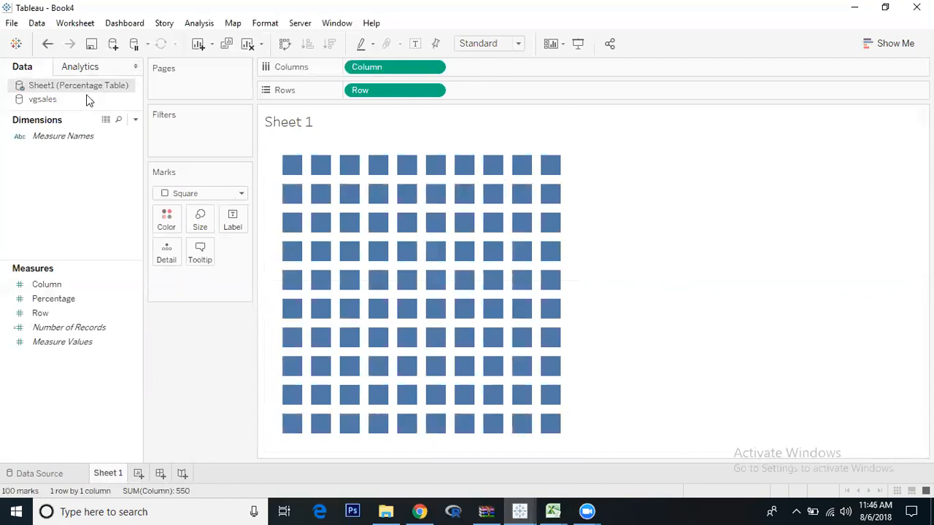
Step: From EU Sales in the vgsales source, start a calculated field named Region Sales Share
click(44, 99)
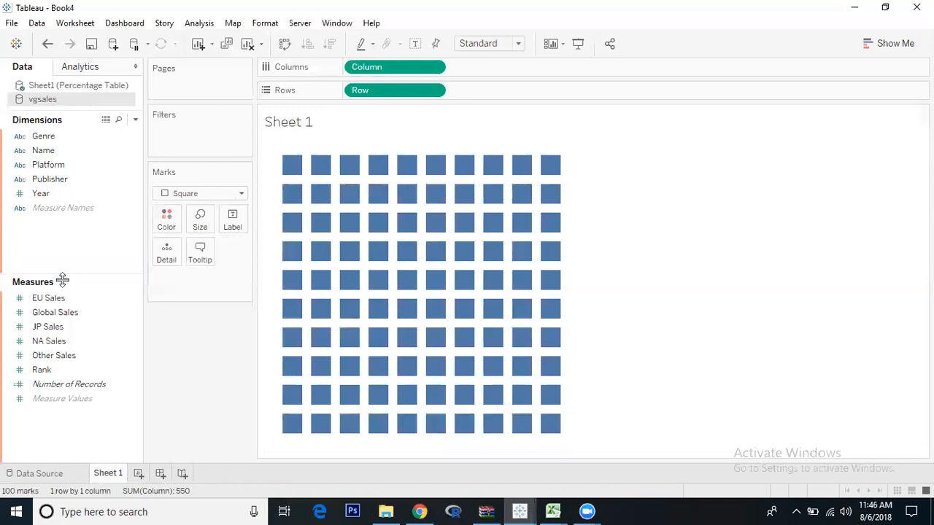
click(49, 297)
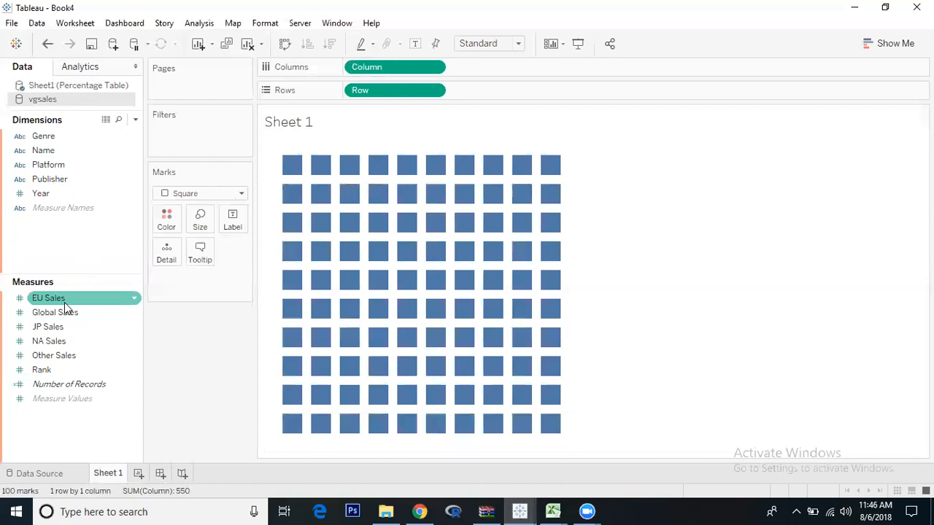
mouse_move(71, 286)
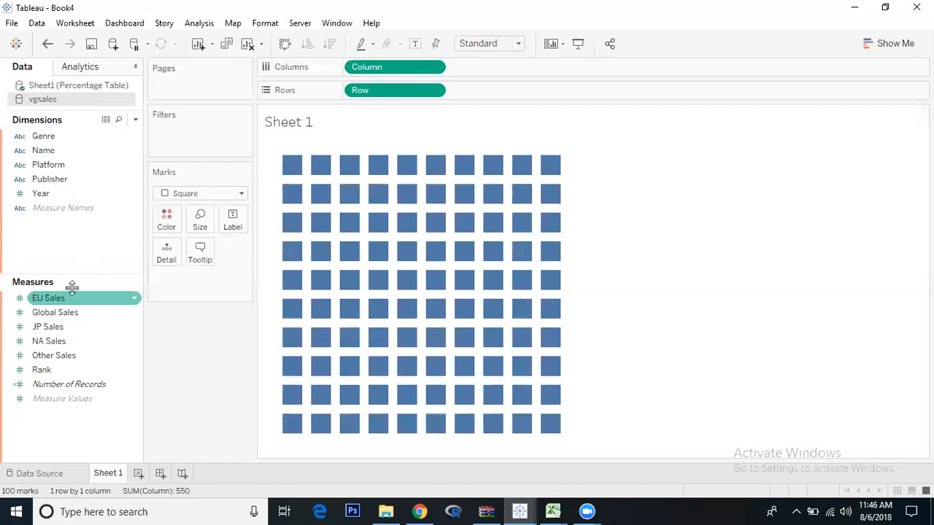
right_click(49, 297)
text(R)
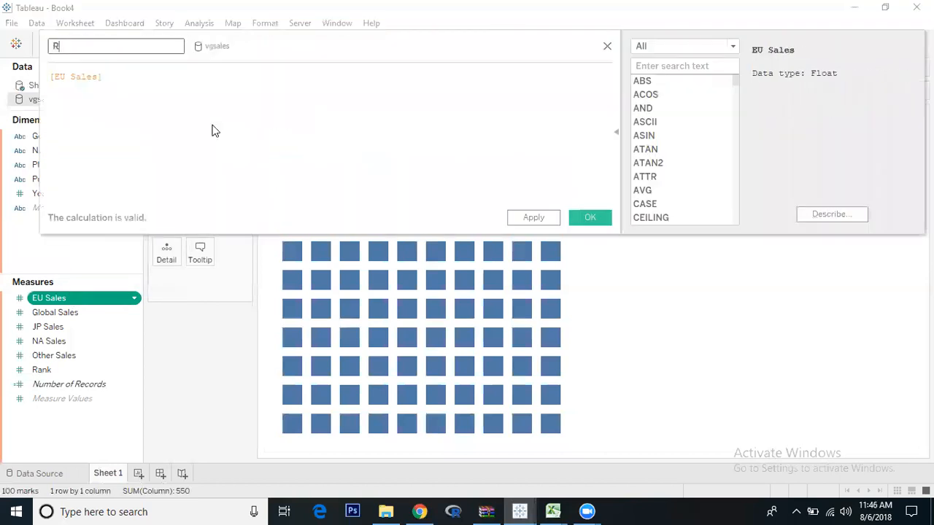
text(egion)
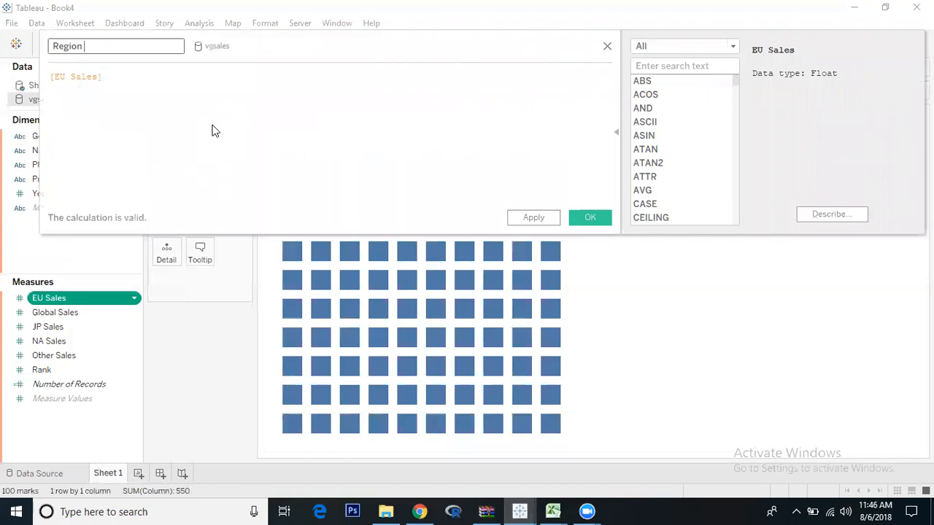
text(Sales)
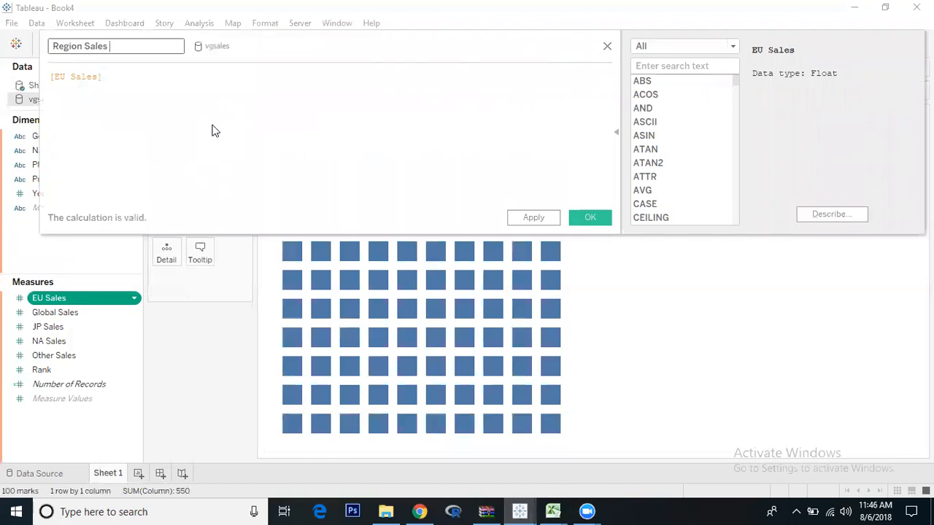
text(Share)
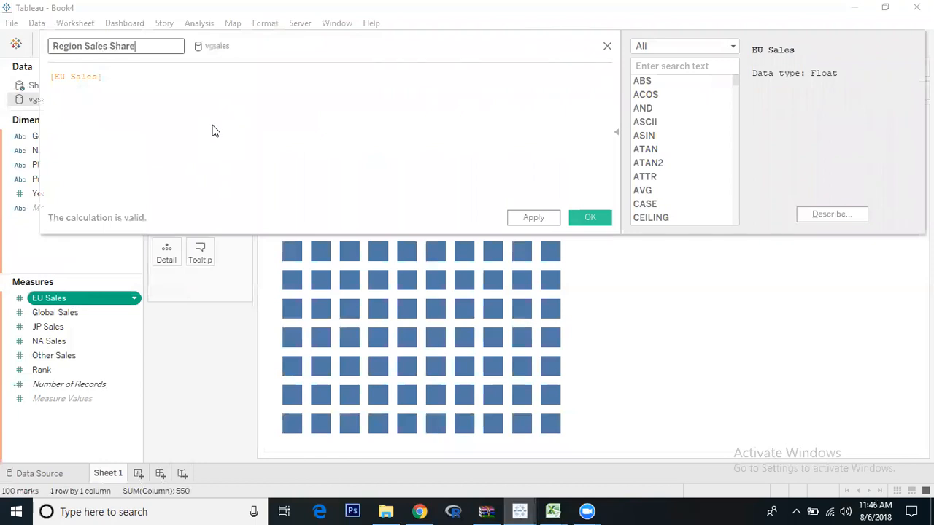
mouse_move(133, 76)
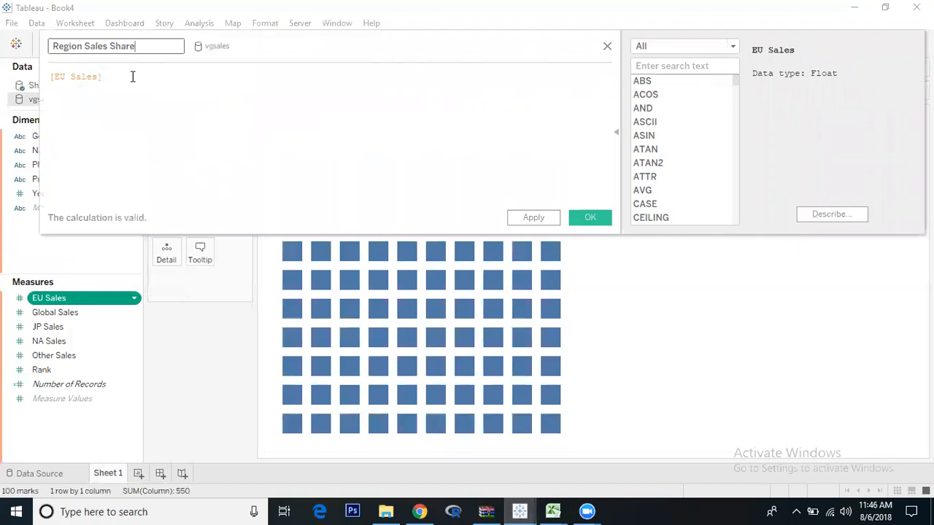
Step: Enter the formula SUM([EU Sales])/SUM([Global Sales]) and confirm the field
double_click(76, 76)
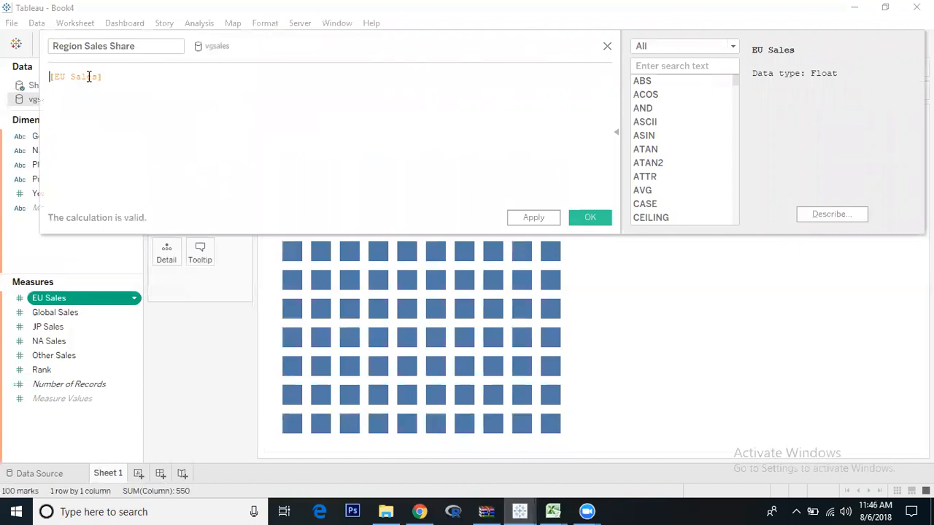
text(SUM()
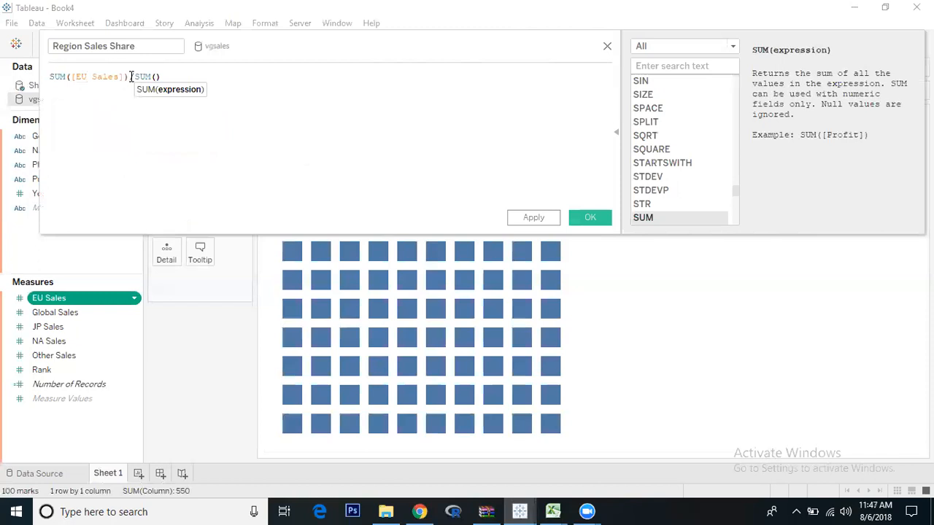
text(g)
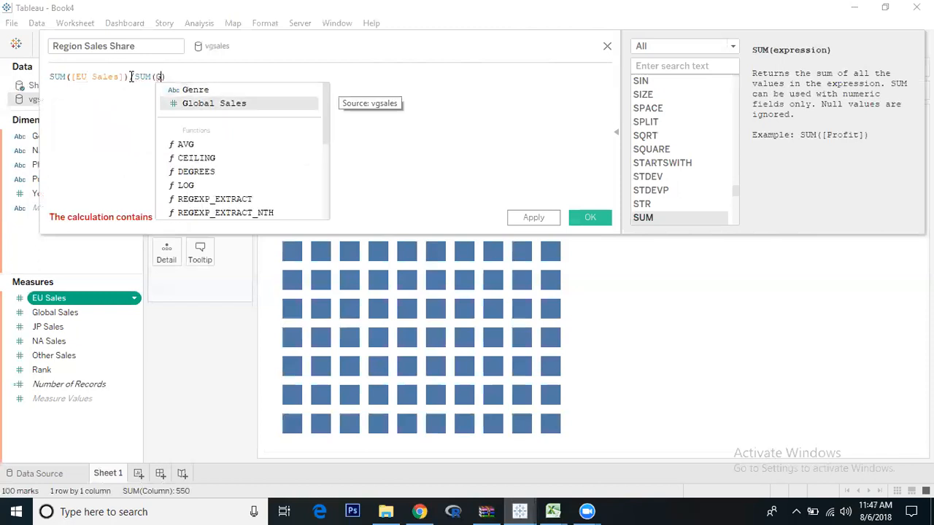
click(214, 102)
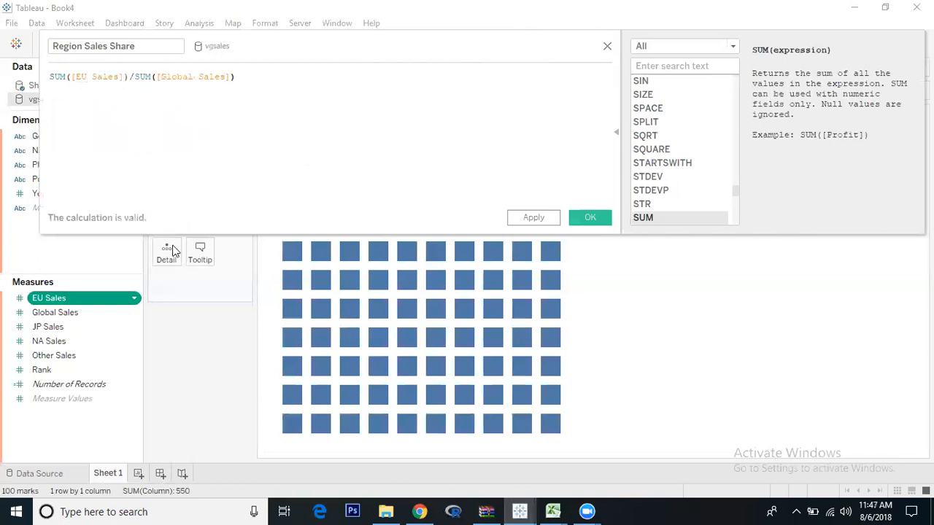
mouse_move(589, 218)
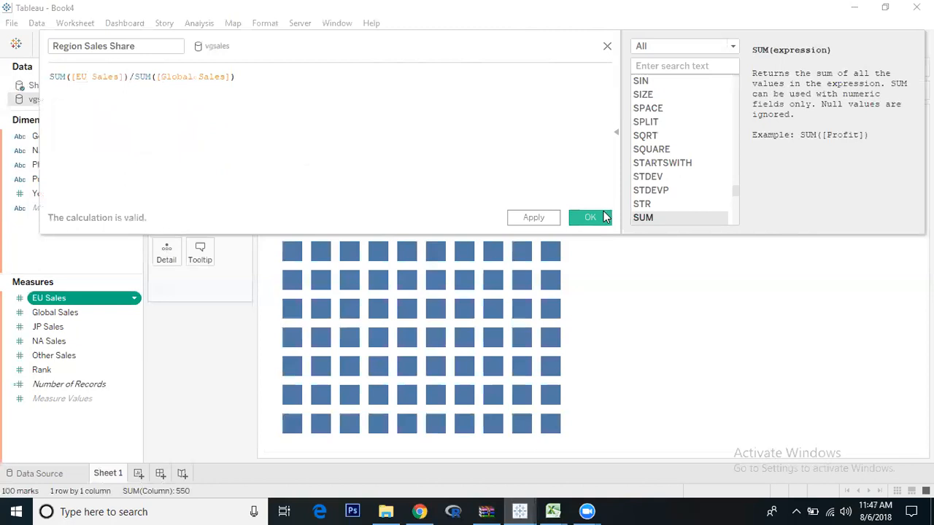
click(589, 218)
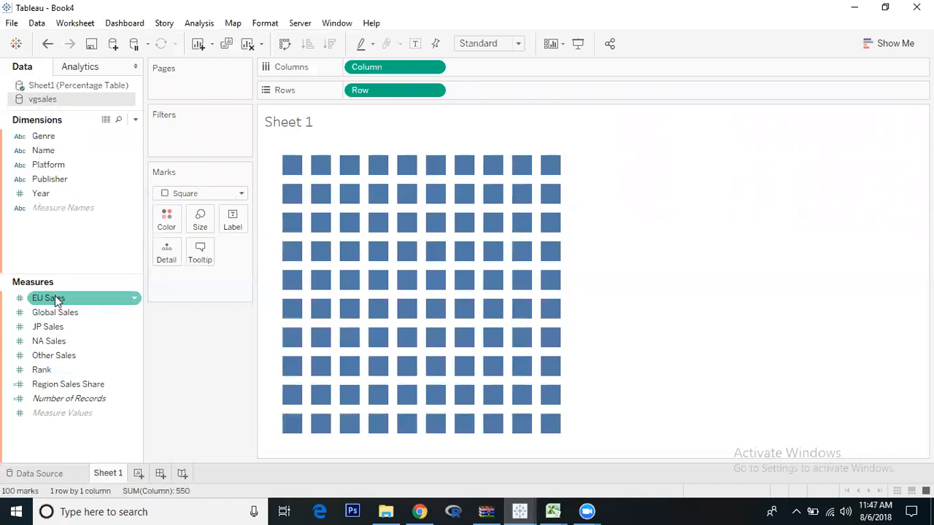
click(49, 341)
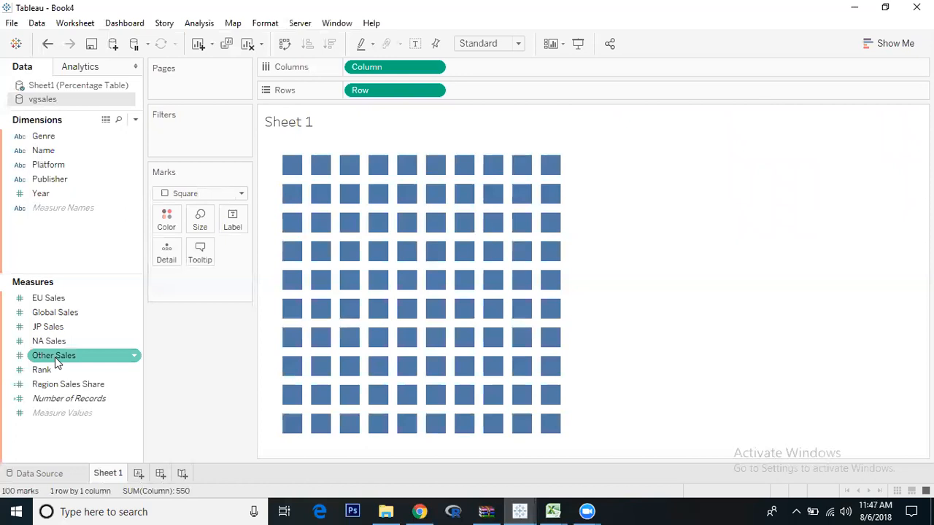
mouse_move(69, 398)
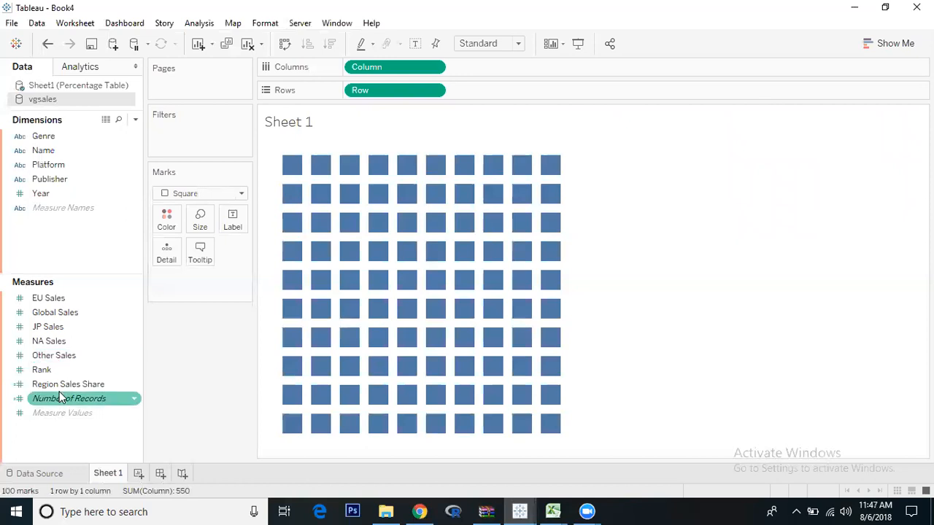
Step: Create a parameter Region Selection with String data type and List allowable values
right_click(69, 398)
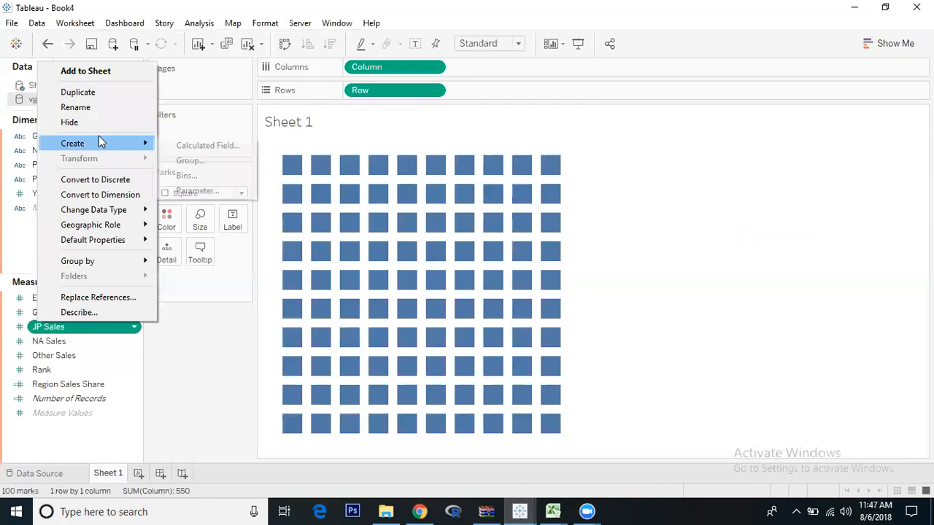
mouse_move(197, 189)
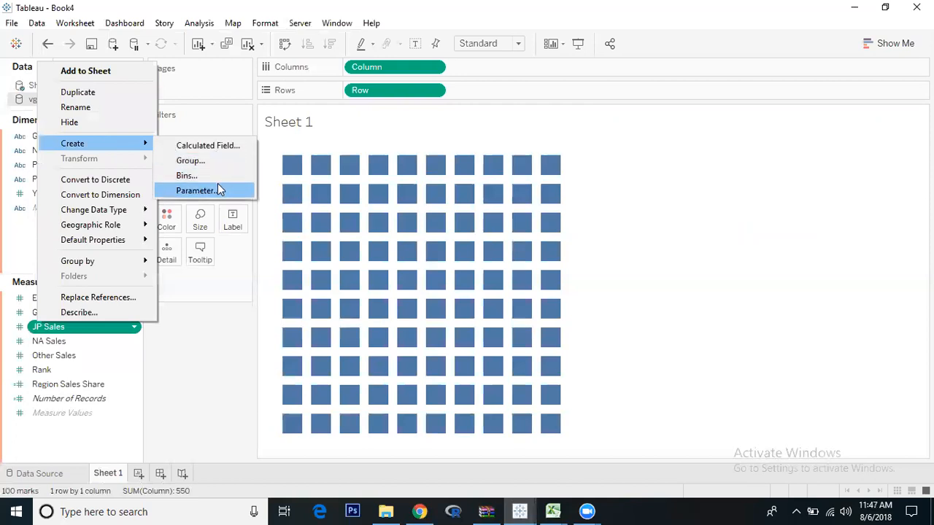
click(195, 190)
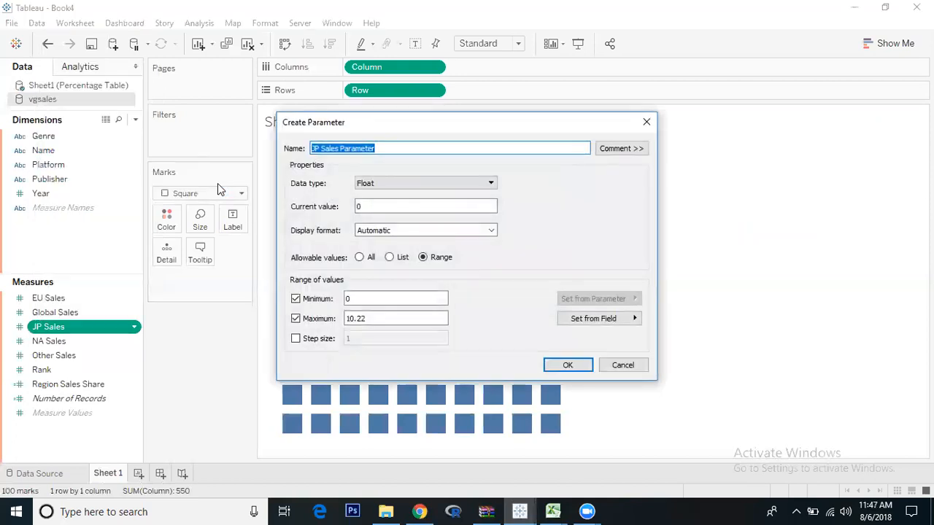
text(Region)
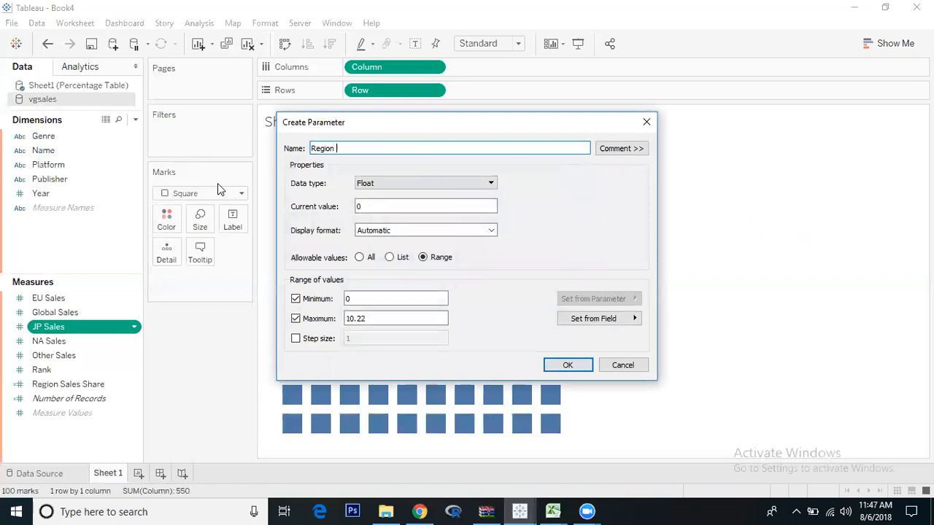
text(Selection)
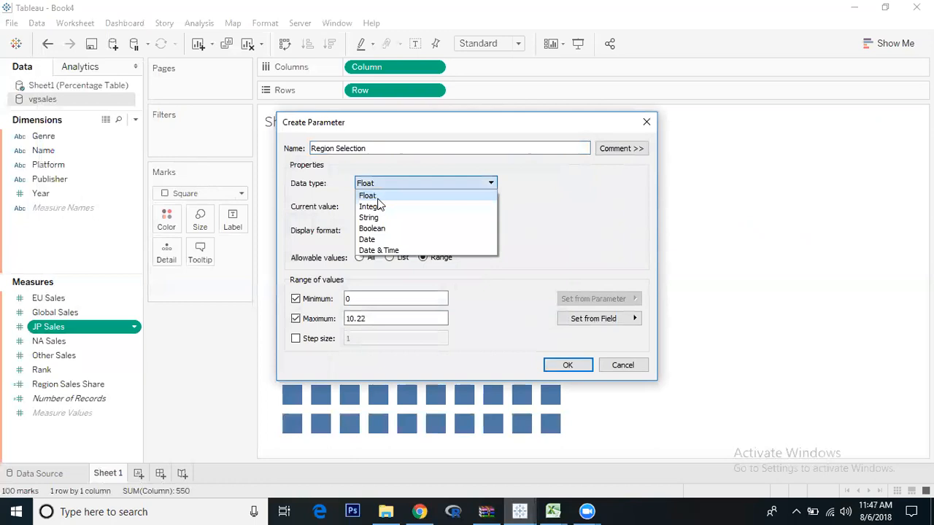
click(368, 218)
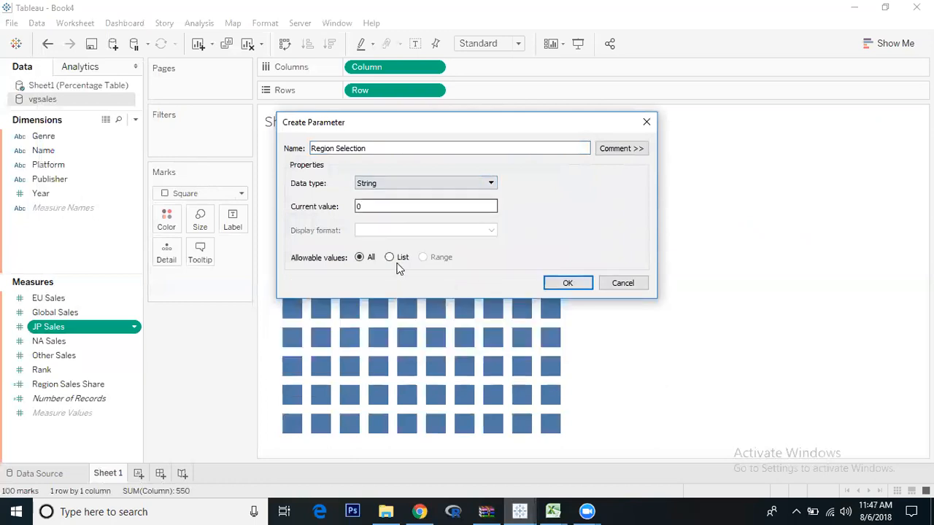
click(388, 257)
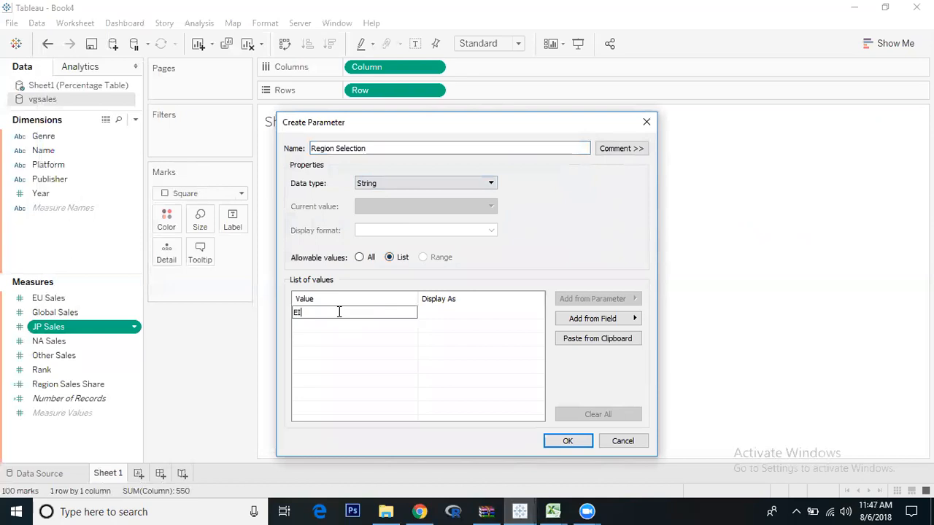
Step: List EU Sales, JP Sales, NA Sales and Other Sales as the values and confirm the parameter
text(EU S)
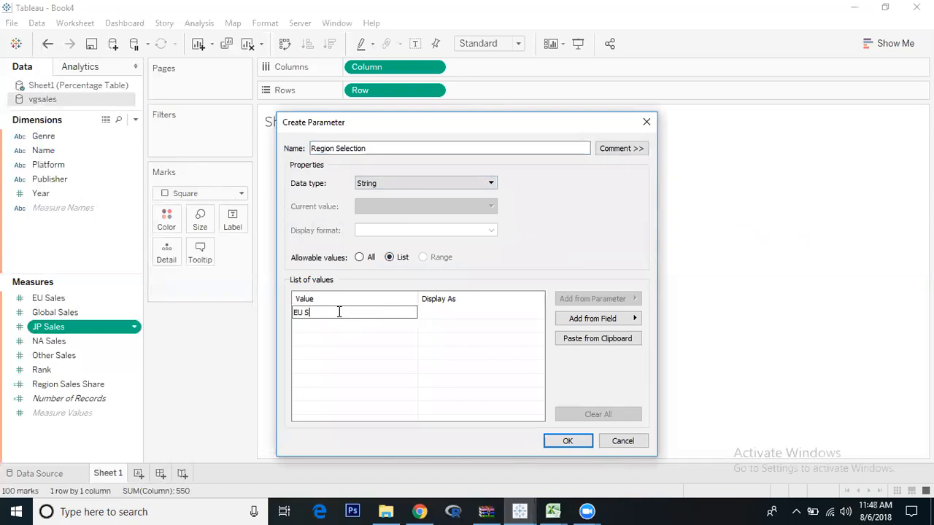
text(ales)
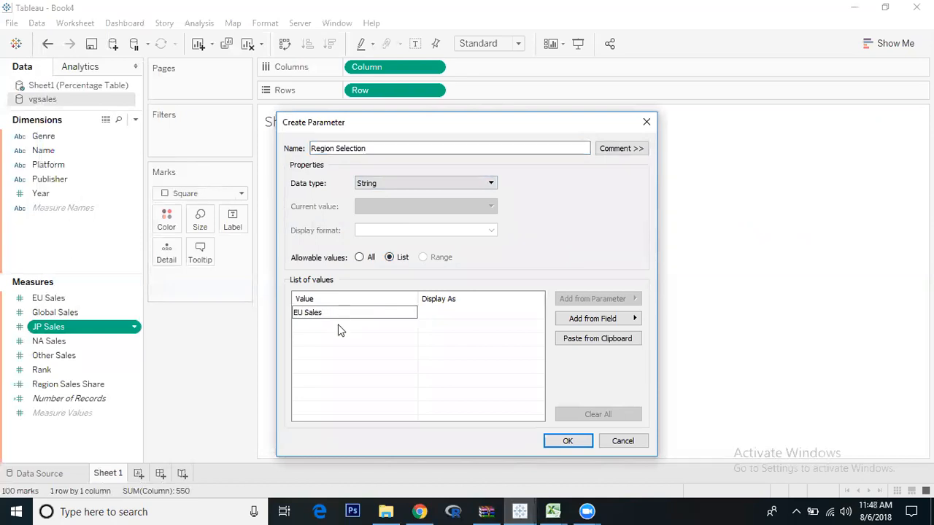
text(JP)
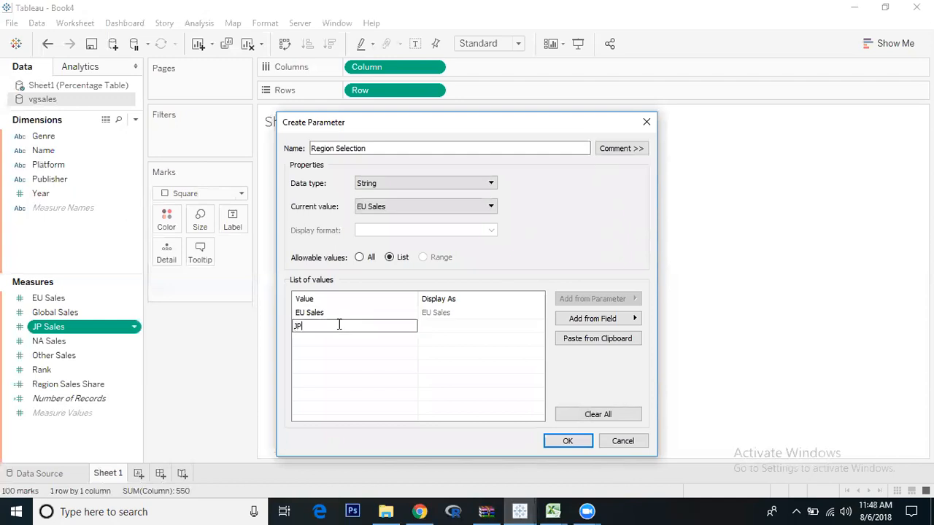
text(Sales)
click(354, 340)
text(N)
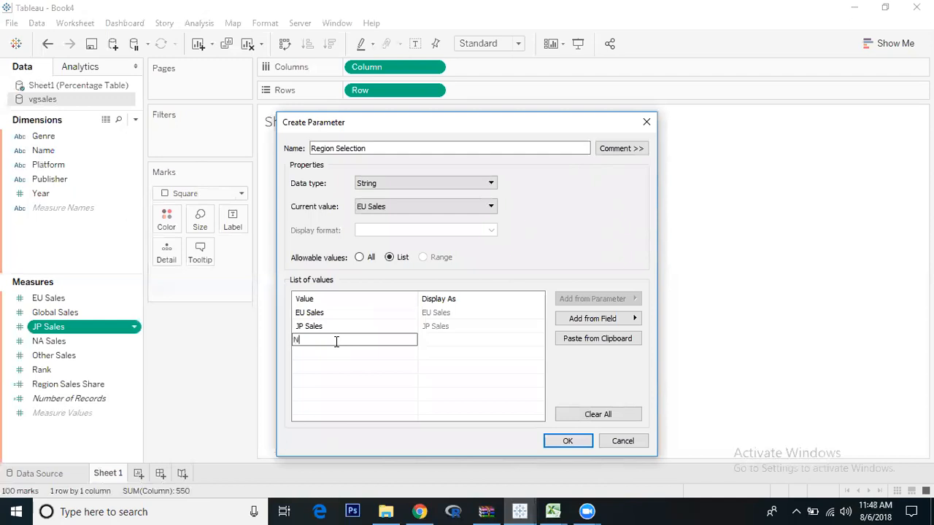
text(A Sales)
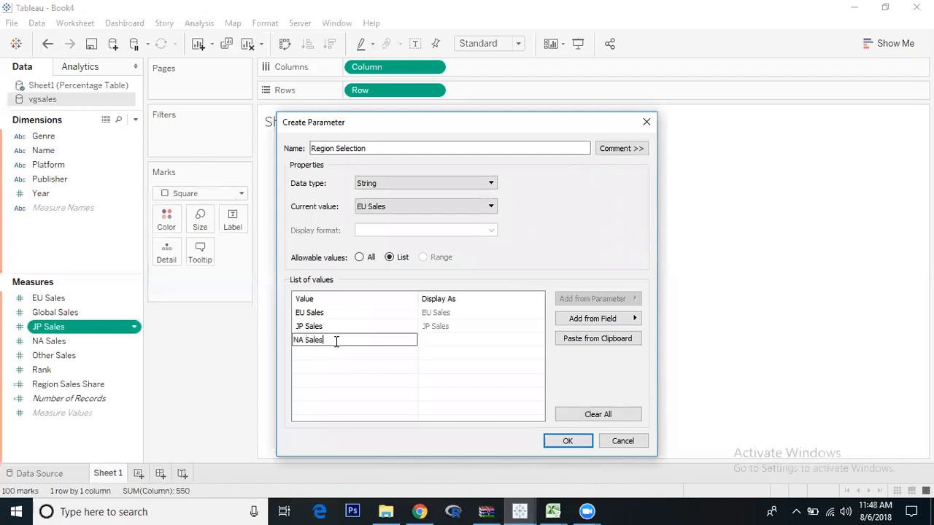
key(Return)
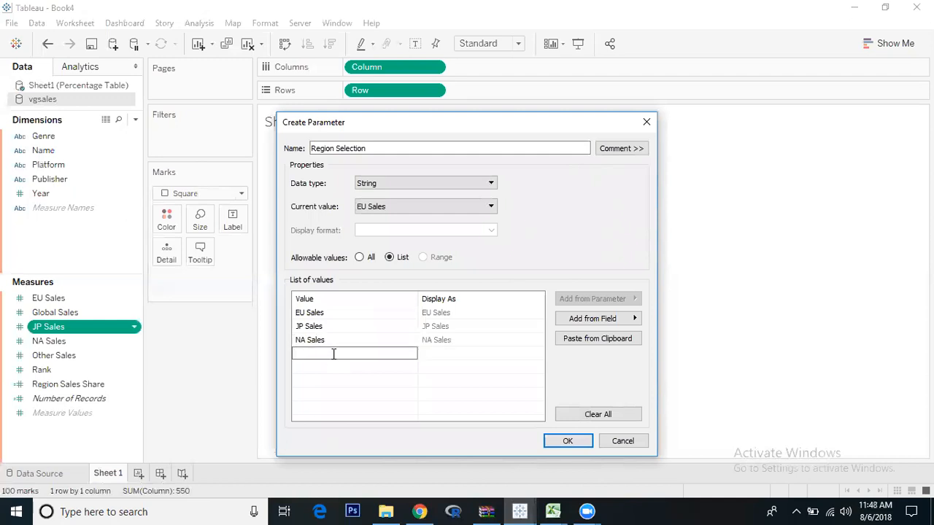
text(Other)
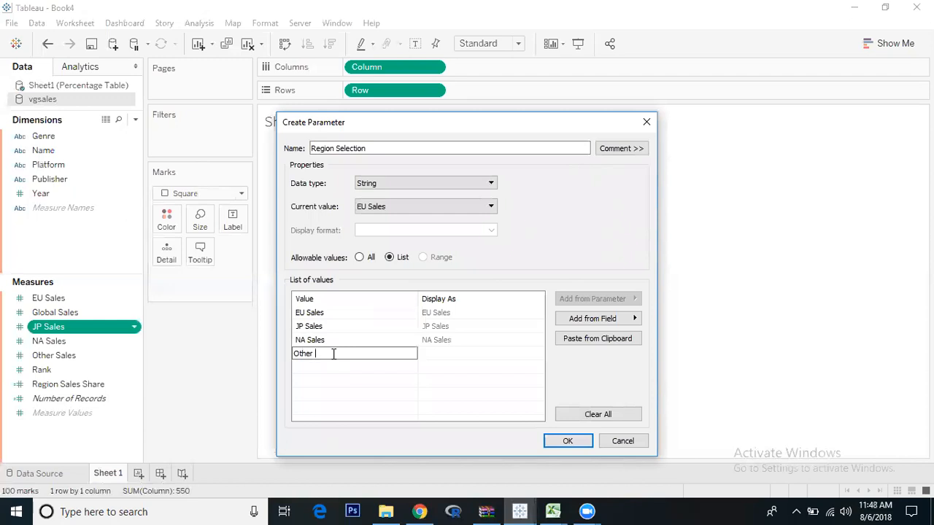
text(Sales)
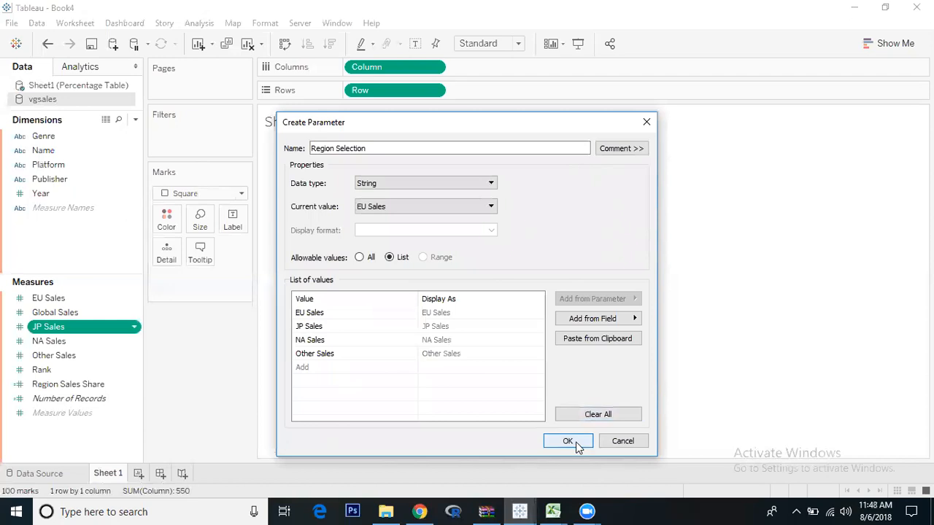
click(568, 441)
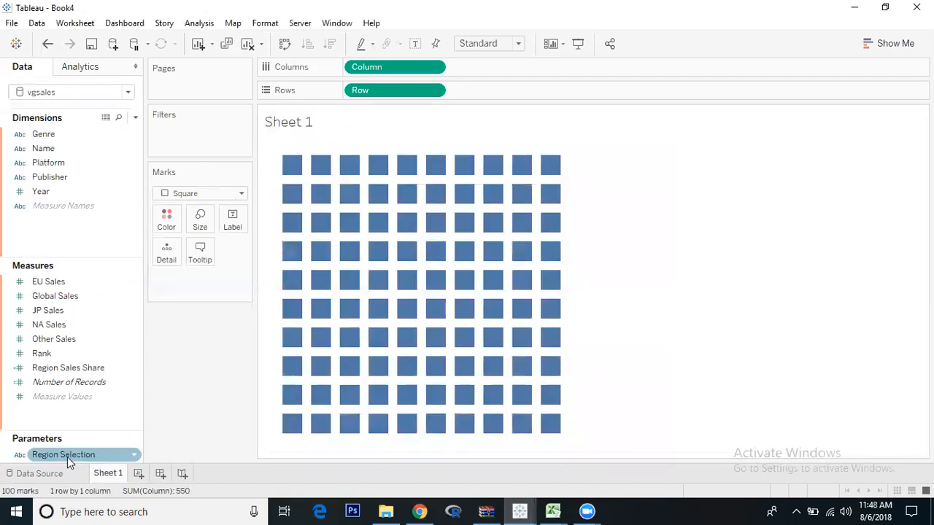
right_click(54, 339)
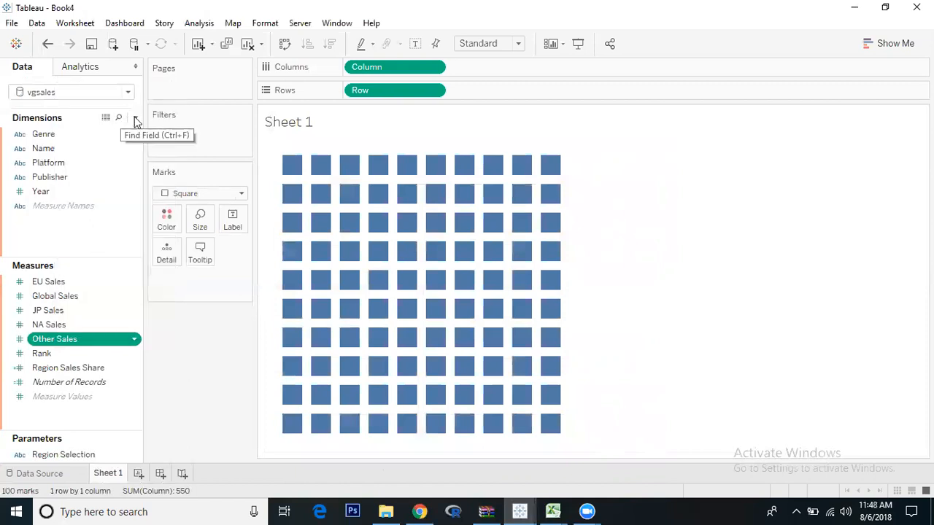
click(134, 116)
text(Region.Selecto)
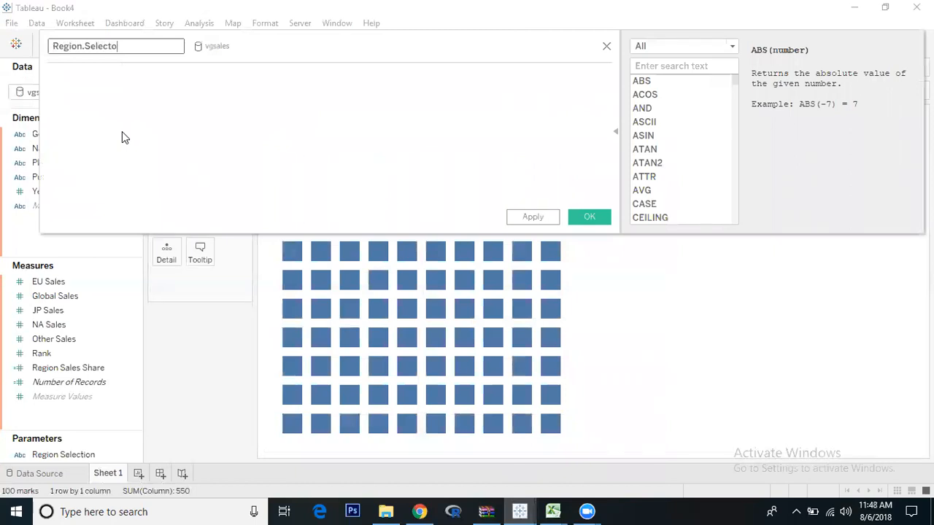
Step: Write the CASE [Region Selection] branches for "EU Sales" and "JP Sales"
text(c)
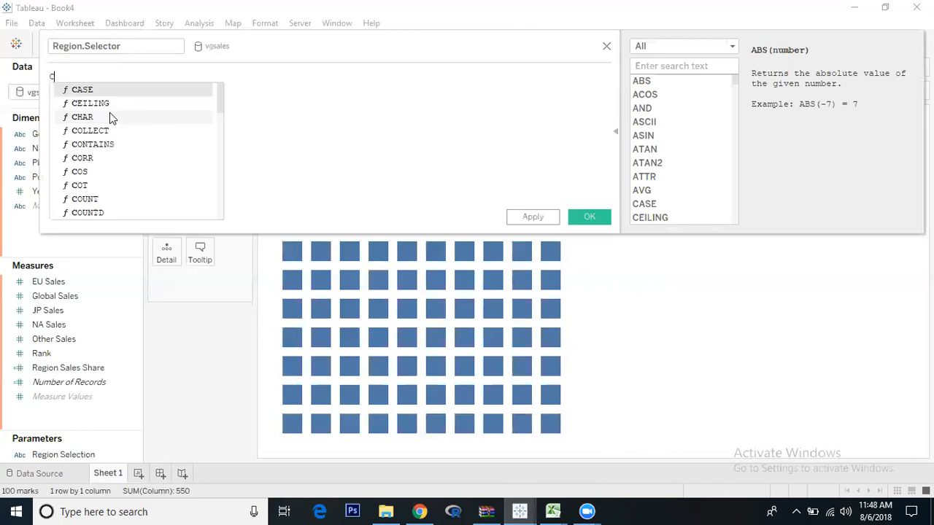
click(82, 89)
text(WHEN)
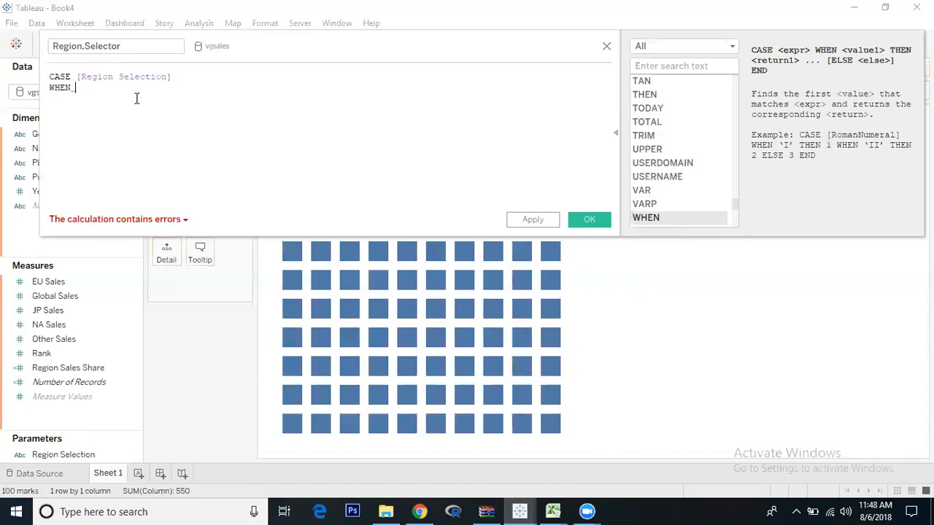
text("EU Sal)
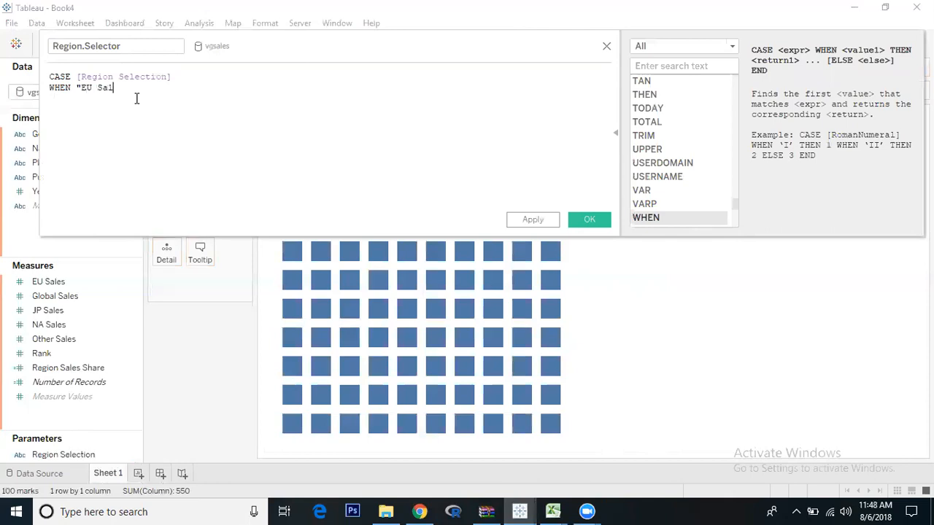
text(es" THEN [EU Sales)
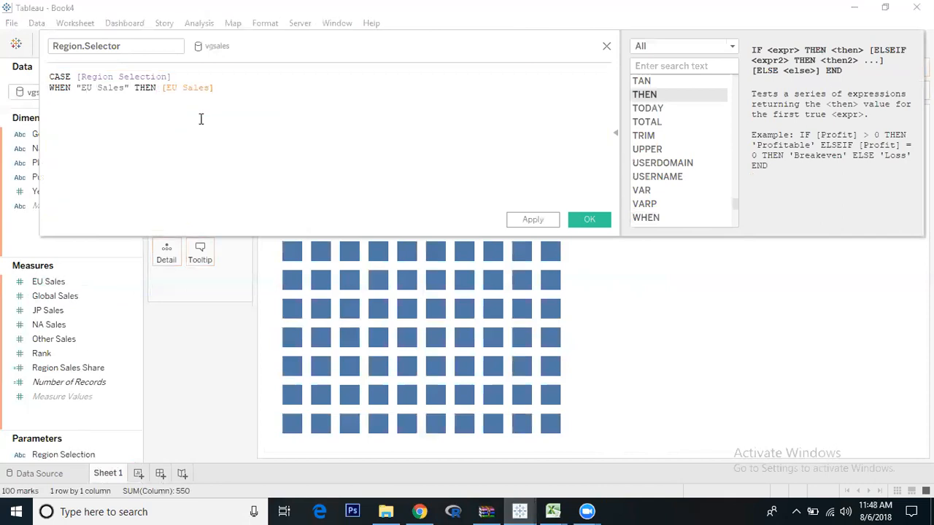
text(WHEN)
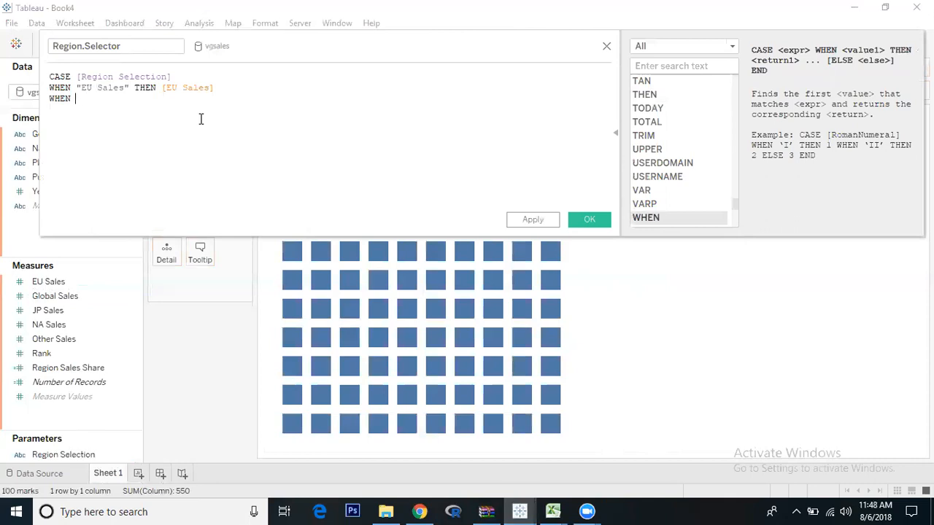
text(")
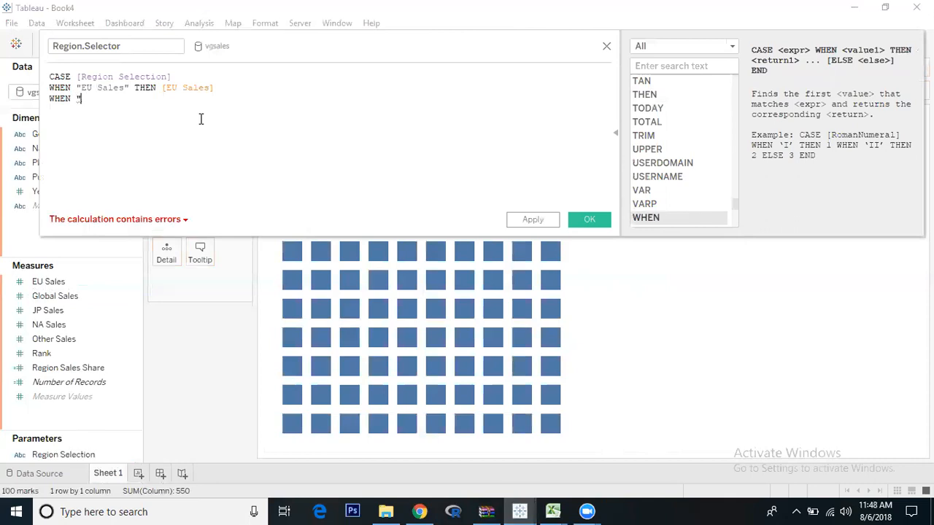
text(JP Sal)
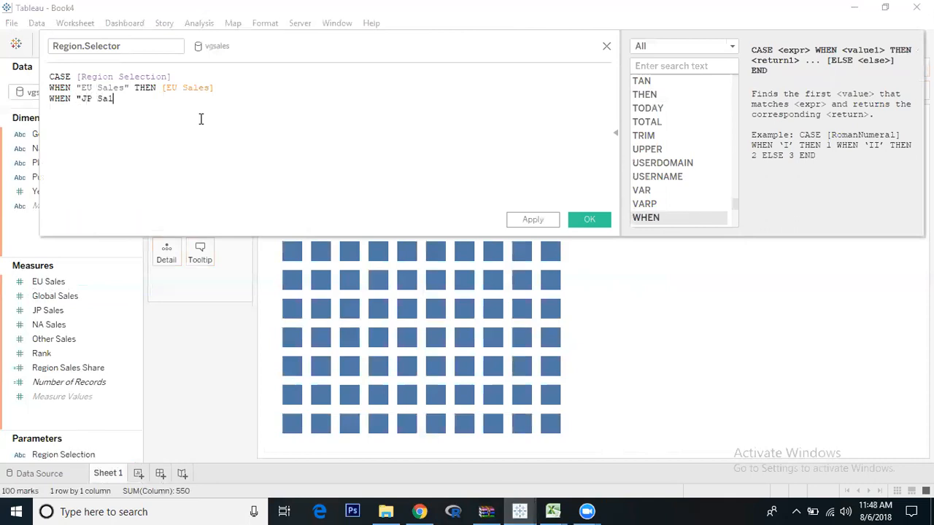
text(es)
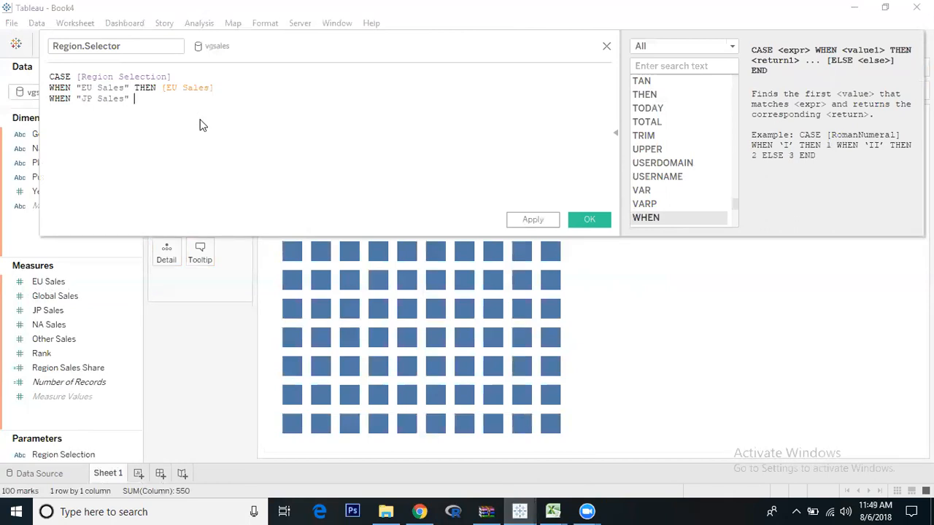
text(THEN[JP Sales)
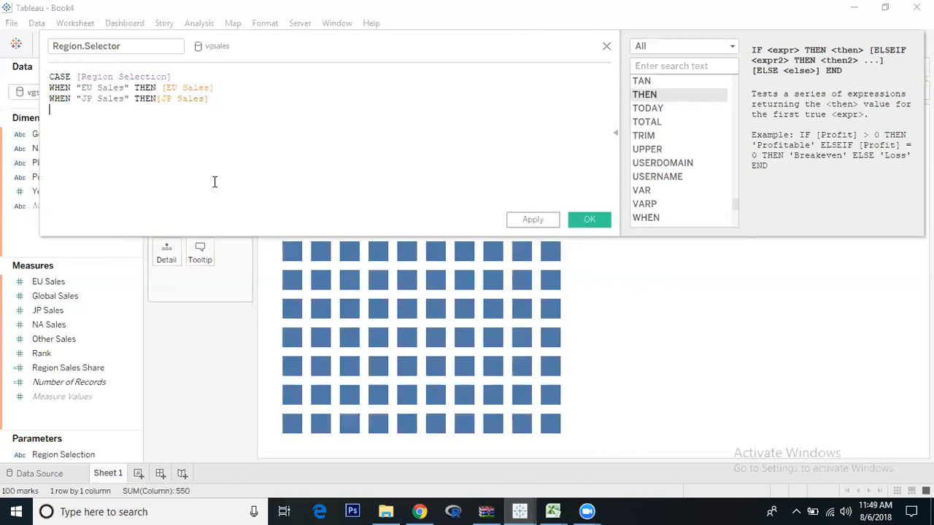
Step: Add the "NA Sales" and "Other Sales" branches, close with END and confirm Region Selector
text(WHEN ")
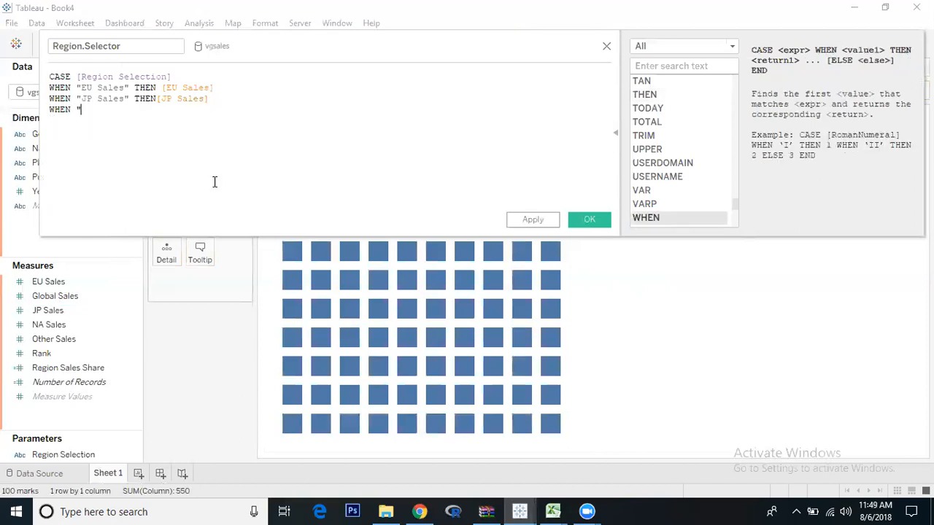
text(NA)
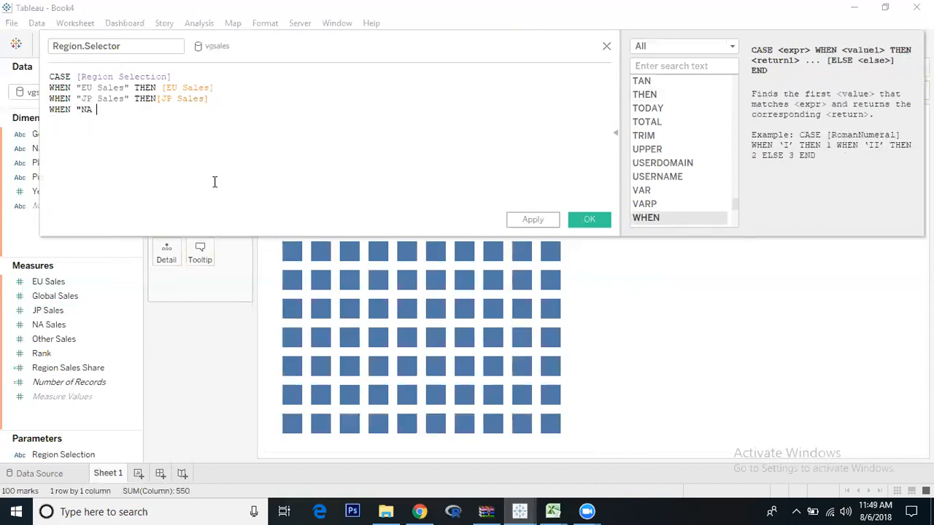
text(Sales)
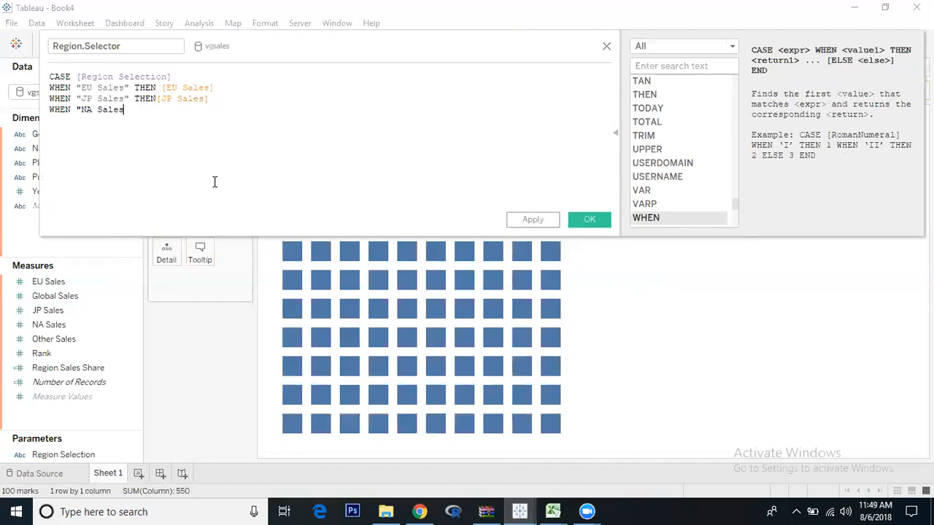
text(THEN[NA Sales)
text(WHEN)
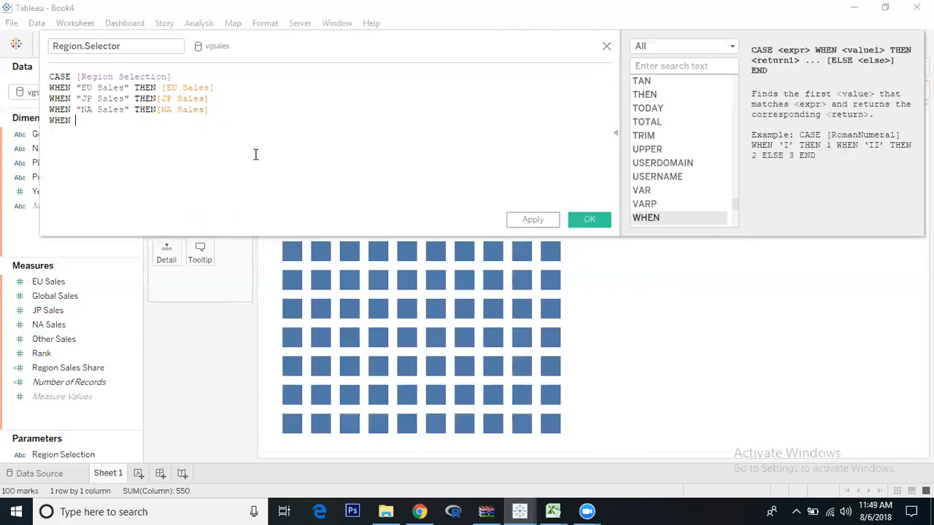
text("O)
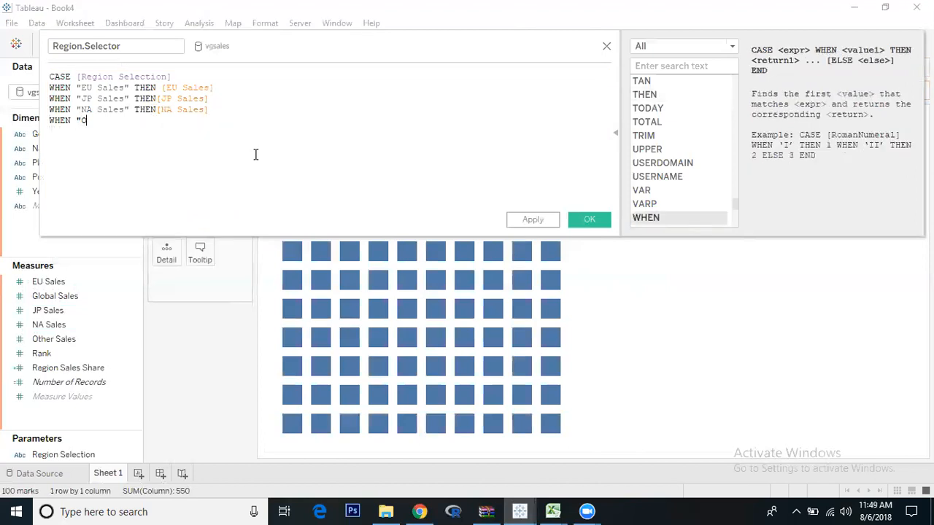
text(ther S)
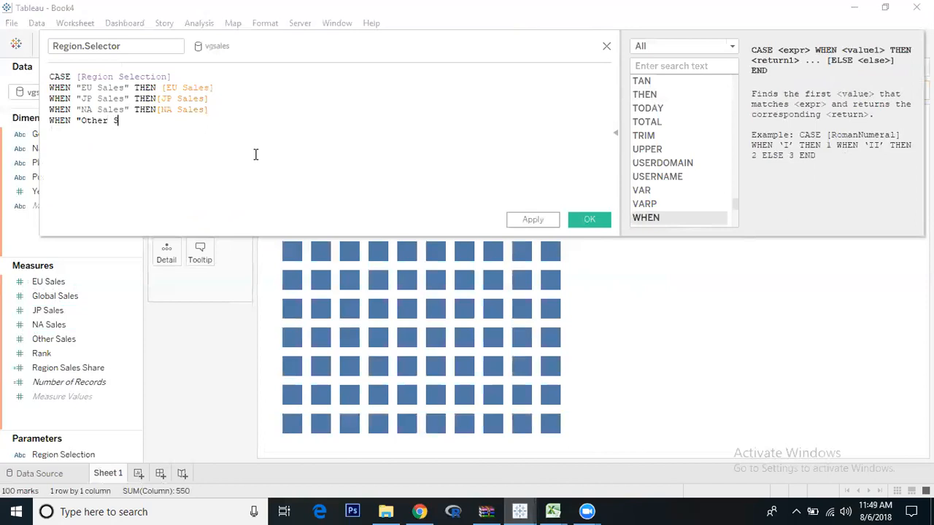
text(ales)
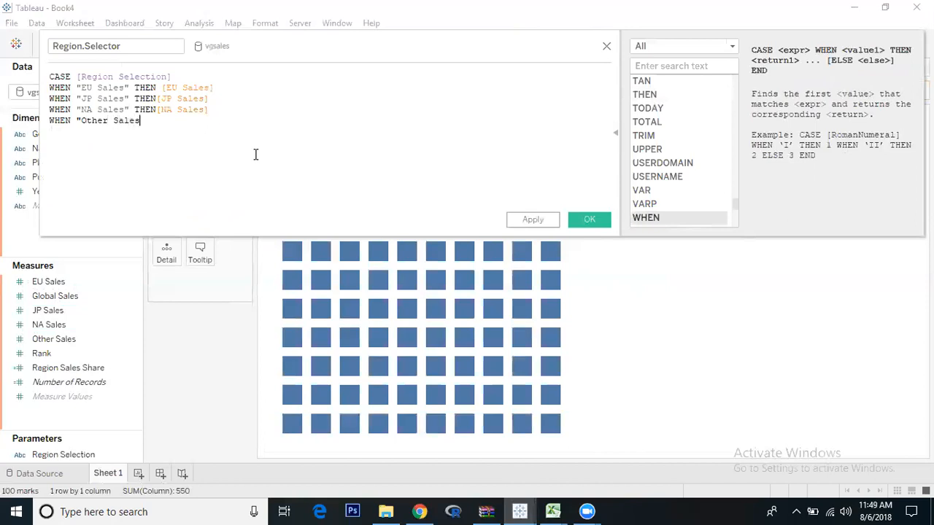
text(THEN)
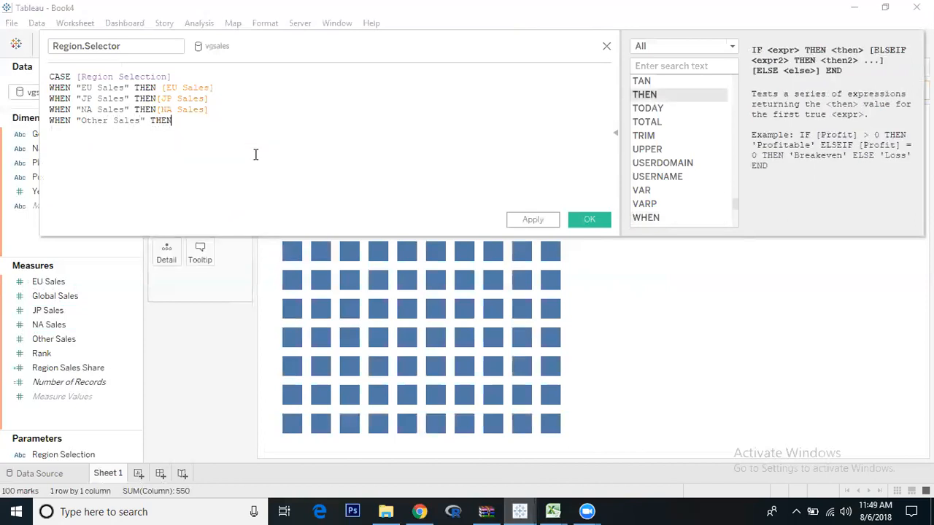
mouse_move(105, 331)
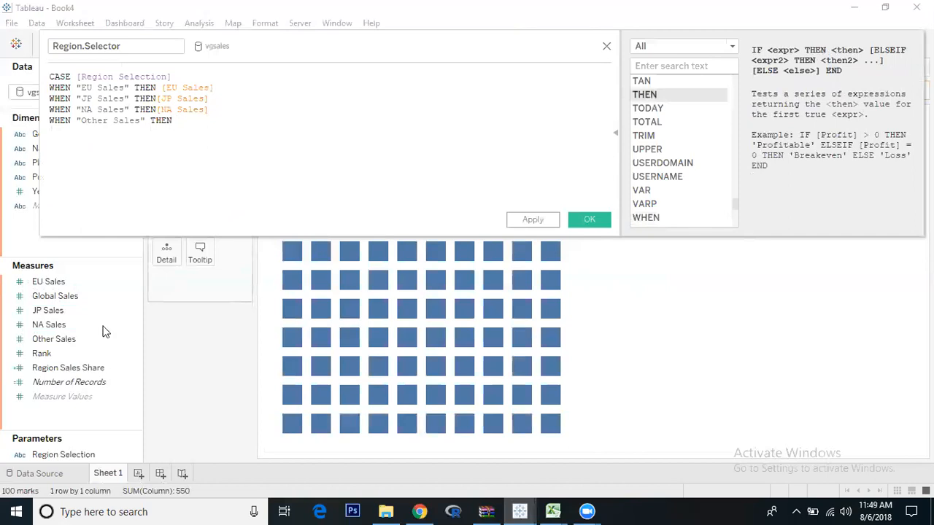
text([Other Sales])
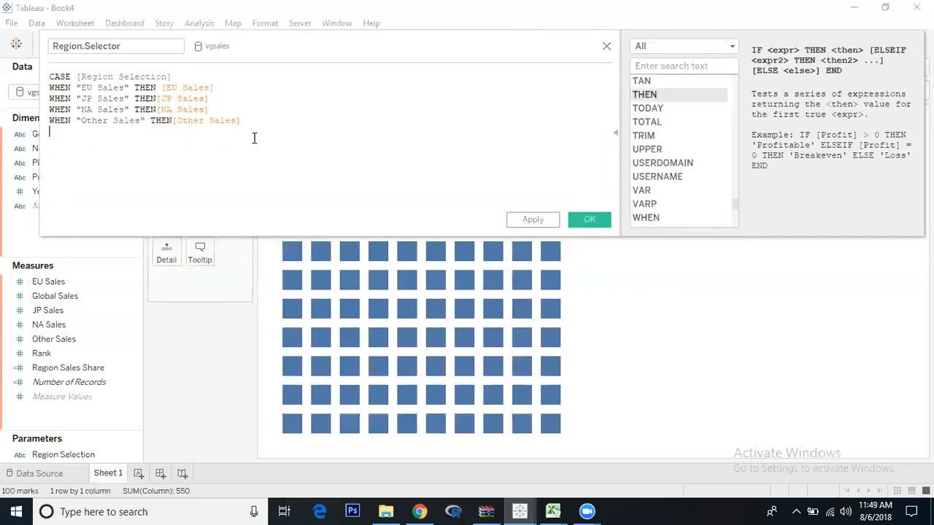
text(END)
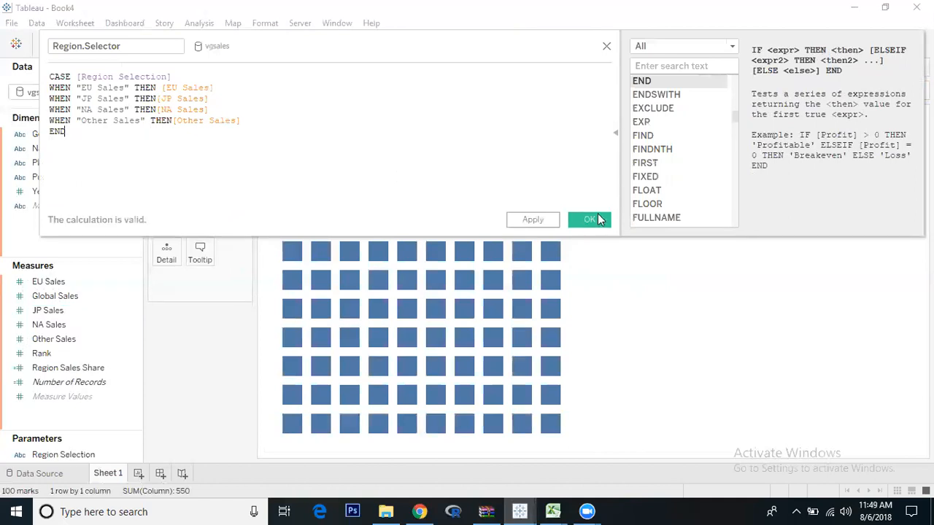
click(590, 218)
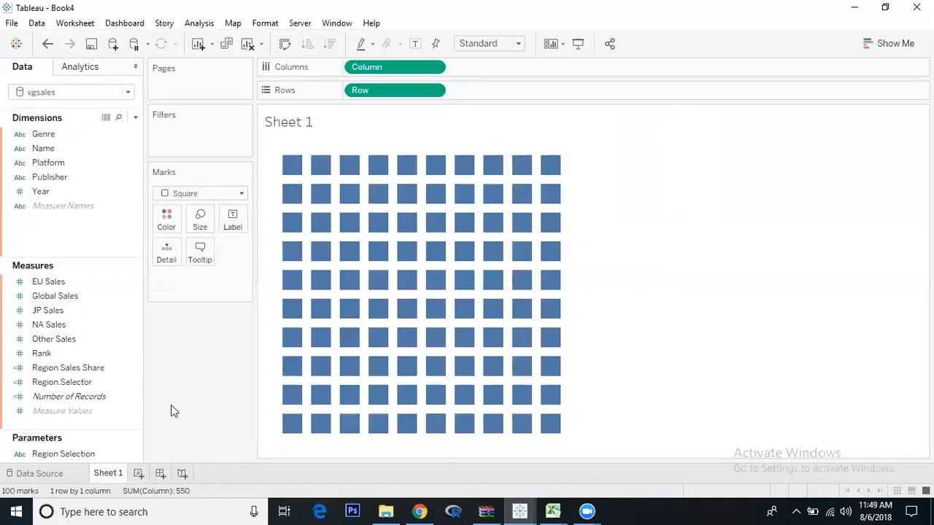
Step: Edit Region Sales Share to SUM([Region Selector])/SUM([Global Sales]) and confirm
click(61, 382)
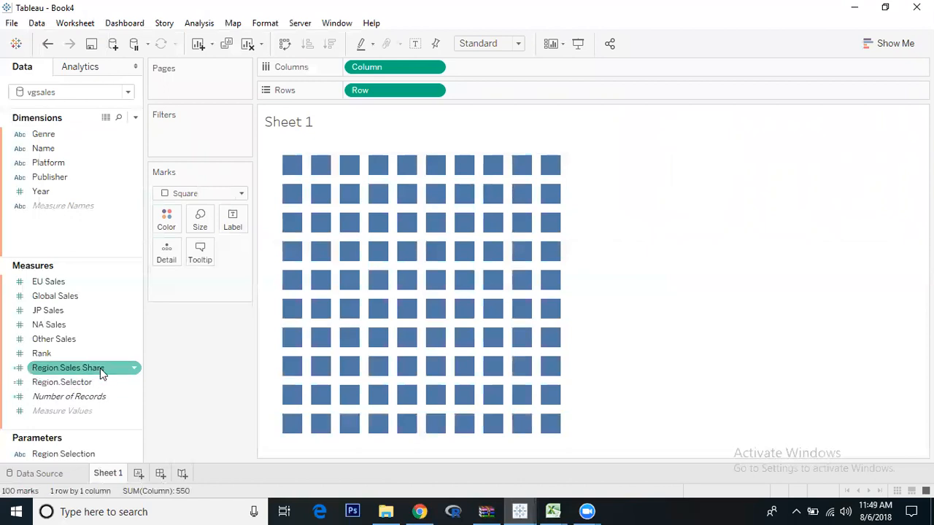
mouse_move(78, 397)
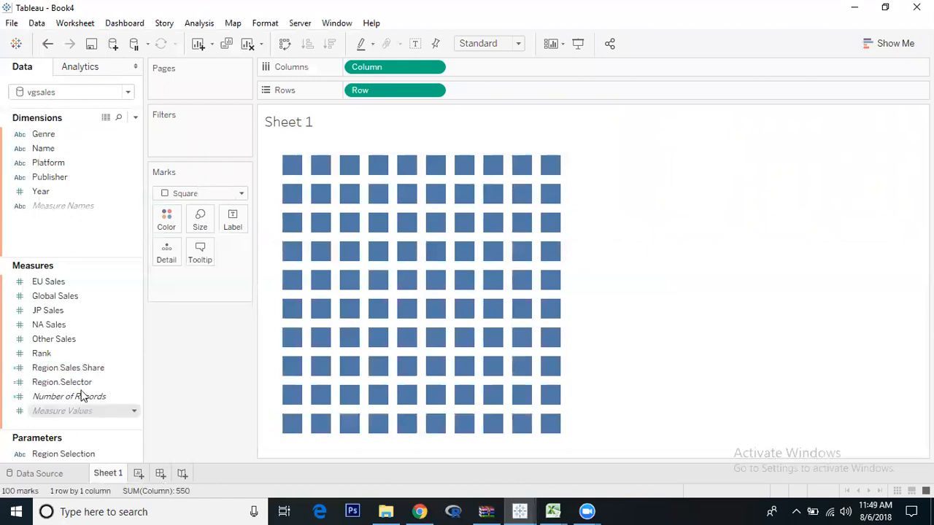
click(67, 367)
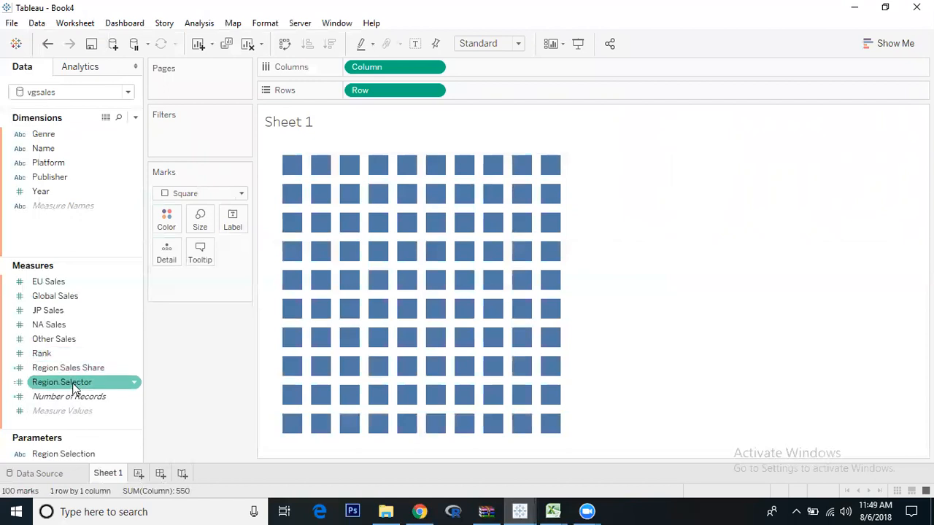
right_click(61, 382)
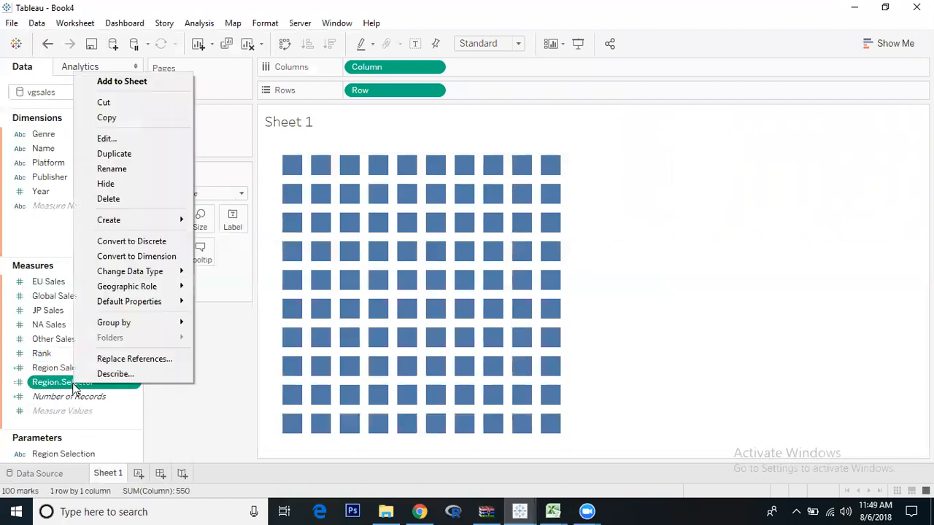
click(111, 169)
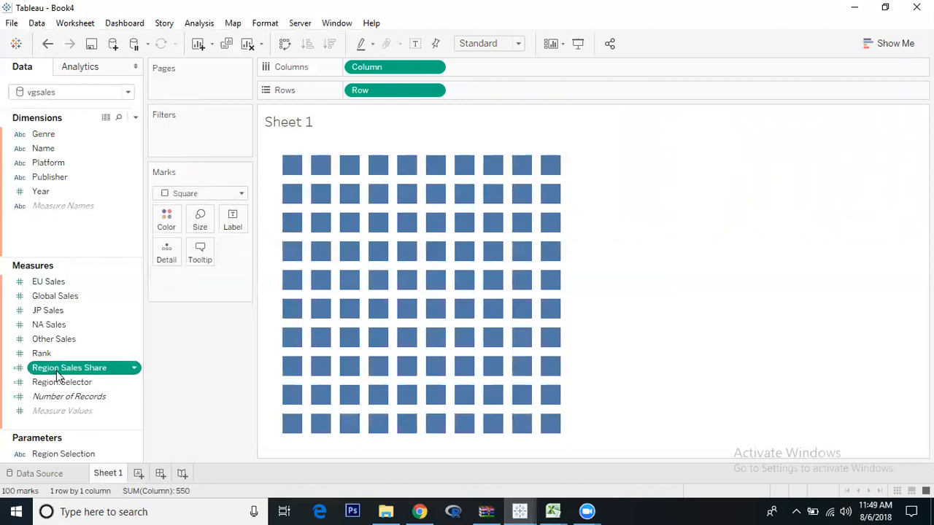
double_click(70, 368)
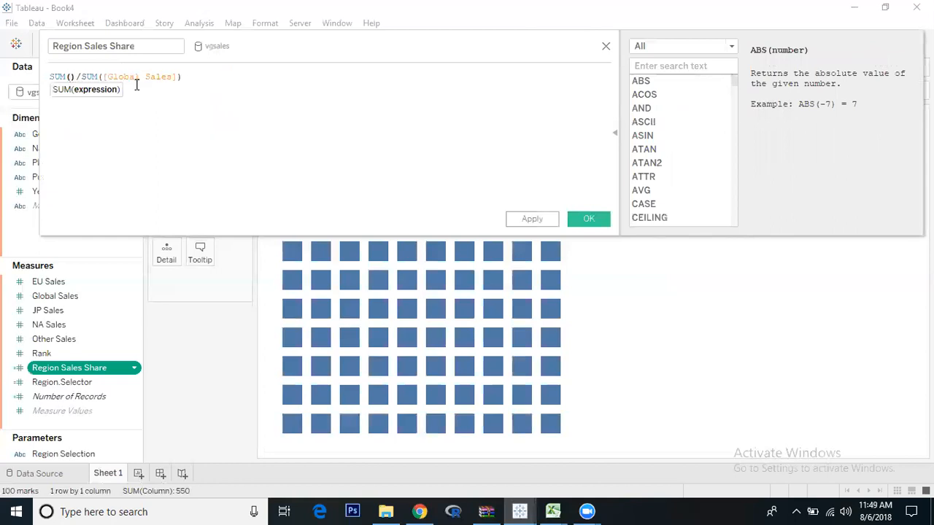
text(Region.Selector])
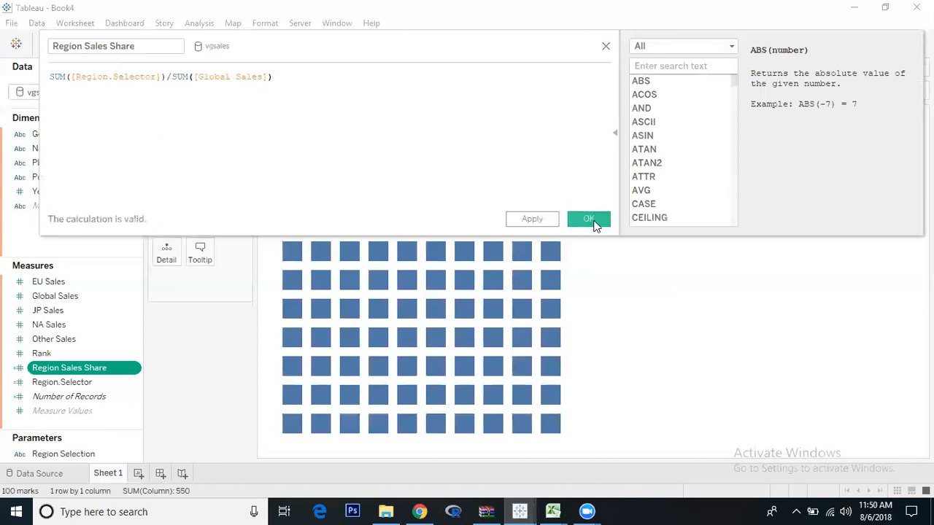
click(589, 219)
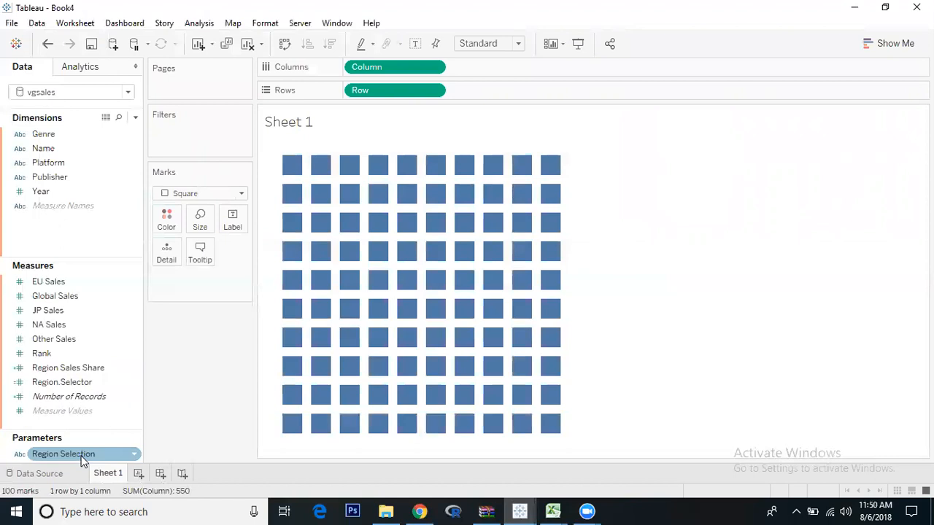
Step: Switch the data pane to the Sheet1 (Percentage Table) data source
click(55, 294)
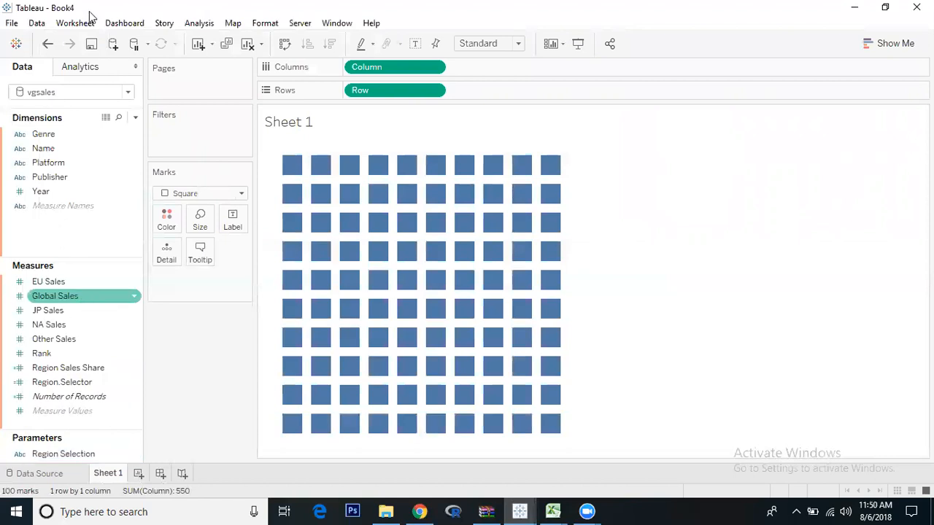
click(128, 92)
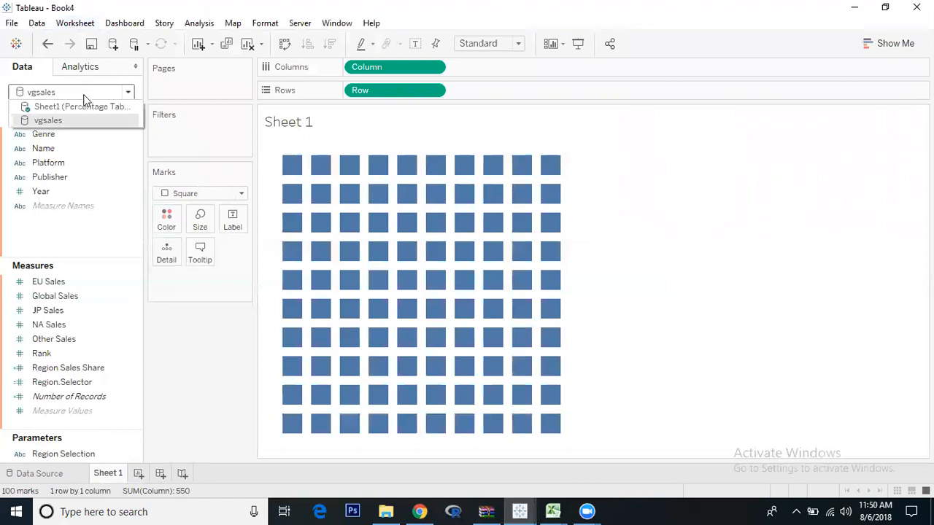
click(82, 107)
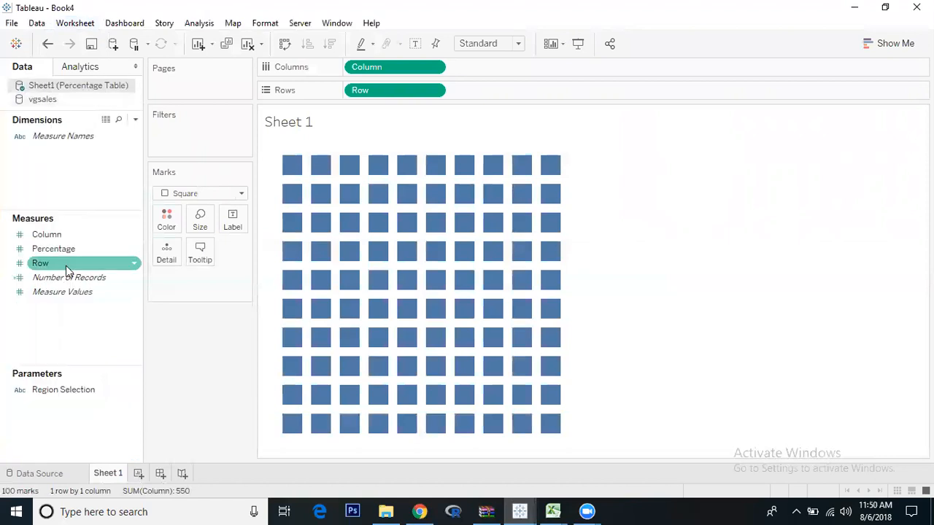
Step: Create a Color calculated field: [vgsales].[Region Sales Share]>=SUM([Percentage])
right_click(53, 248)
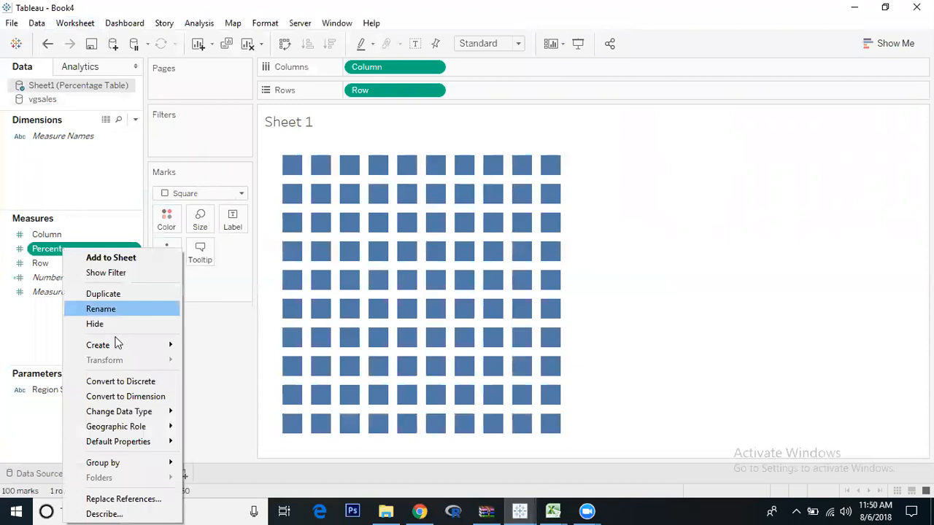
click(98, 344)
text(Colo)
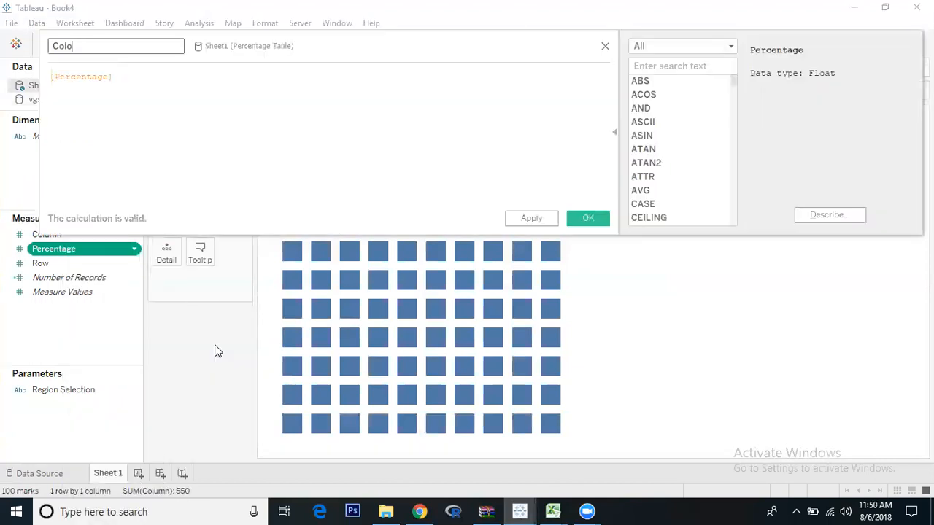
text(r)
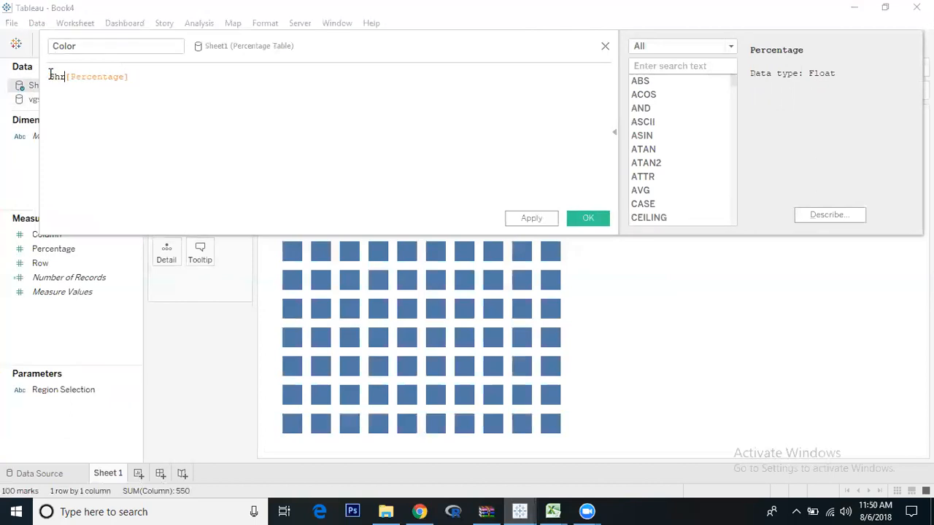
text(Share])
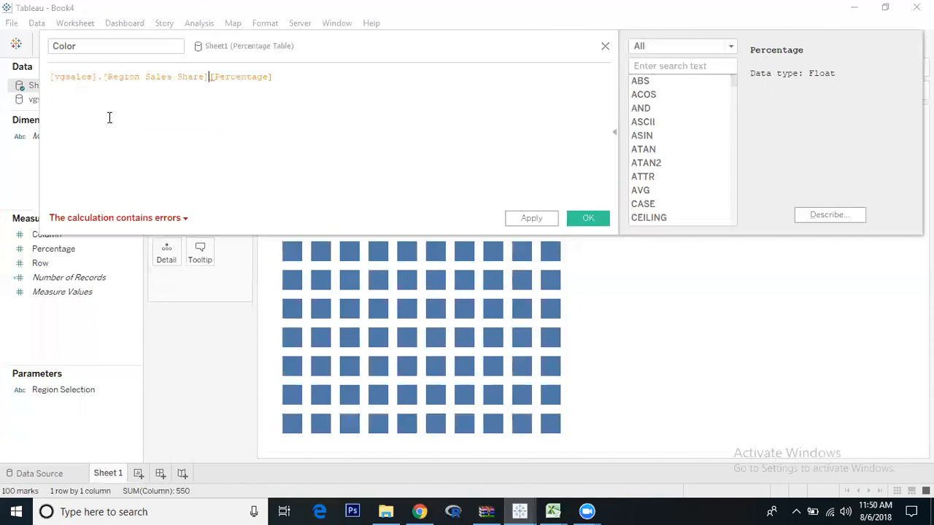
text(>=)
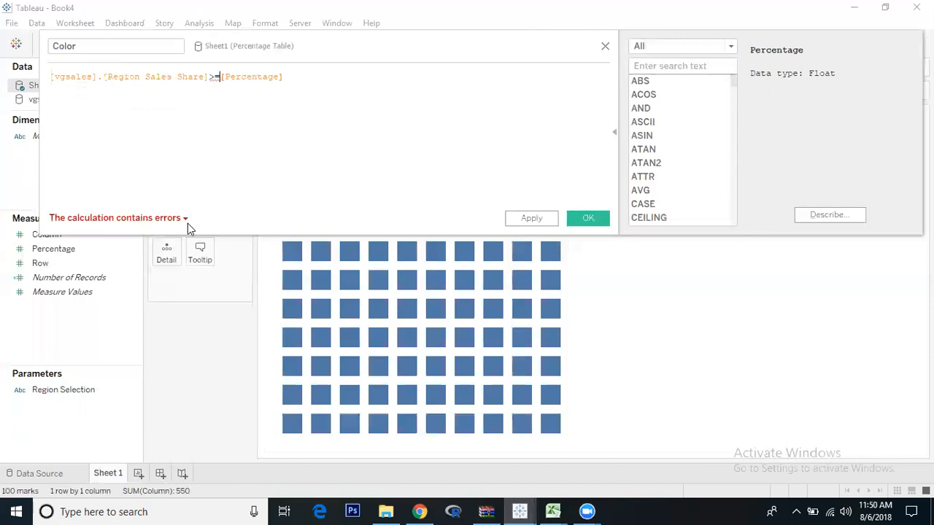
mouse_move(187, 222)
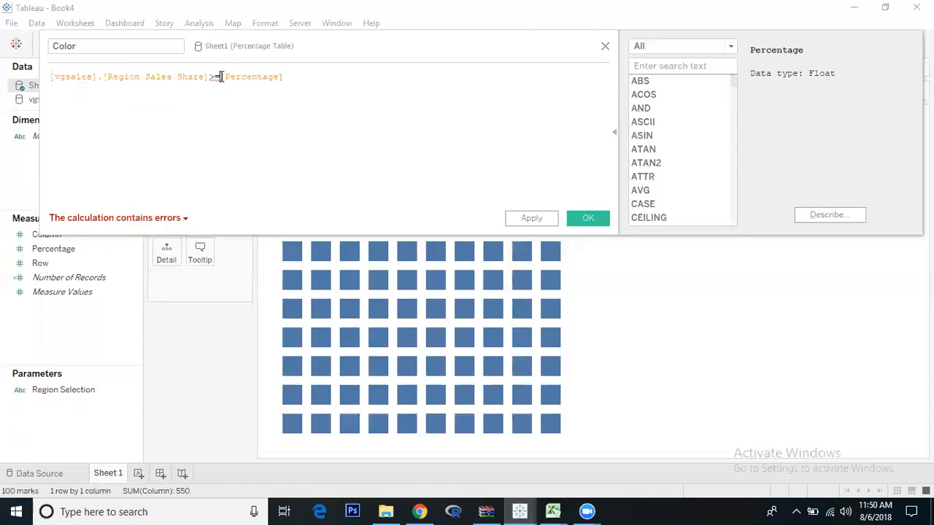
text(SUM()
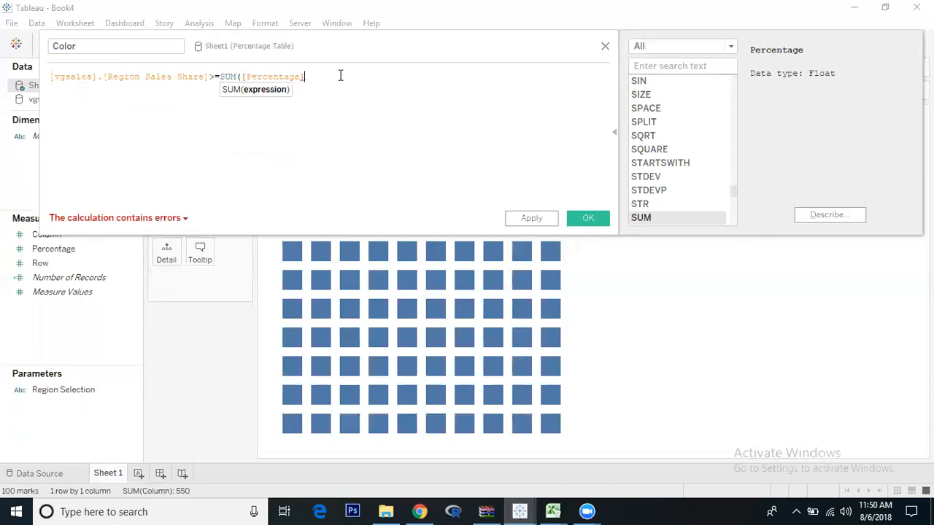
text())
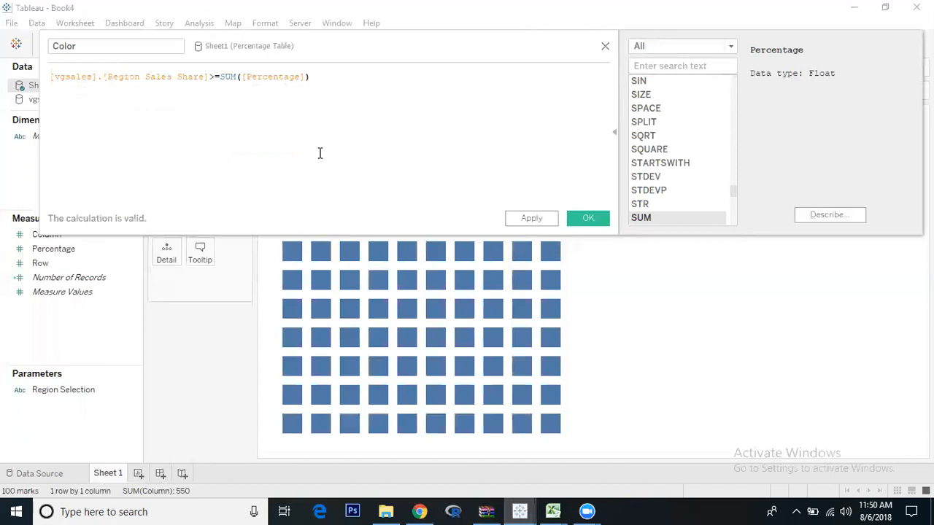
click(588, 217)
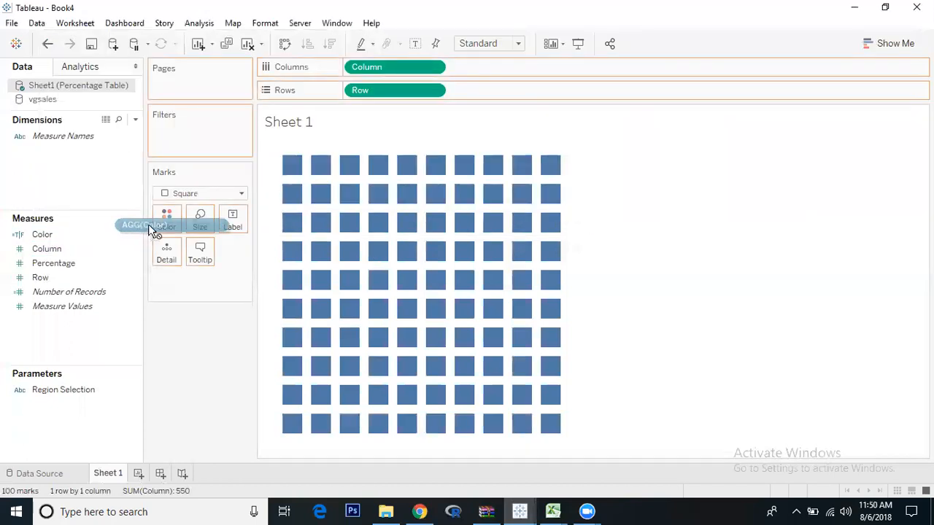
Step: Show the Region Selection parameter control and set it to NA Sales after trying JP Sales
click(166, 219)
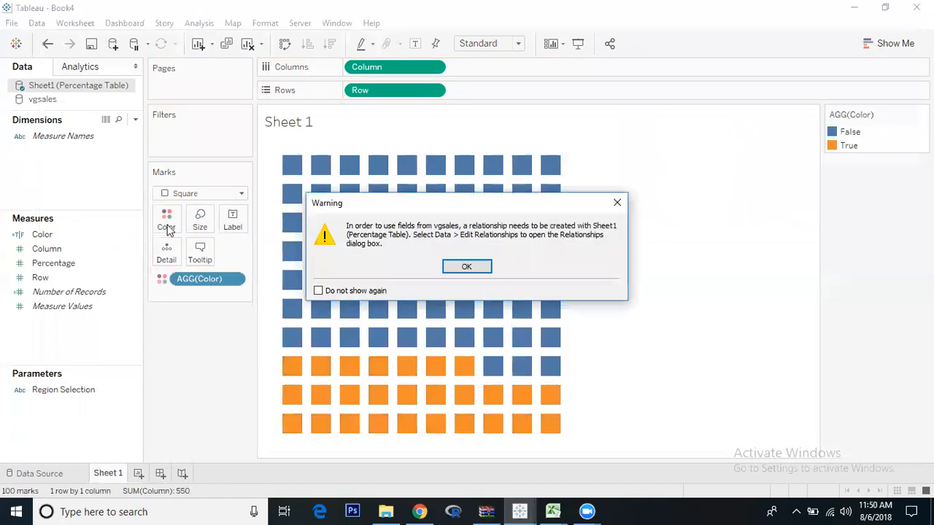
click(467, 266)
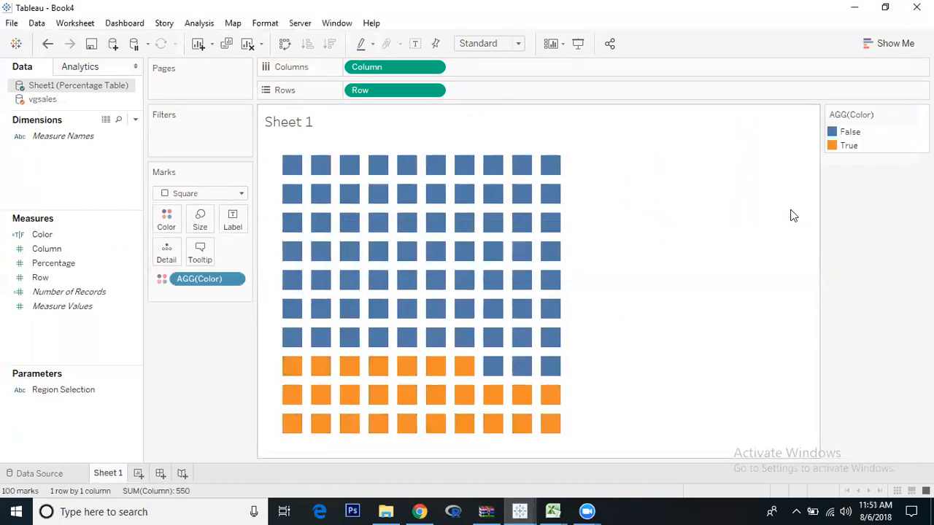
right_click(64, 389)
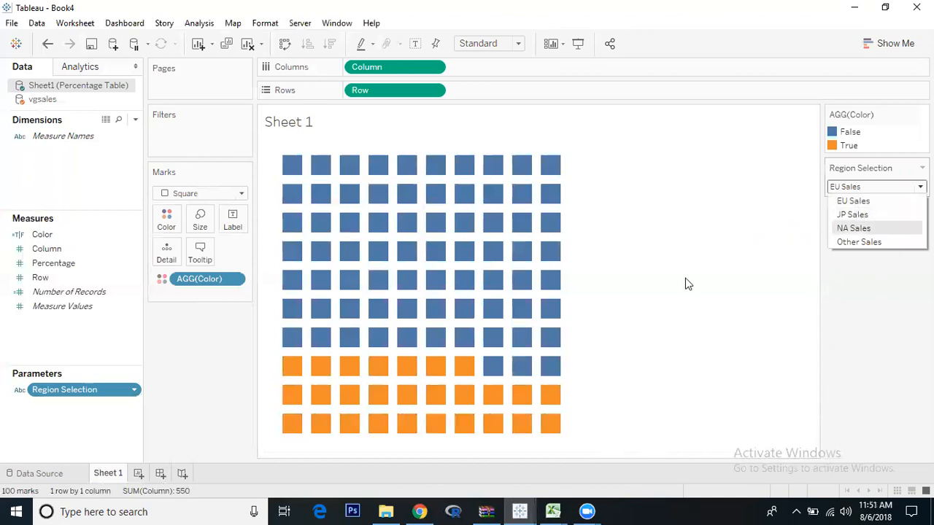
click(875, 187)
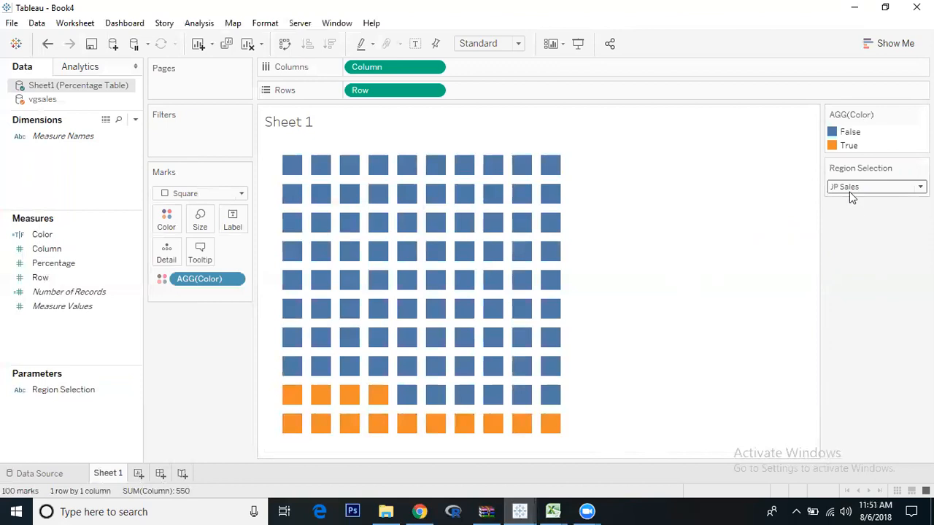
click(875, 187)
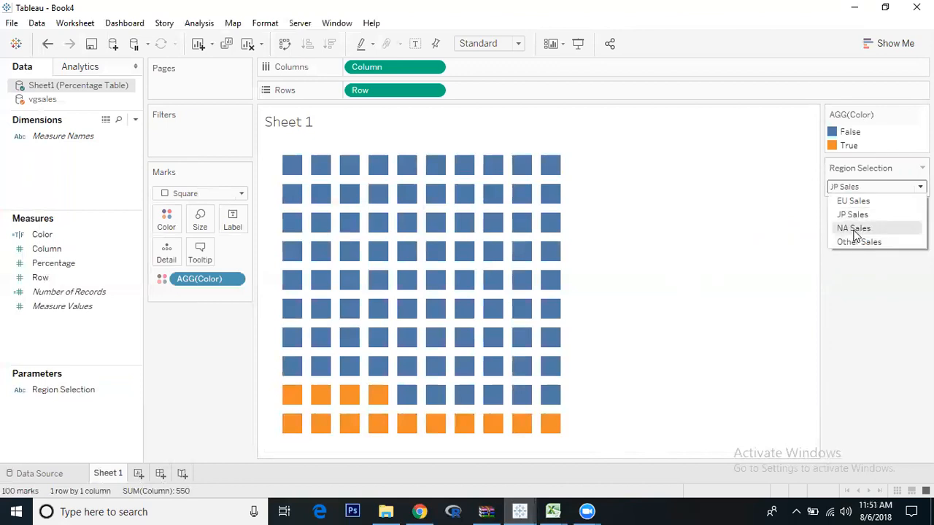
click(853, 227)
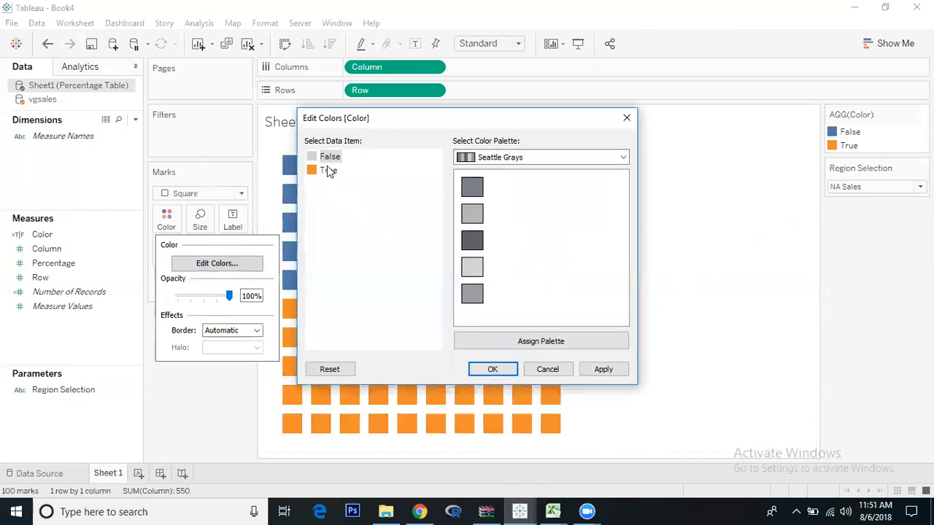
Step: Apply the Tableau 20 palette so True squares are brown and False squares light grey
click(622, 157)
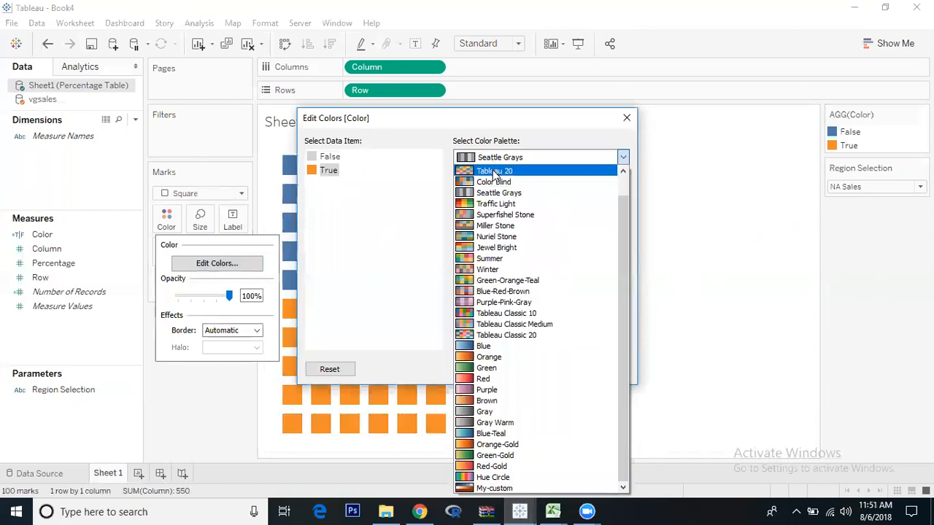
click(493, 170)
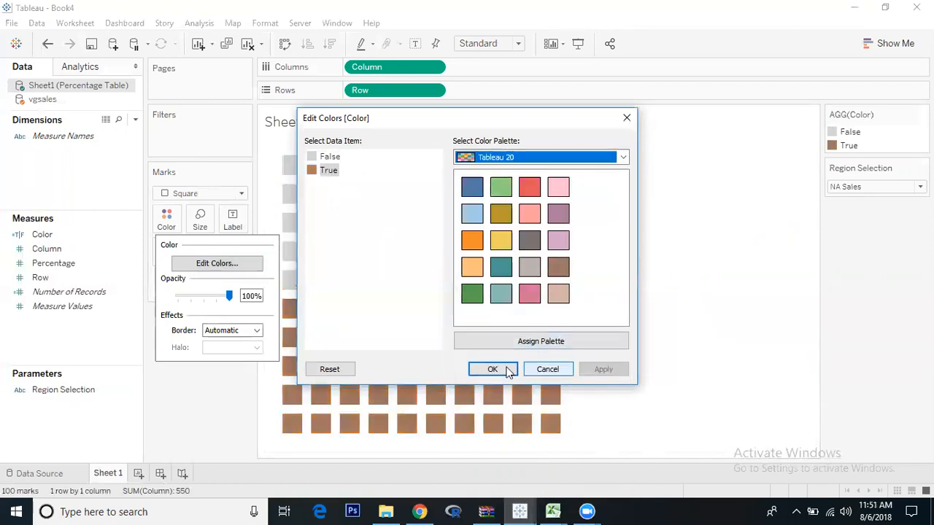
click(492, 368)
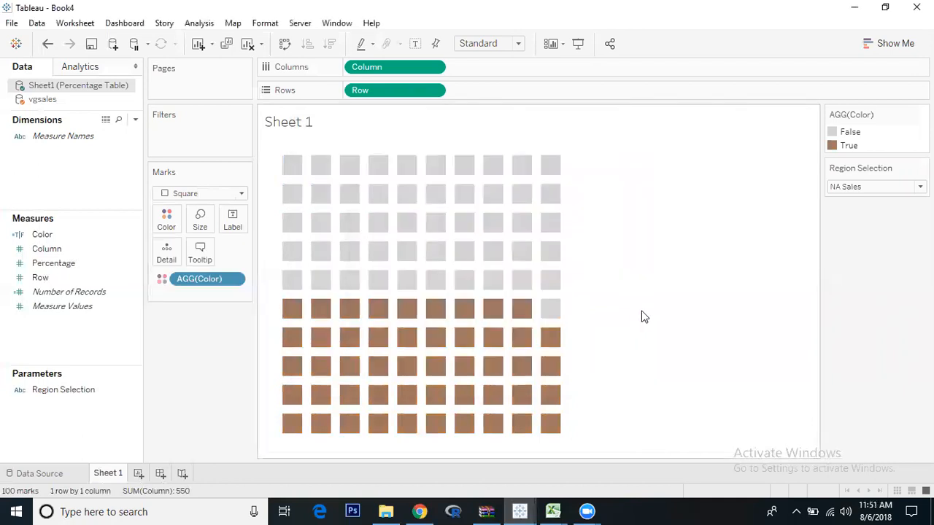
mouse_move(405, 310)
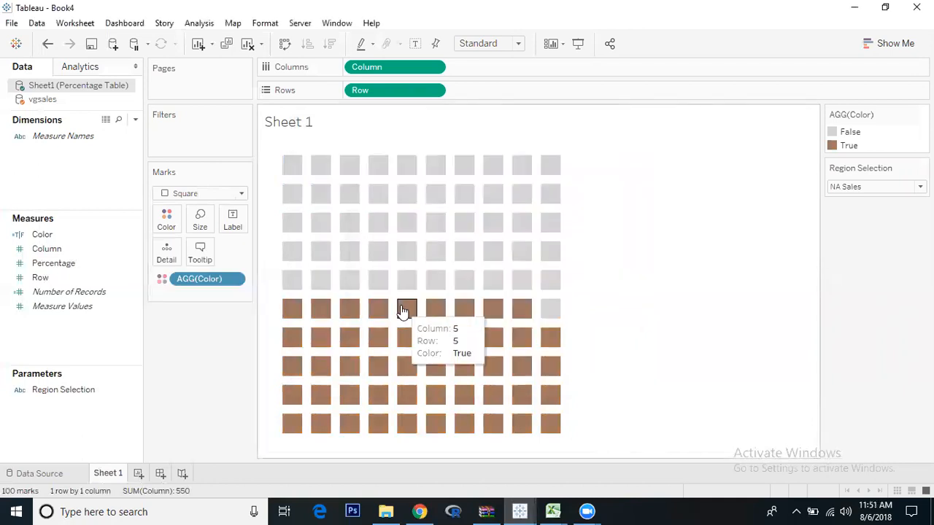
mouse_move(493, 251)
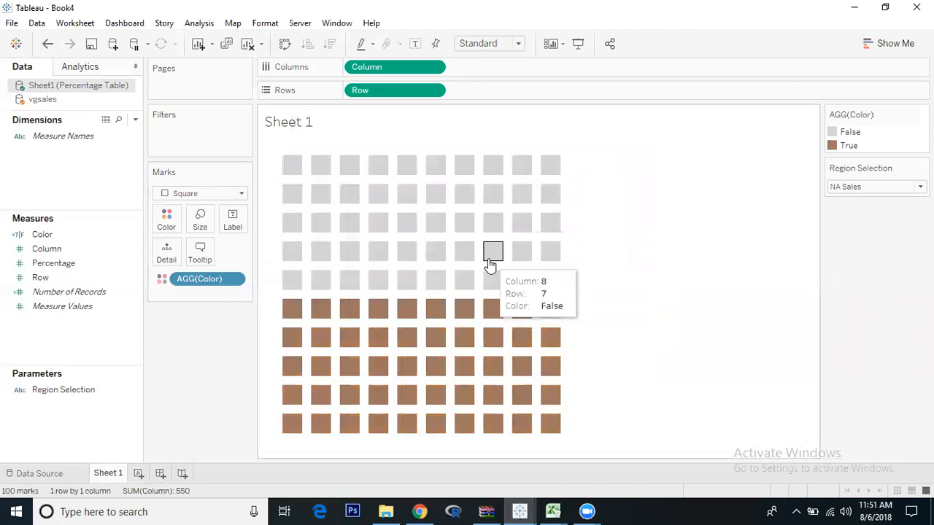
mouse_move(56, 124)
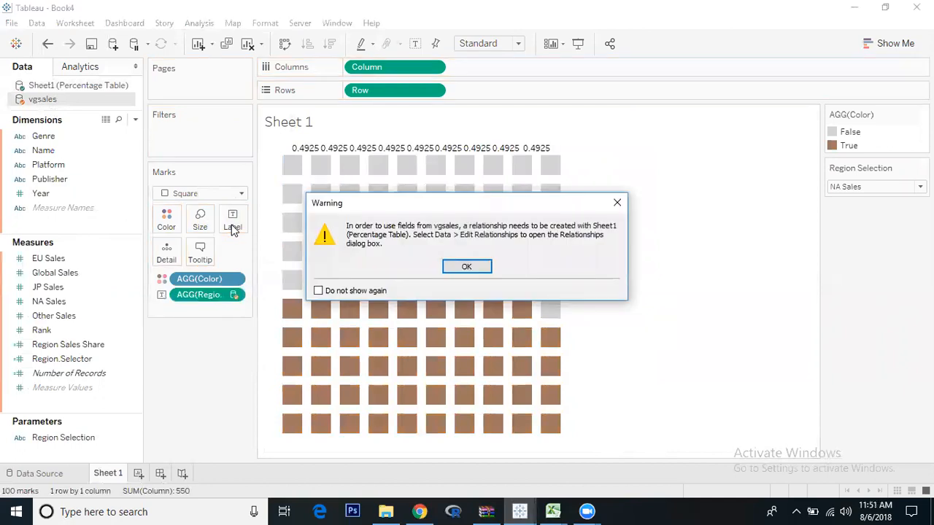
Step: Dismiss the relationship warnings so Region Sales Share (0.4925) lands on the waffle's marks
click(467, 266)
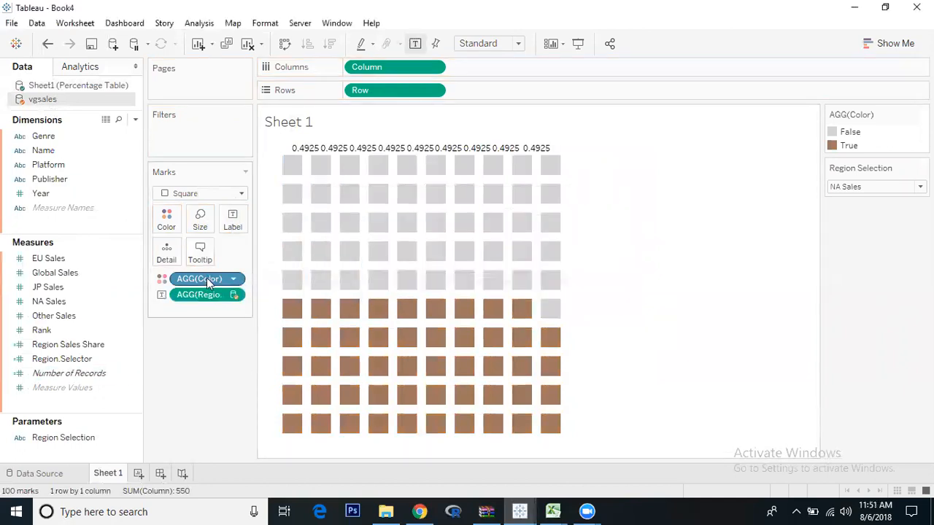
mouse_move(202, 295)
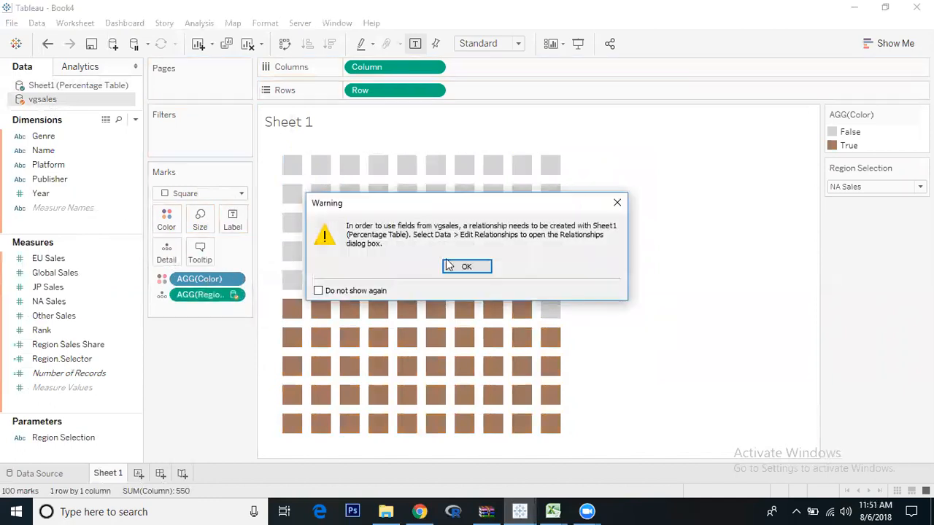
click(467, 265)
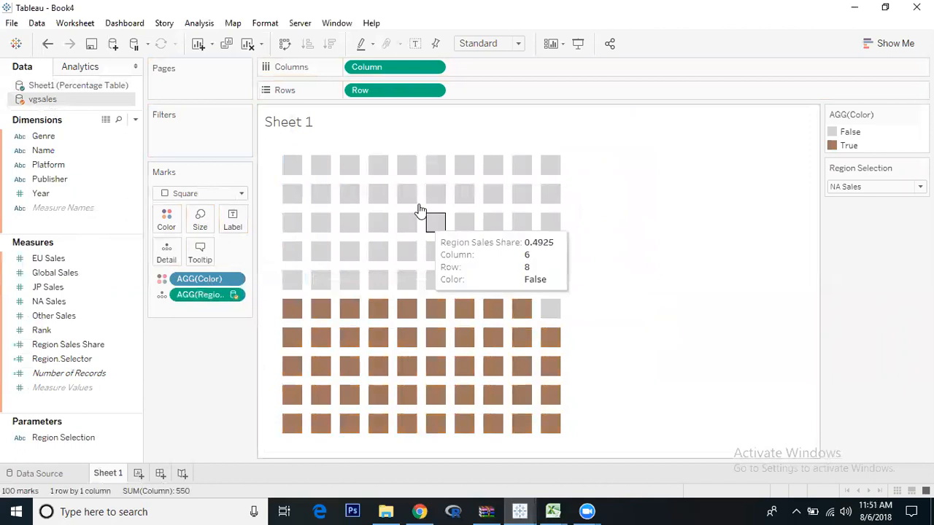
mouse_move(405, 194)
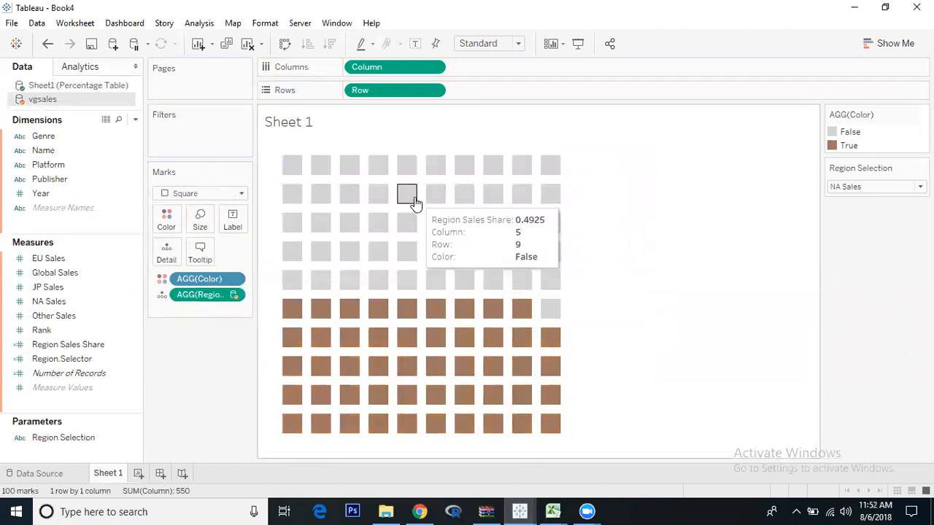
right_click(406, 192)
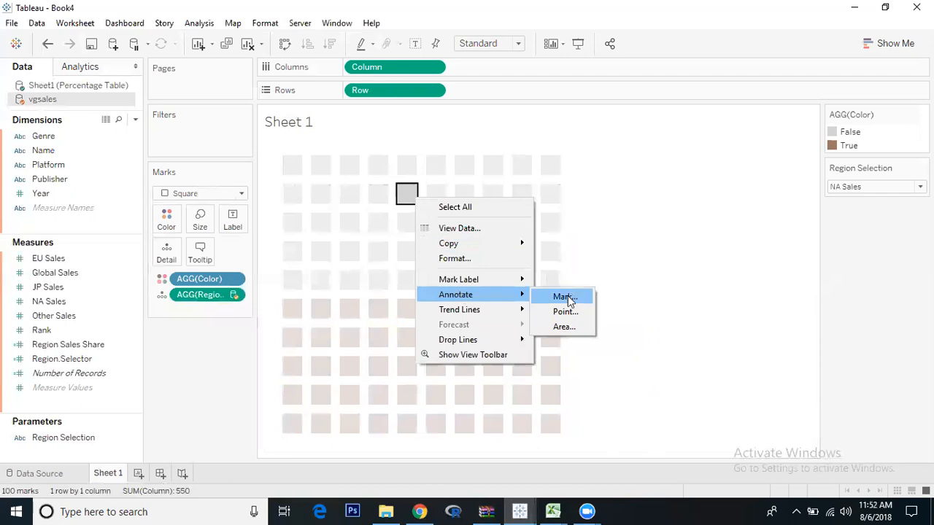
Step: Annotate a square with the 0.4925 share value in size 26 orange text
click(563, 296)
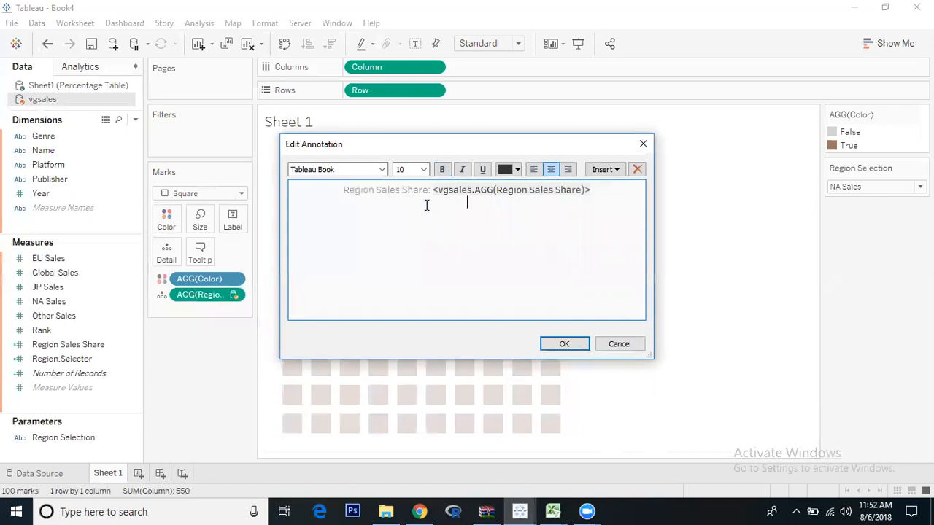
double_click(385, 190)
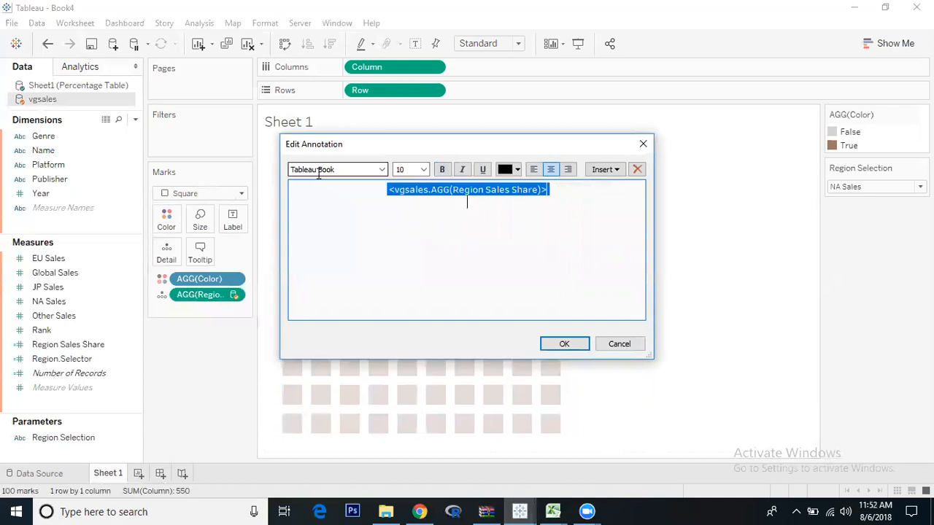
click(423, 169)
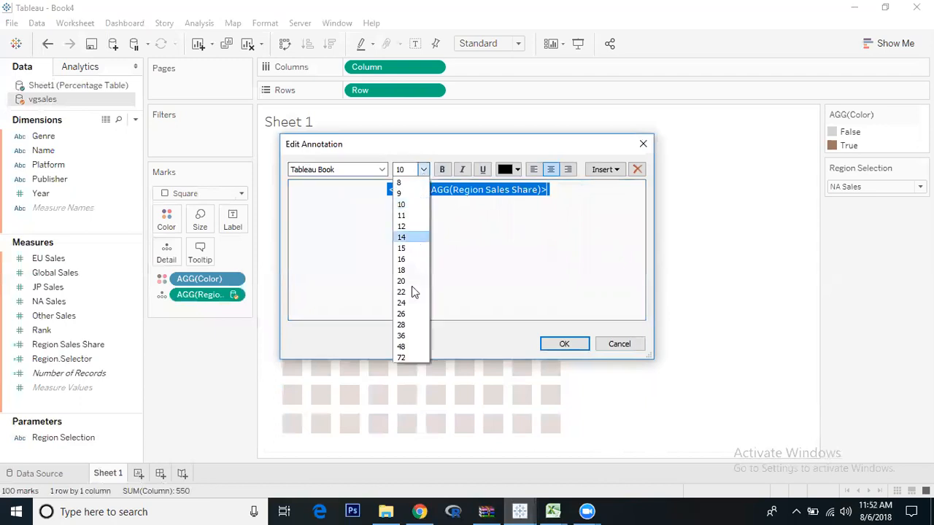
click(399, 313)
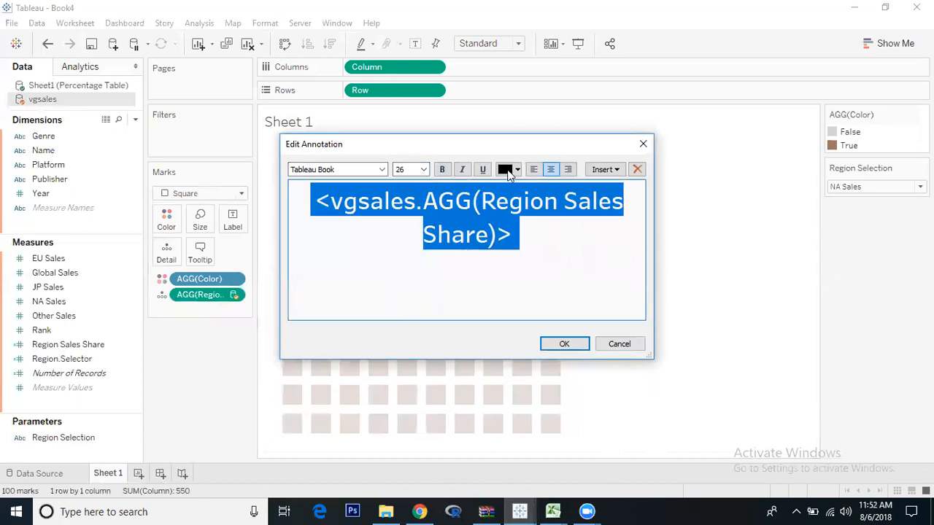
click(517, 169)
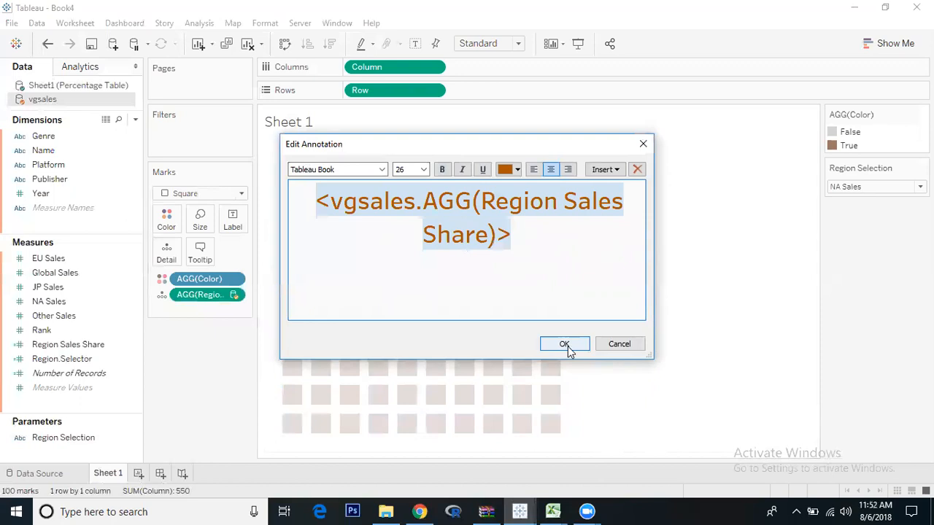
click(467, 277)
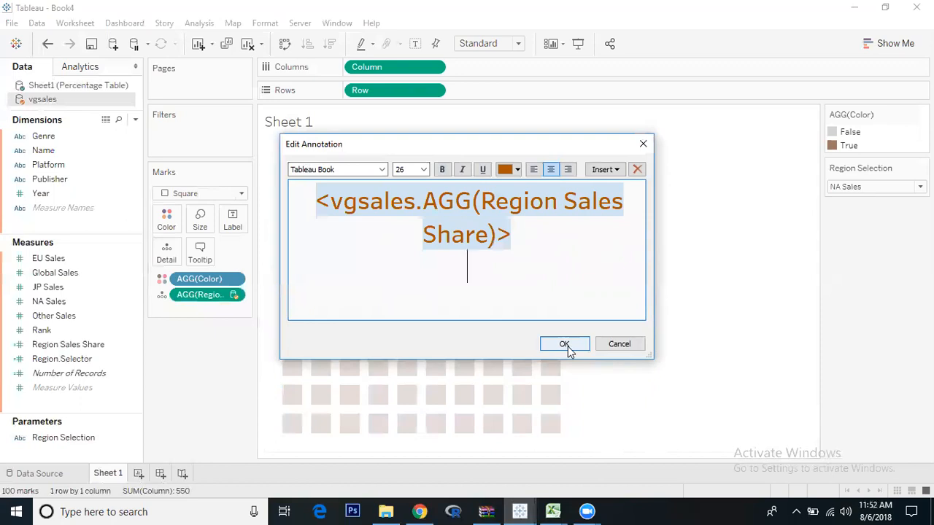
click(563, 345)
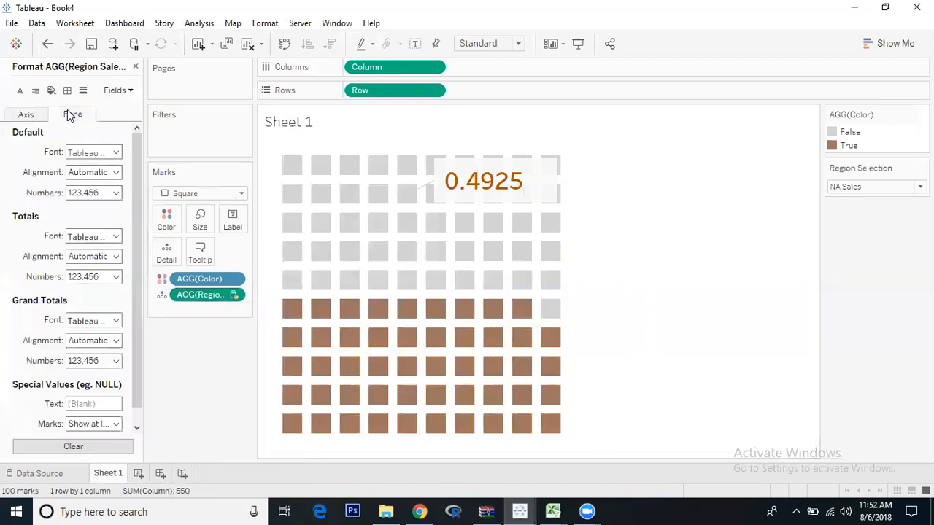
Step: Format the annotation number as a one-decimal percentage, reading 49.2%
click(116, 193)
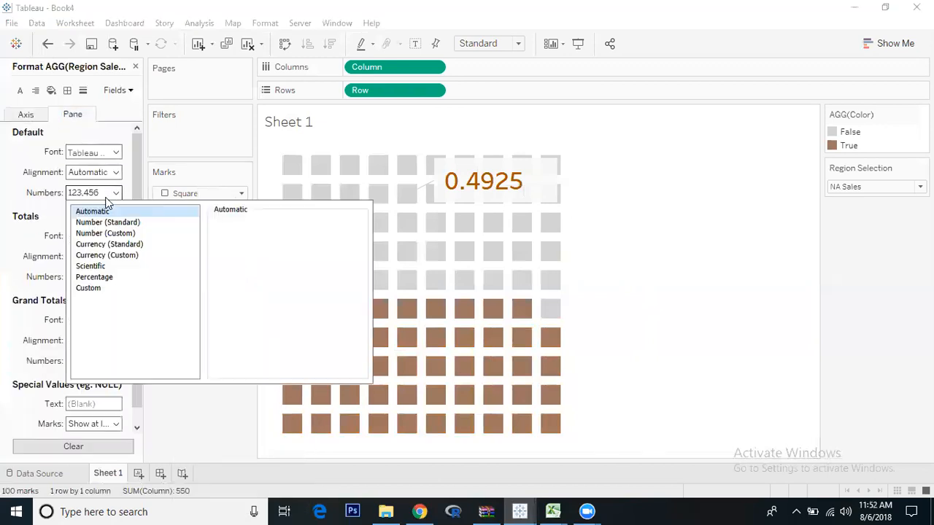
click(90, 266)
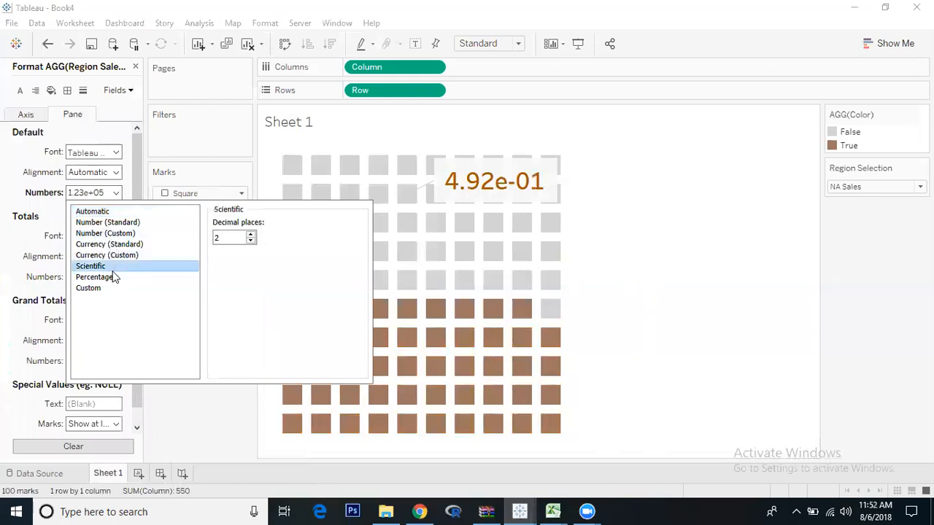
click(93, 278)
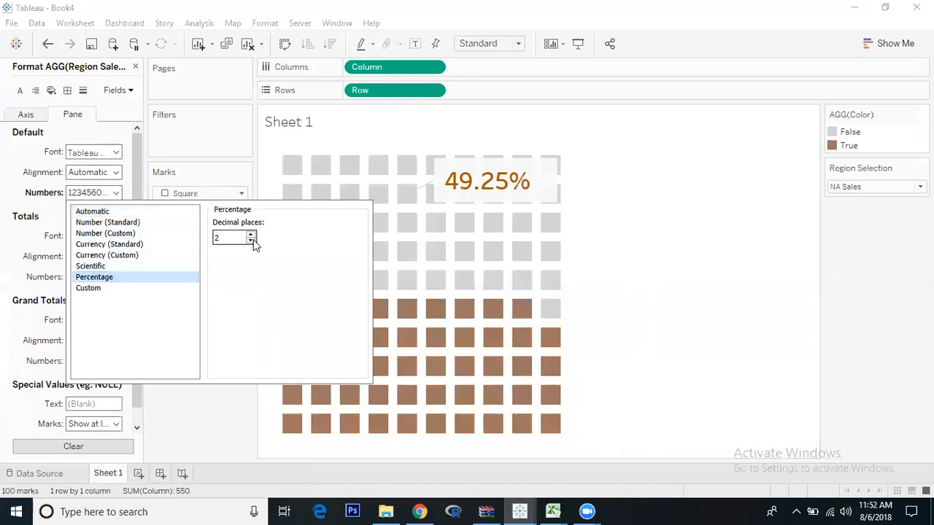
click(251, 239)
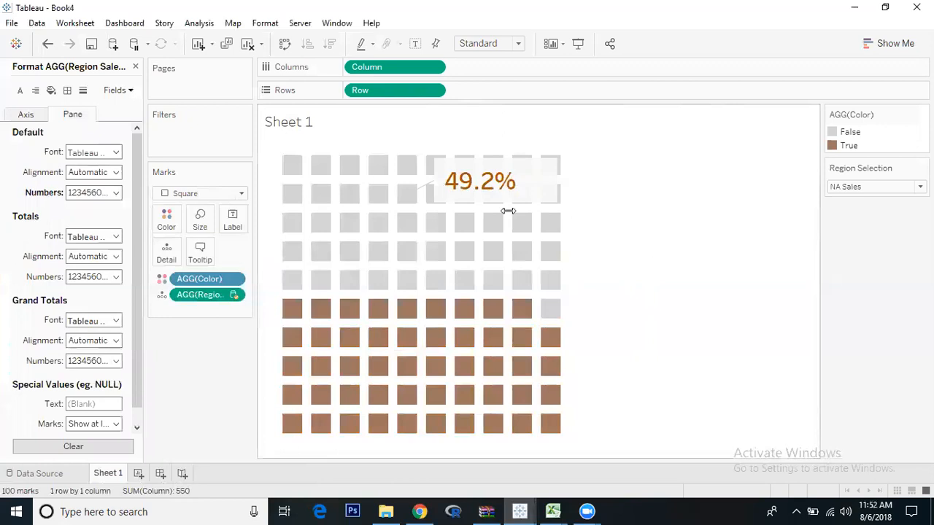
Step: Remove the shading behind the annotation box via its Format settings
right_click(480, 181)
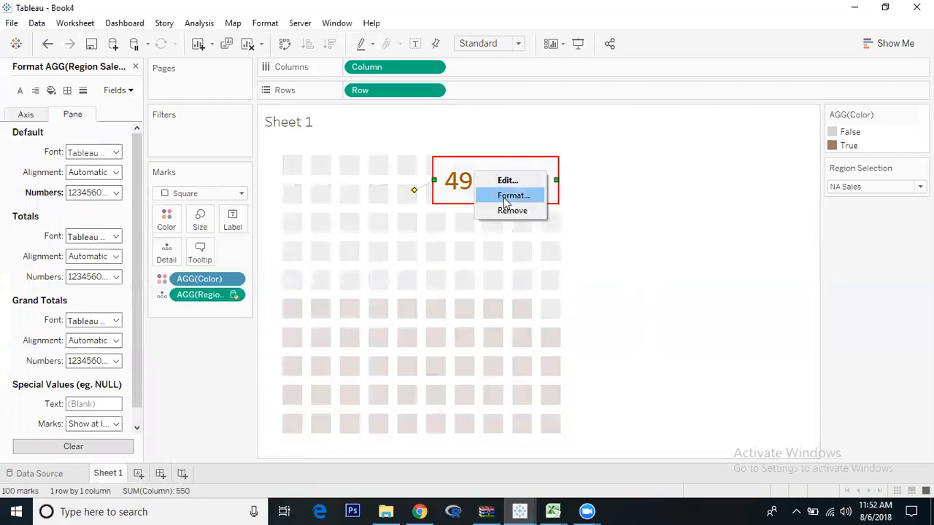
click(514, 196)
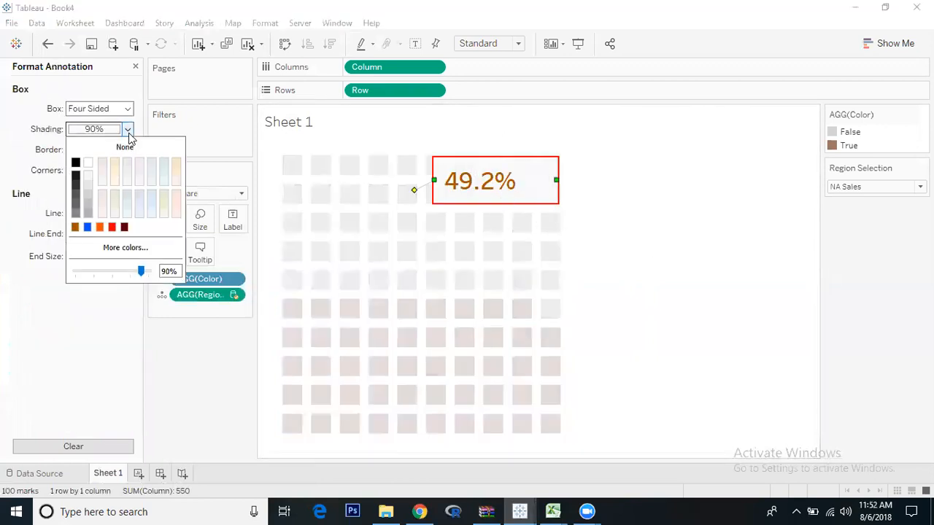
click(124, 146)
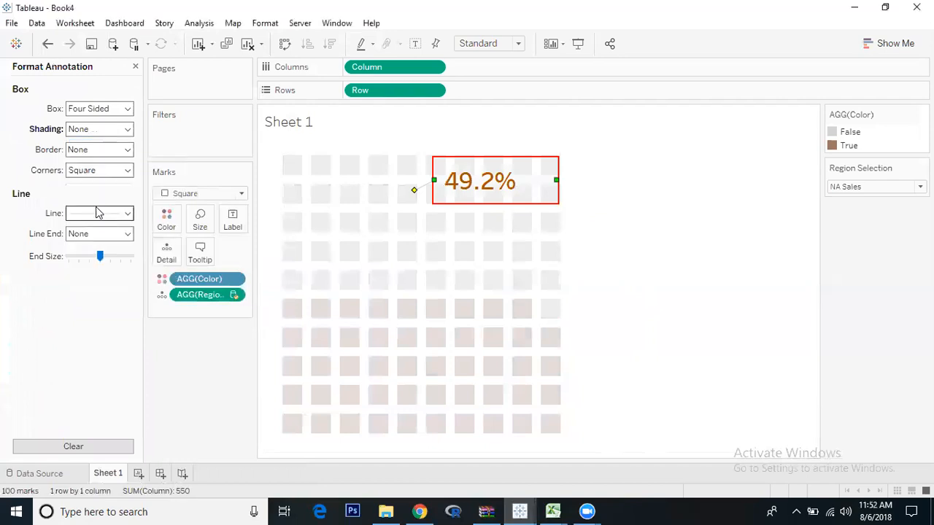
click(99, 213)
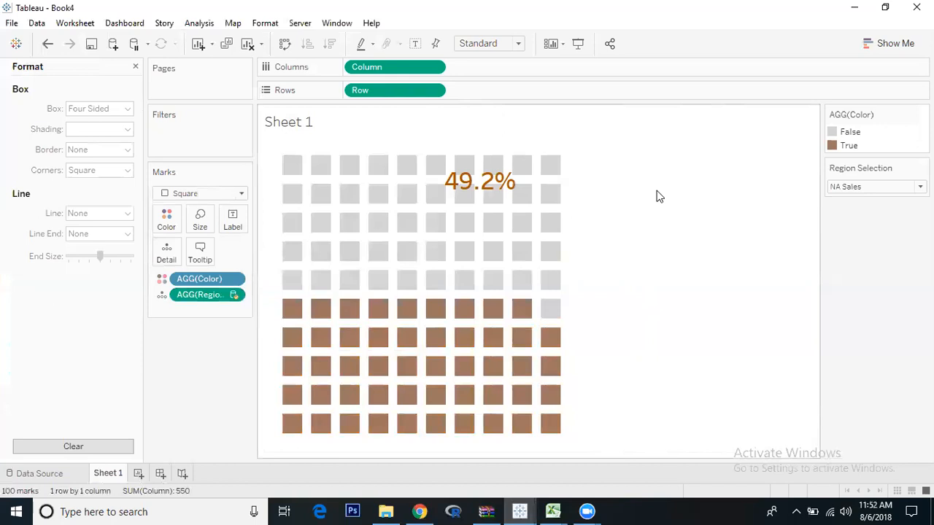
Step: Set Region Selection to EU Sales and start a new mark annotation
click(876, 186)
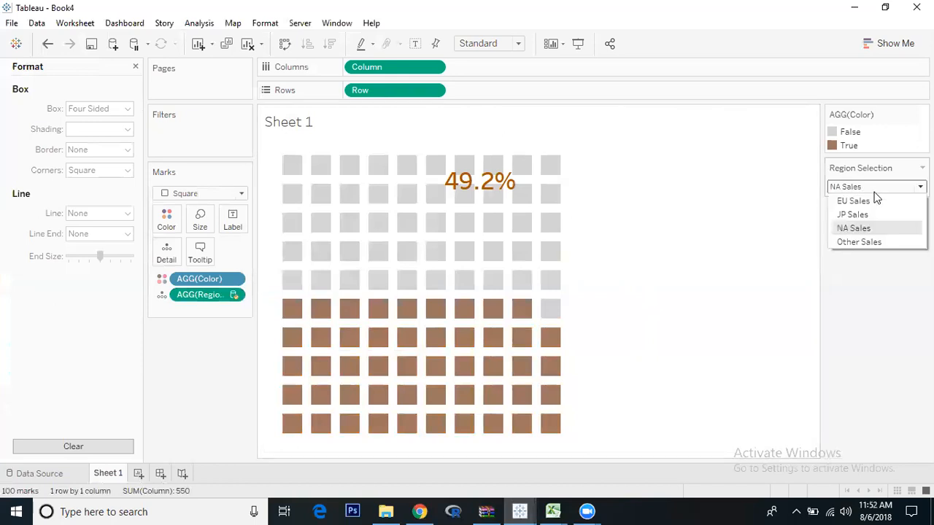
mouse_move(853, 201)
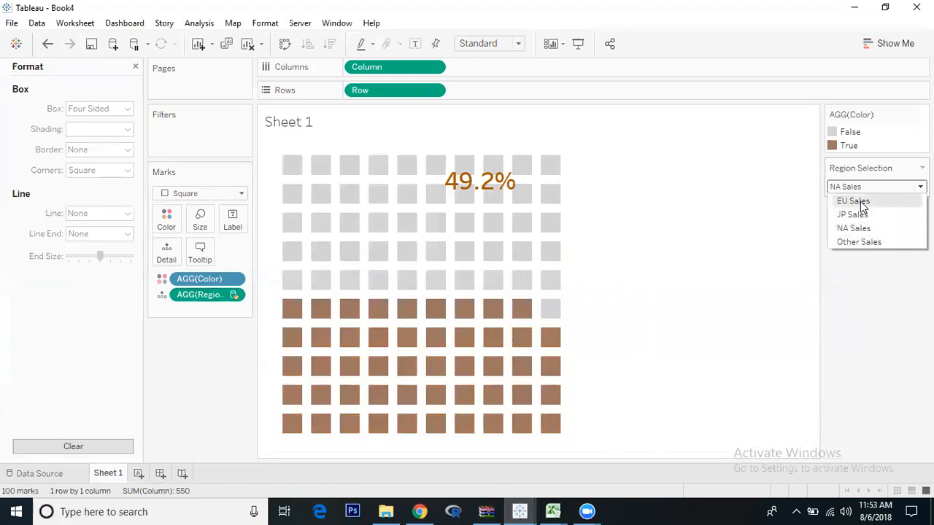
click(853, 202)
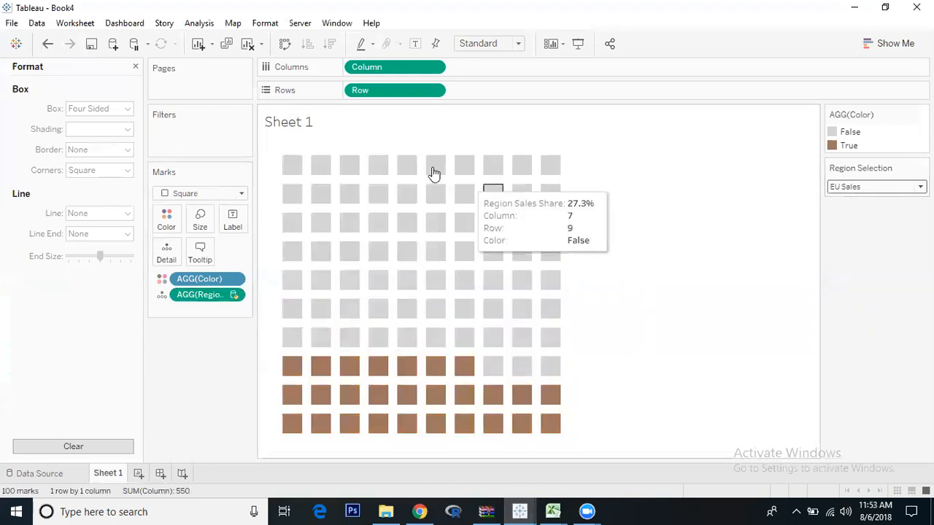
right_click(406, 192)
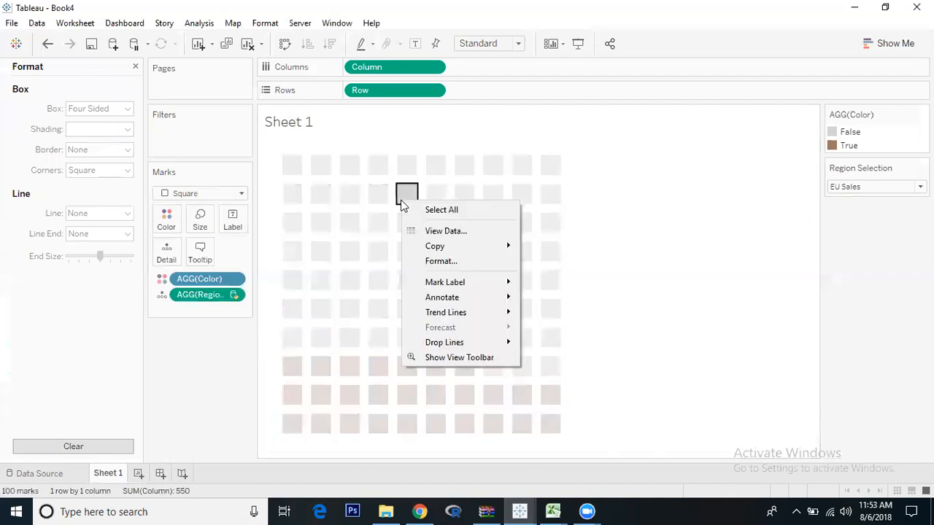
mouse_move(443, 298)
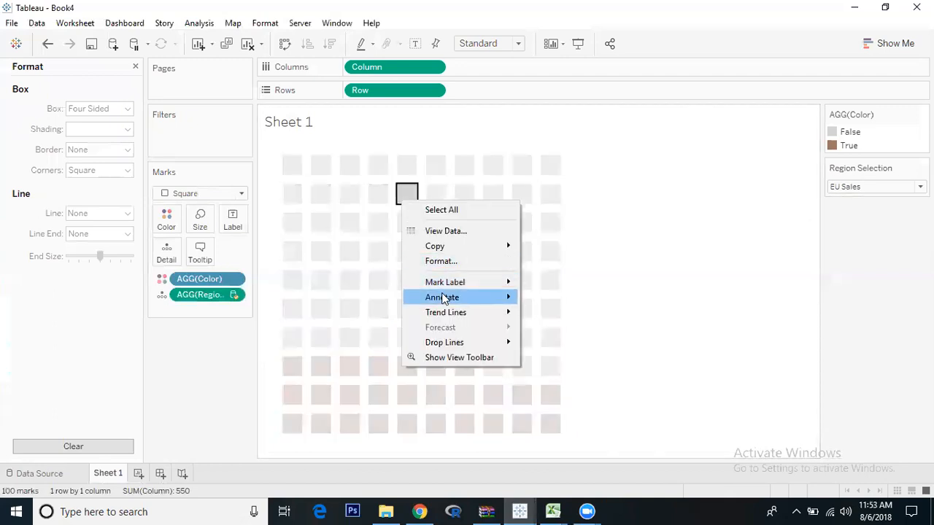
click(440, 297)
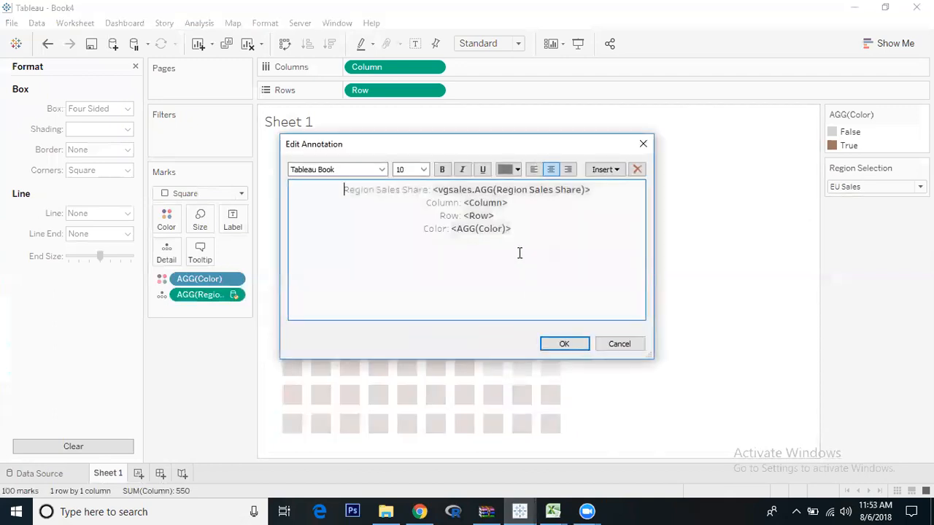
Step: Keep only the Region Sales Share (27.3%) in size 26 bold orange text
drag(426, 201, 511, 227)
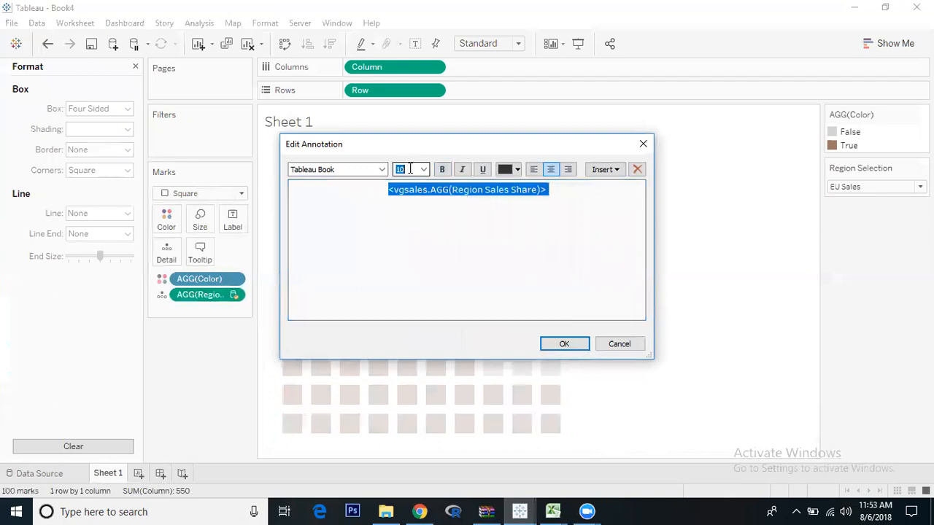
click(423, 170)
text(26)
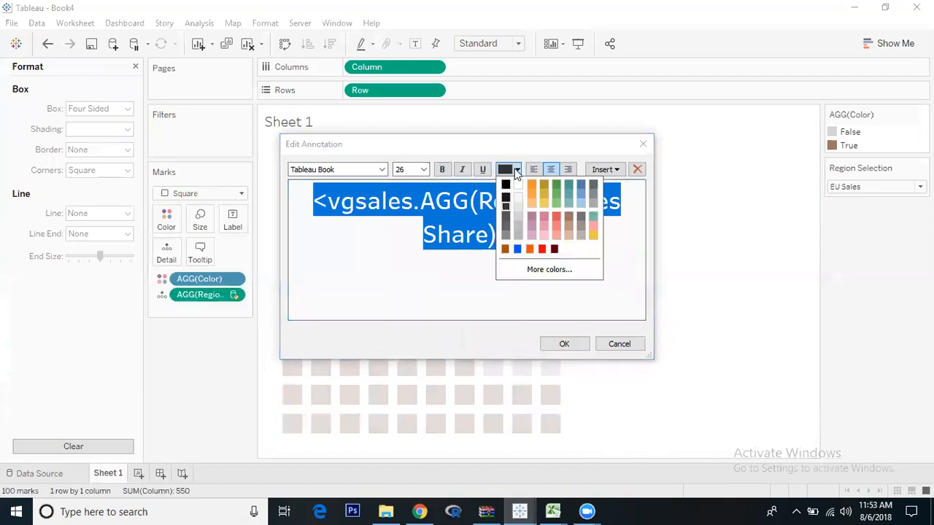
click(505, 249)
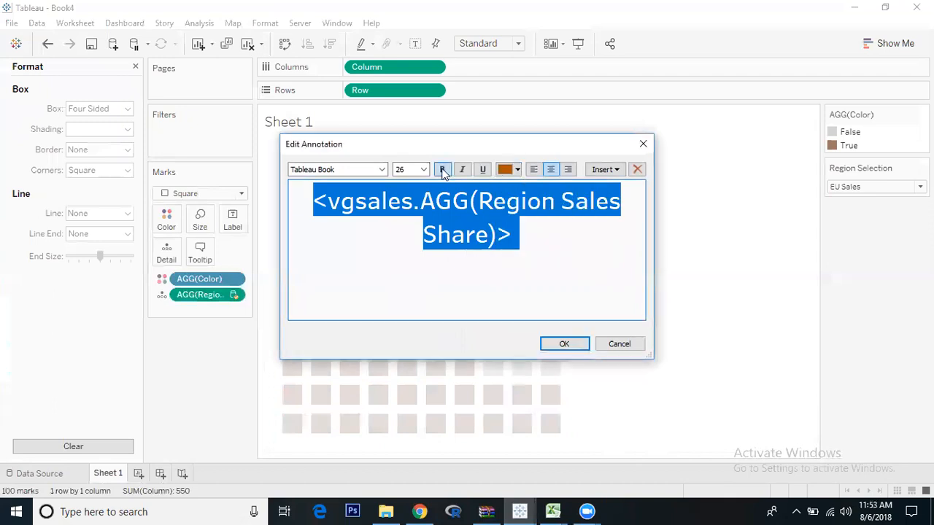
click(443, 170)
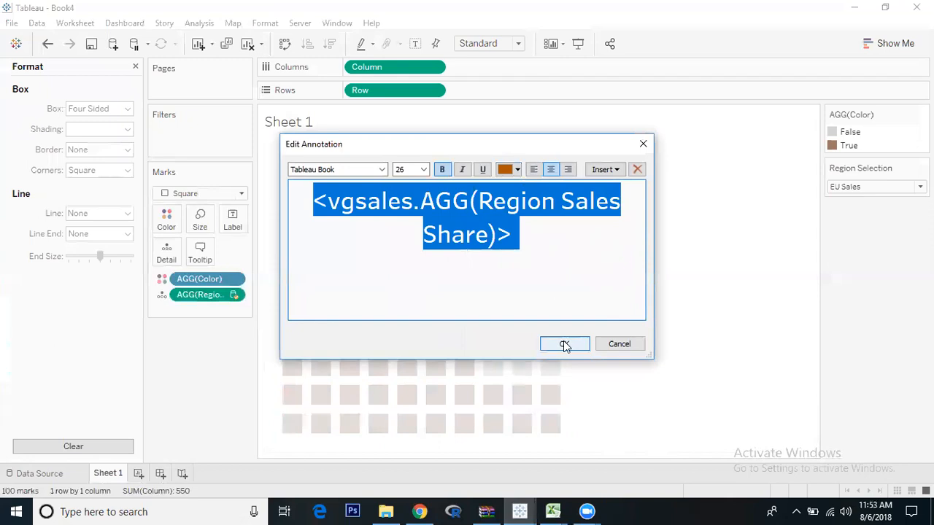
click(563, 344)
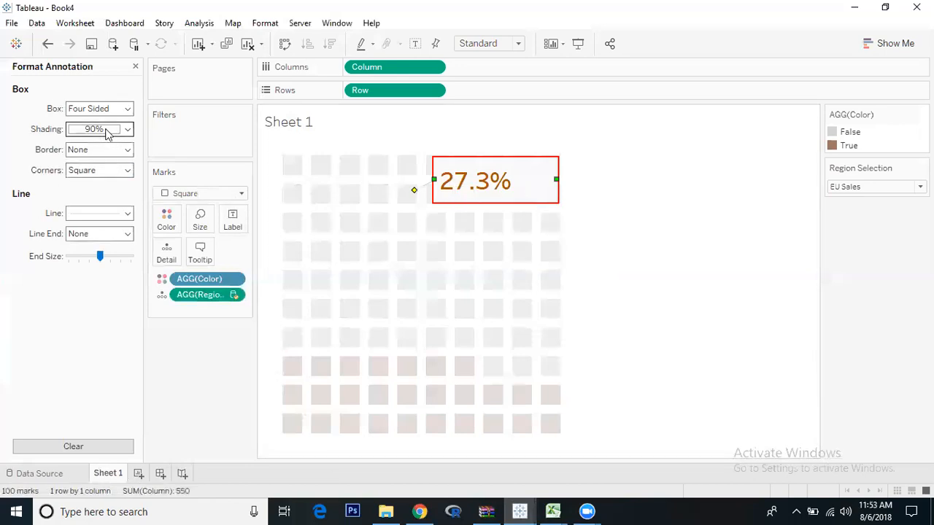
Step: Cycle Region Selection through Other Sales back to NA Sales, annotation reading 49.2%
click(99, 129)
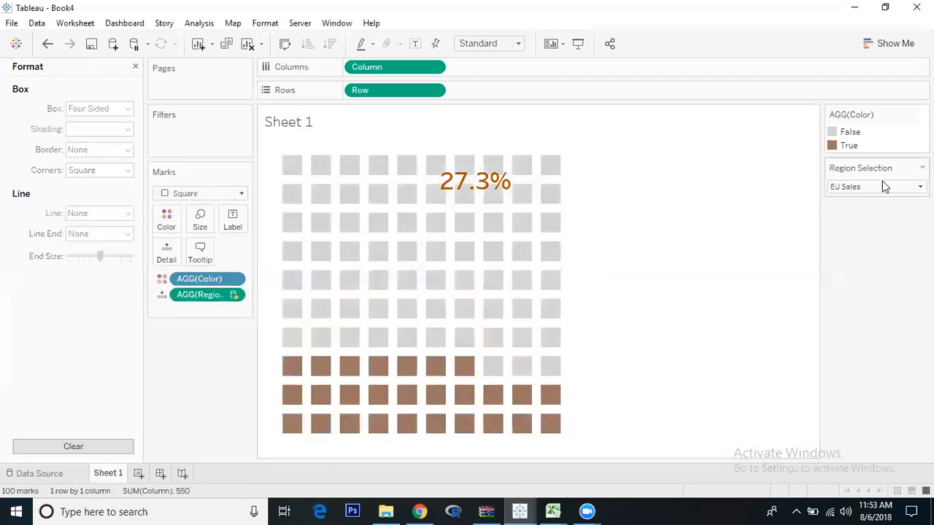
click(875, 187)
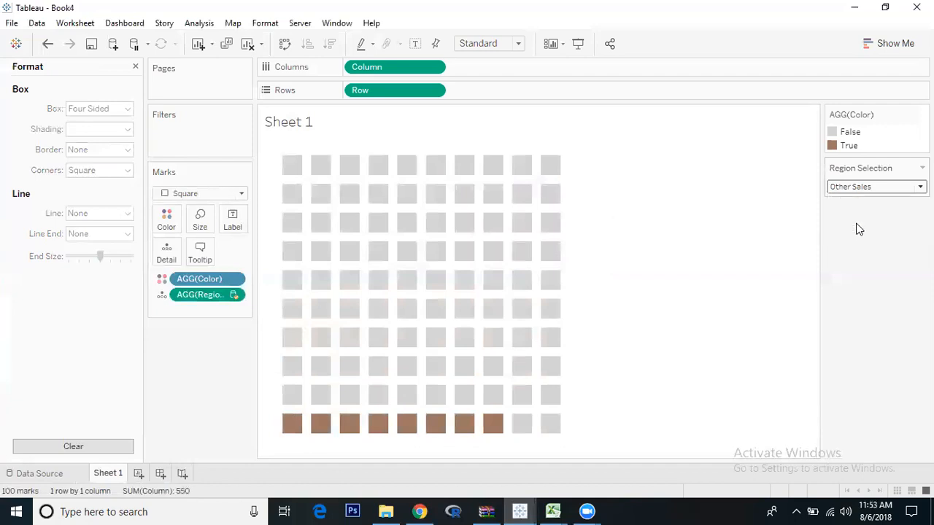
click(875, 187)
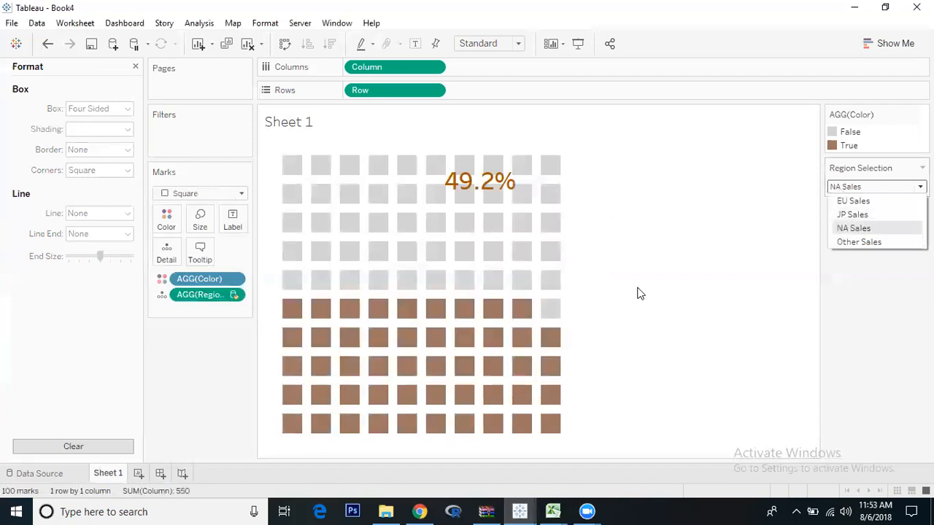
Step: Compose the sheet title as Region Selection, 'Share to the Gobal Sales:' and the share value
right_click(289, 123)
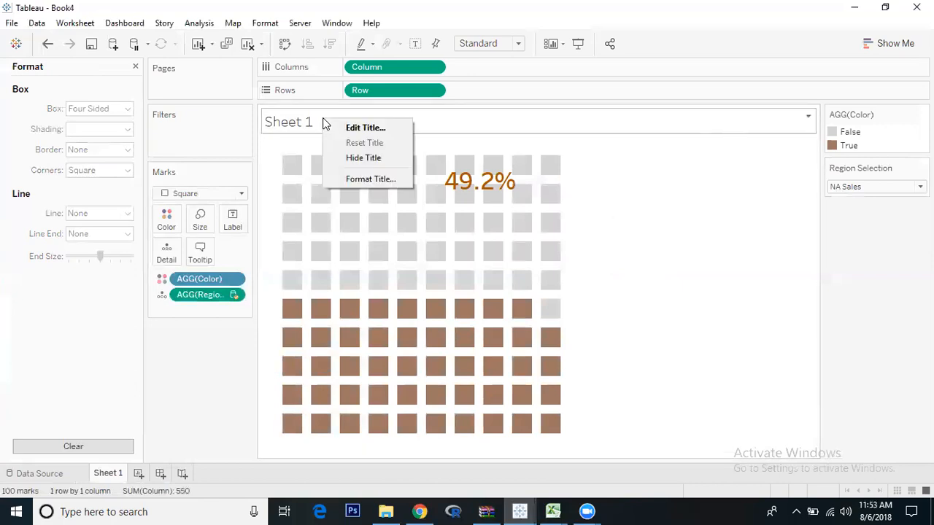
click(365, 129)
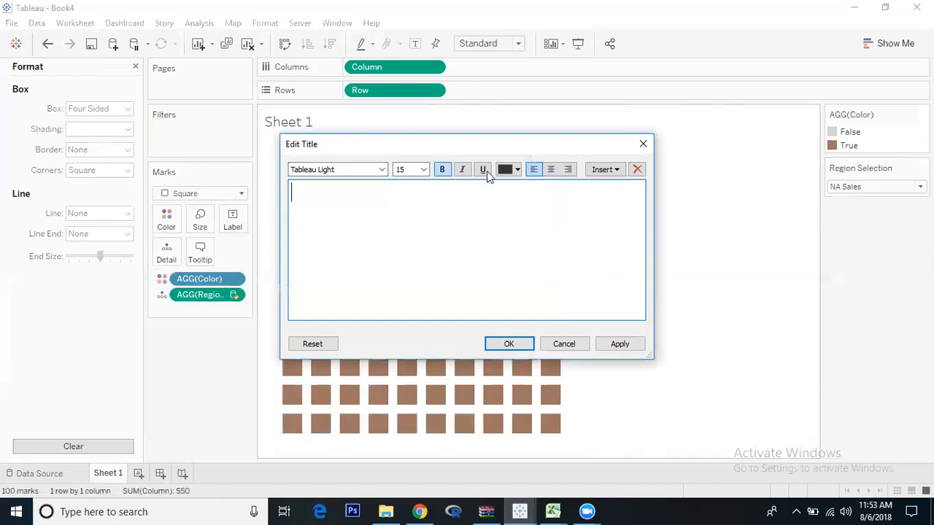
click(604, 169)
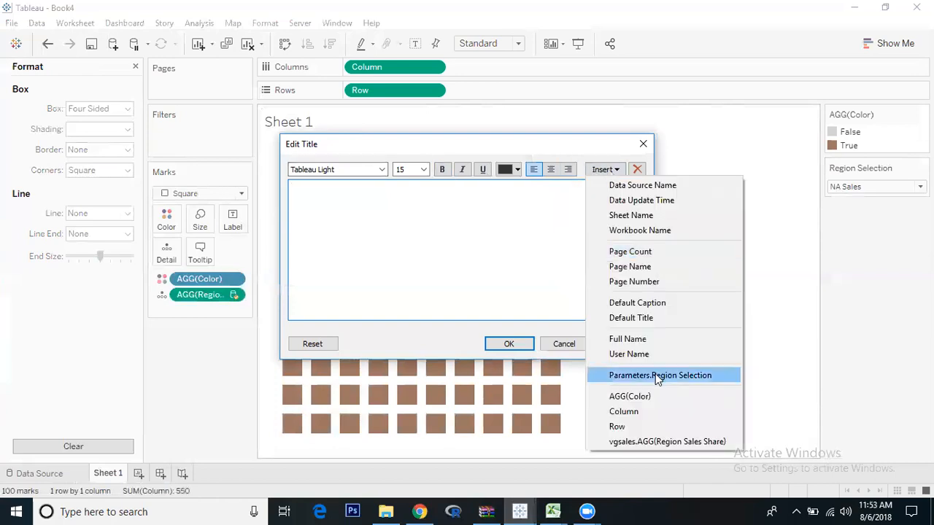
click(660, 375)
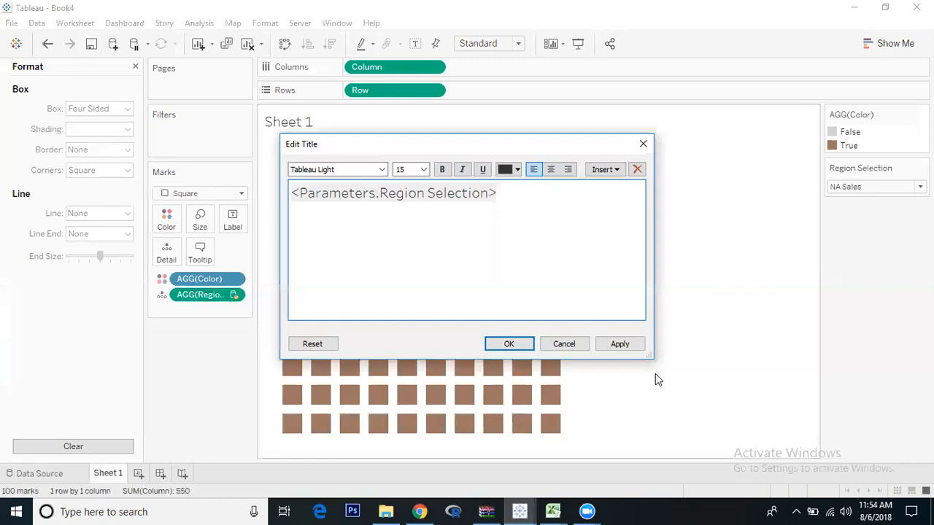
text(T)
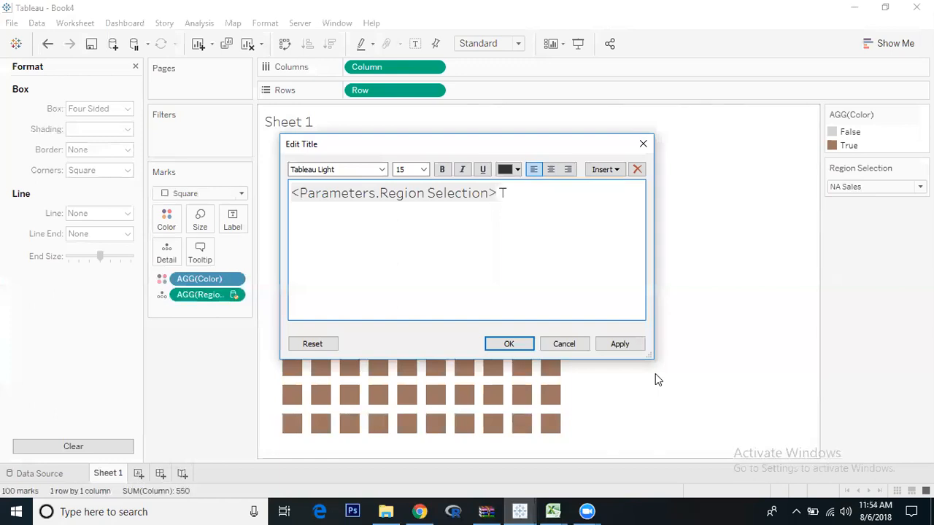
text(S)
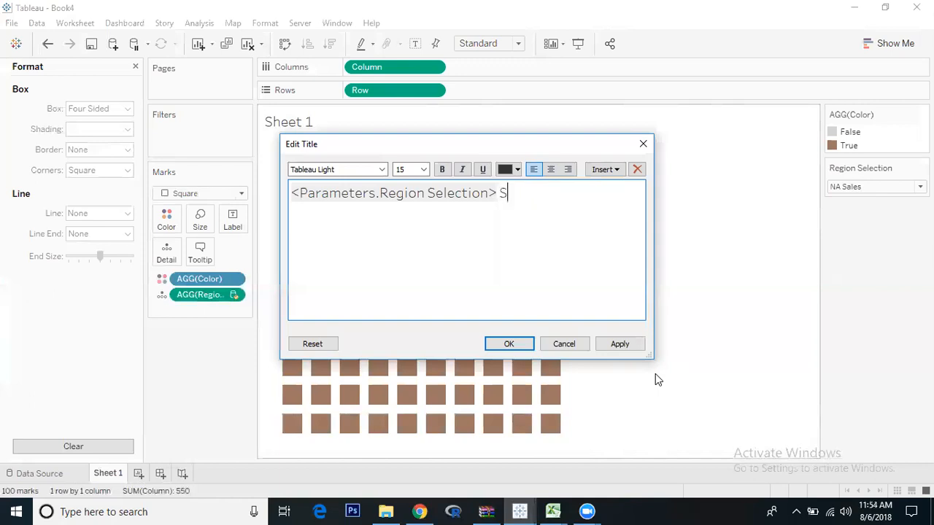
text(hare t)
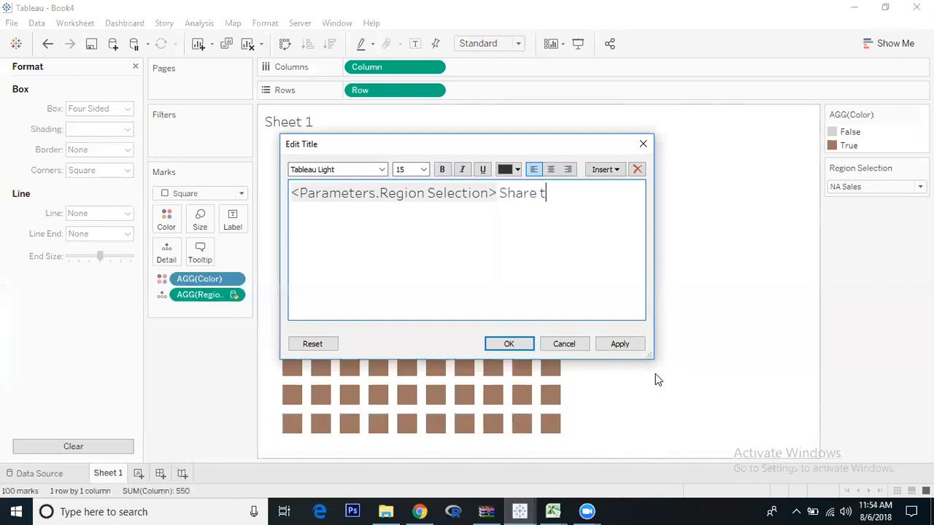
text(o the)
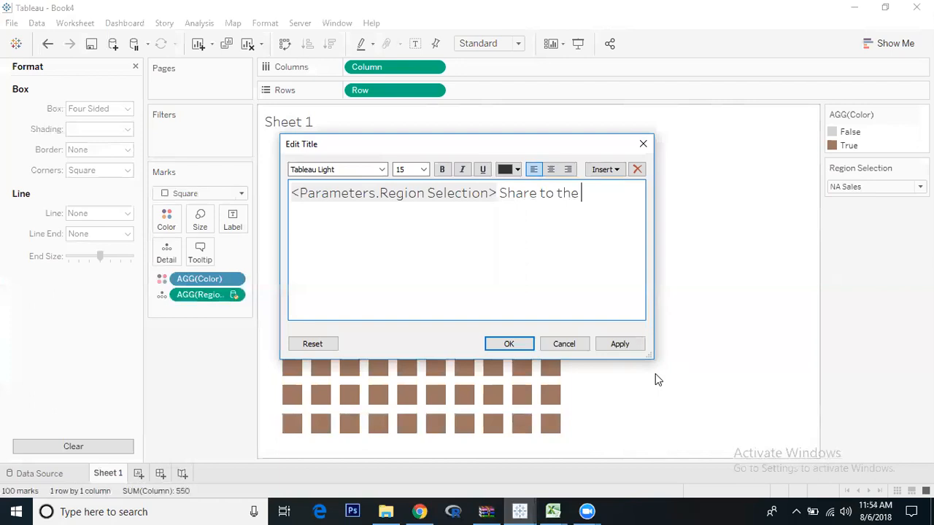
text(Gobal Sale)
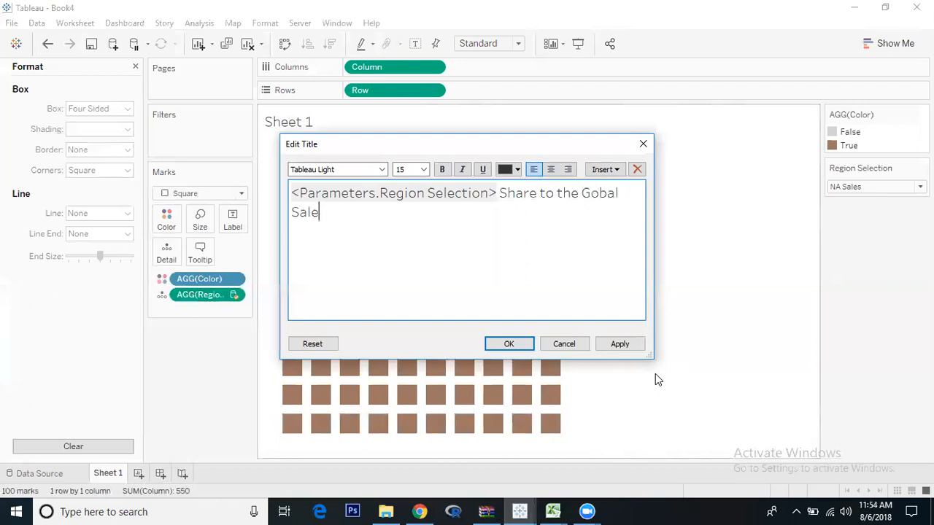
text(s)
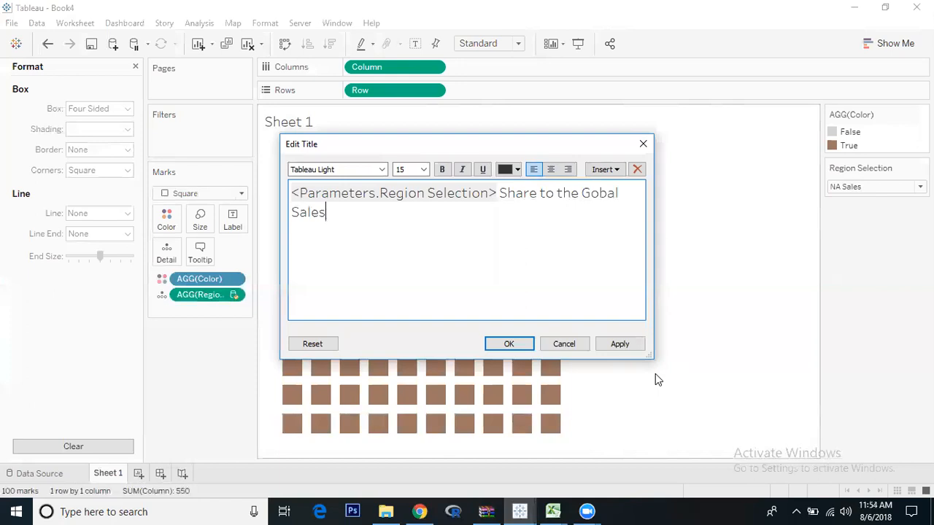
text(:)
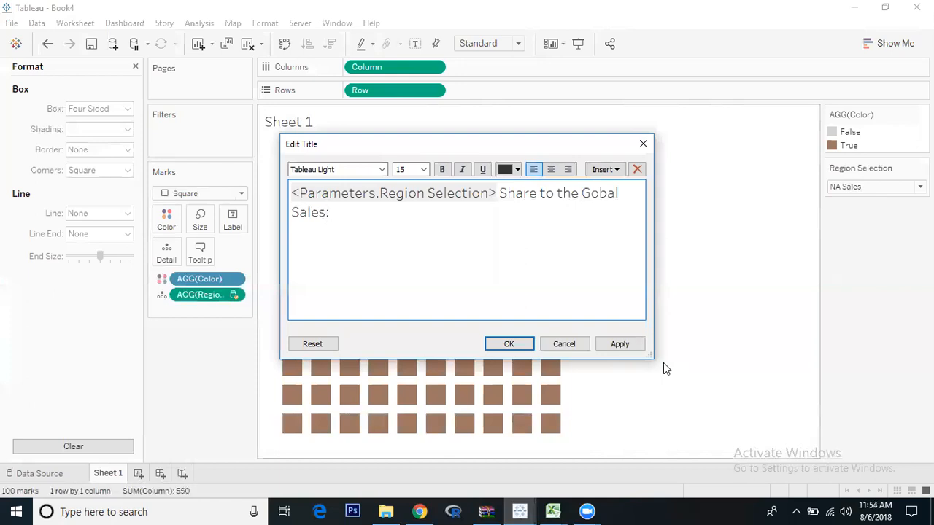
click(606, 169)
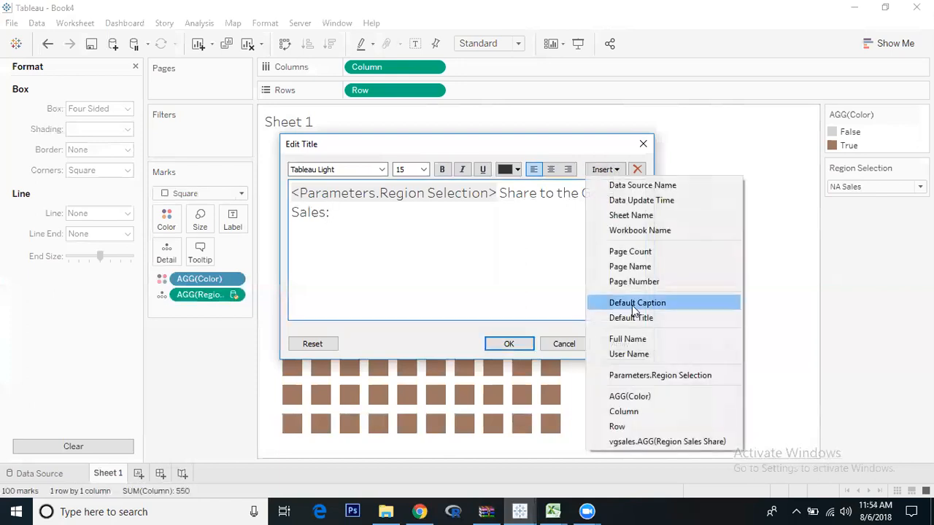
click(667, 441)
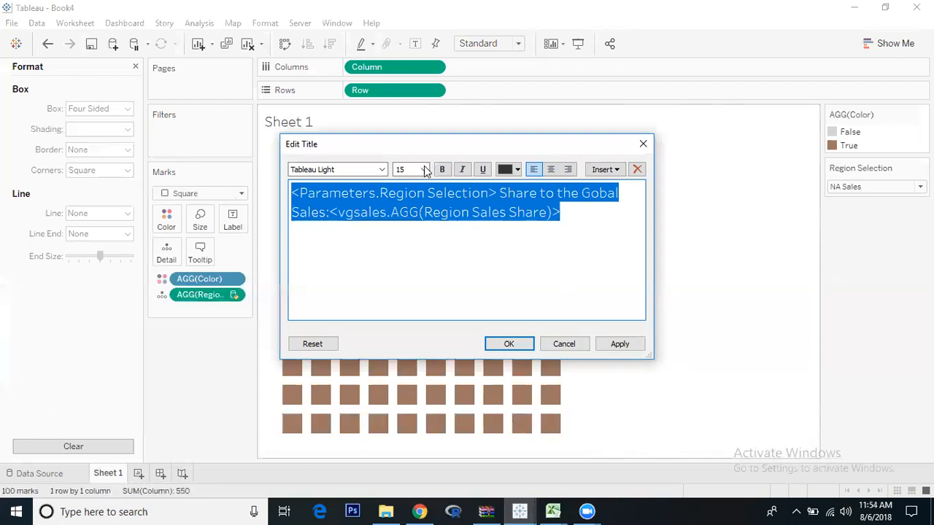
Step: Style the title text at size 26, centred and orange
click(424, 169)
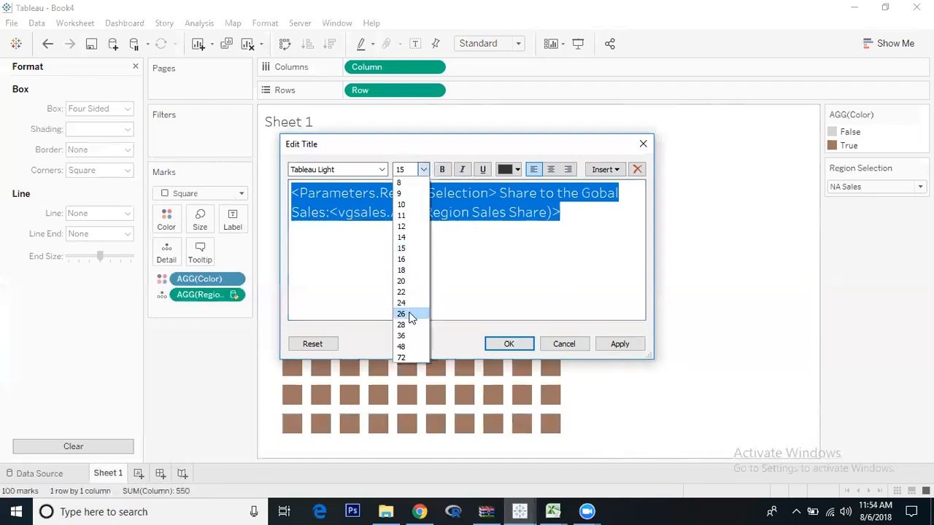
click(402, 314)
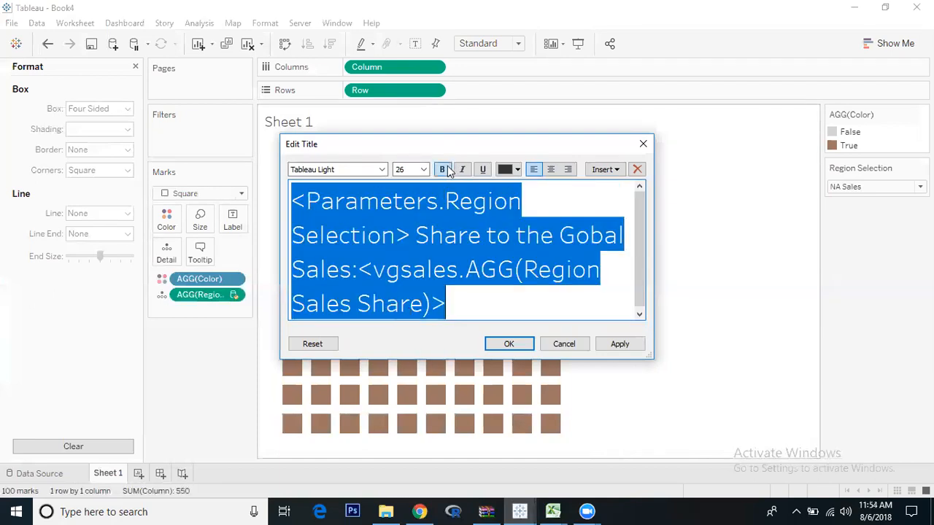
click(551, 169)
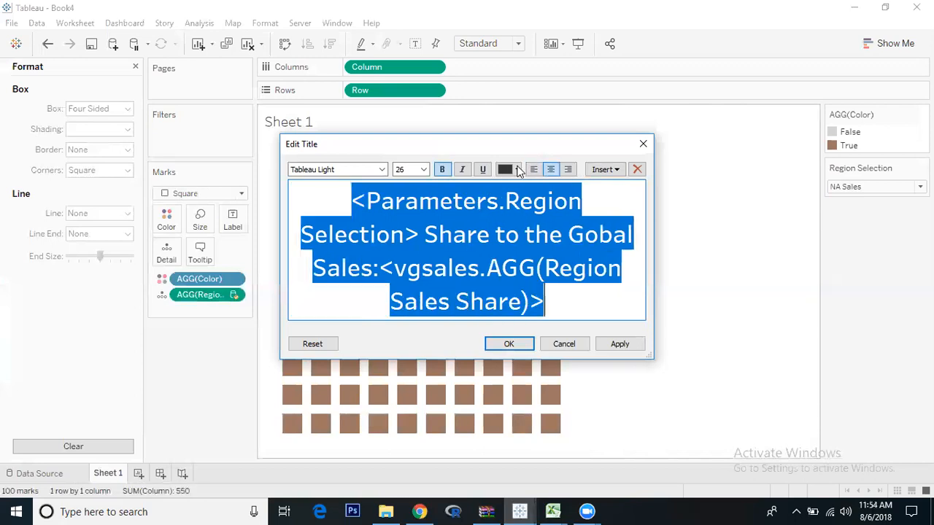
click(505, 169)
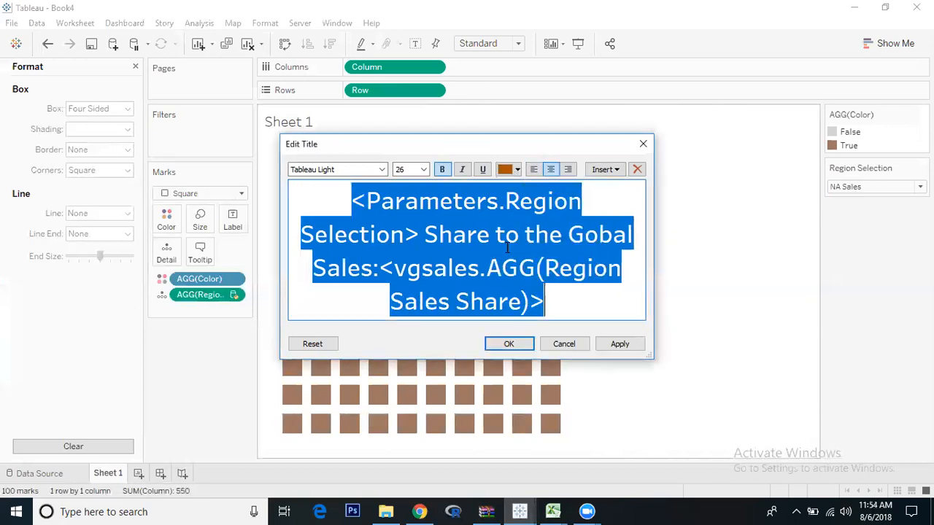
click(508, 344)
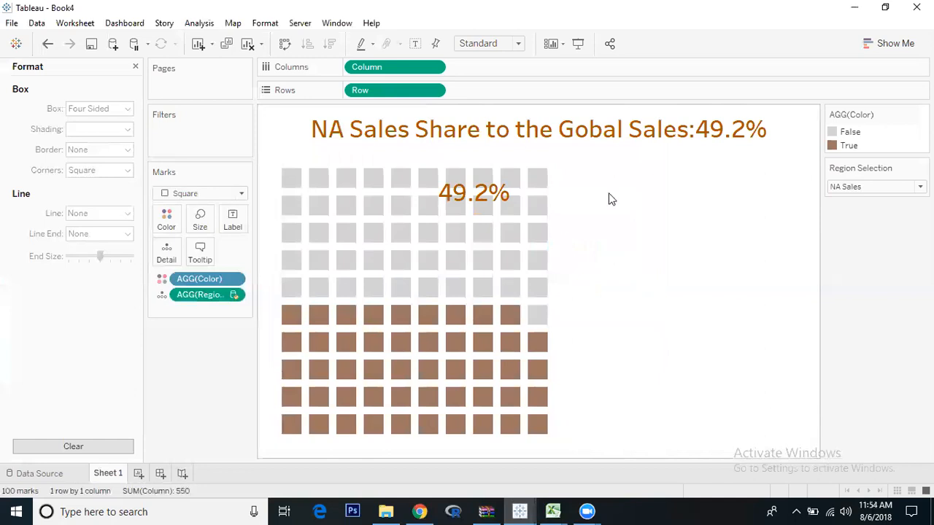
mouse_move(465, 161)
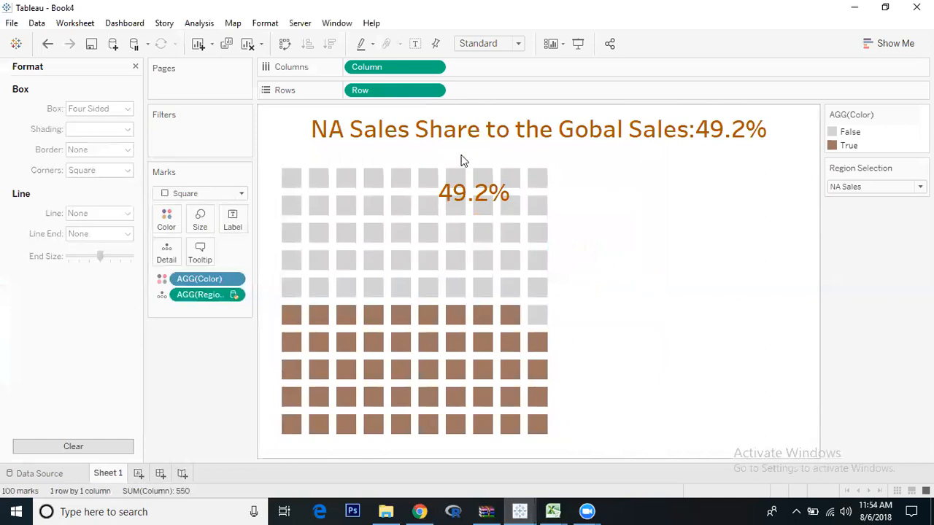
Step: Reduce the sheet title's font size from 26 to 22
right_click(489, 128)
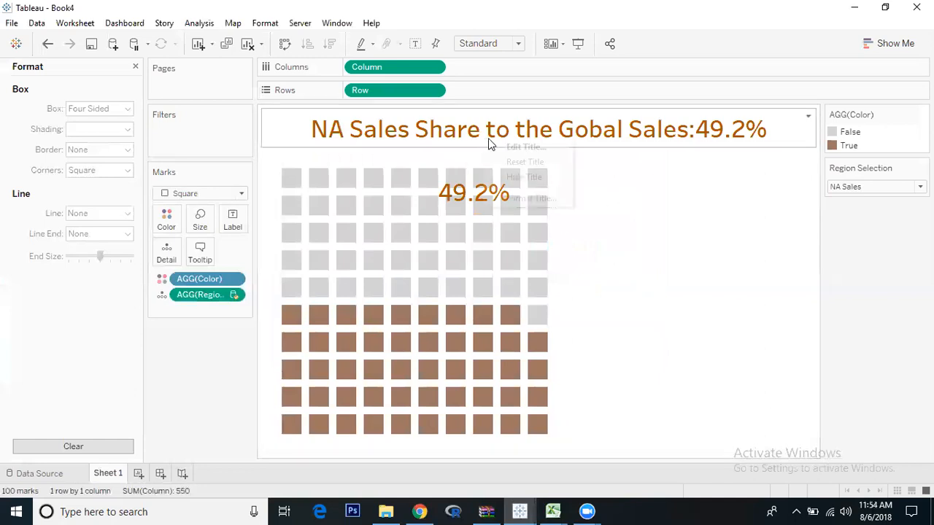
click(524, 146)
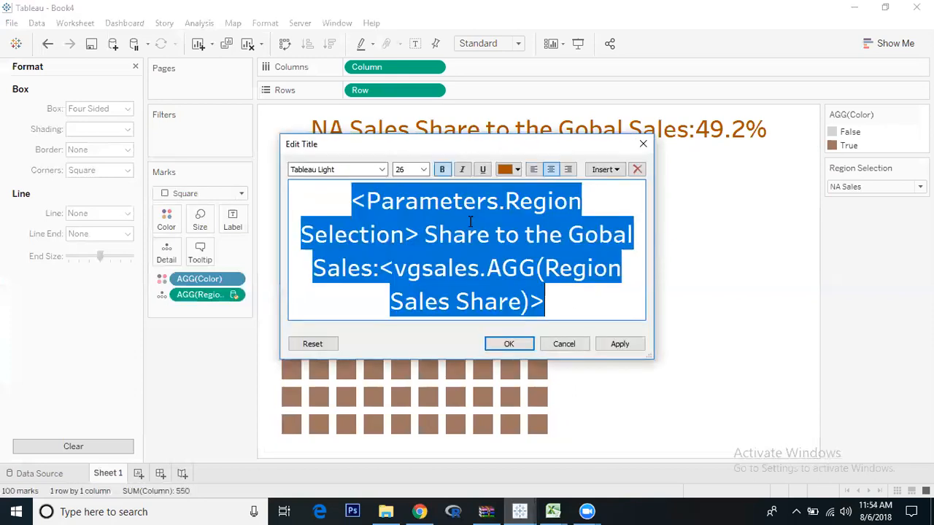
click(423, 169)
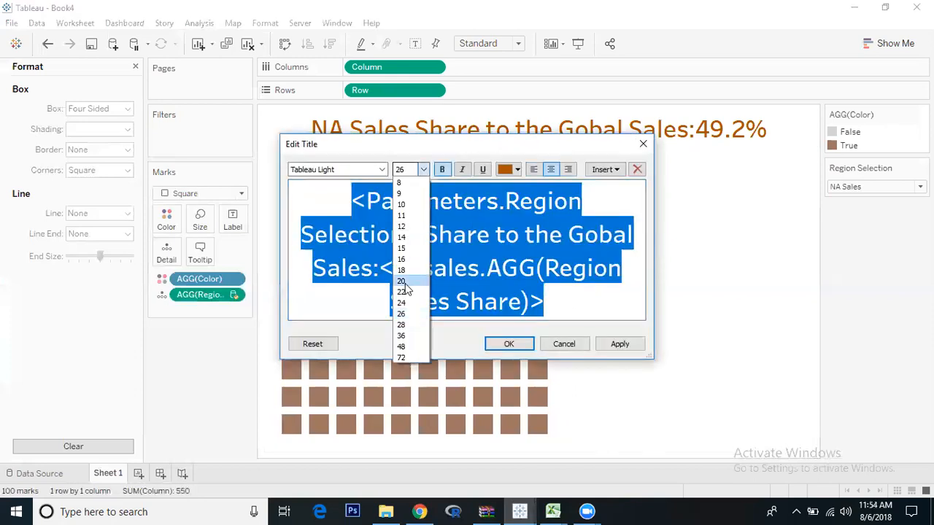
click(402, 292)
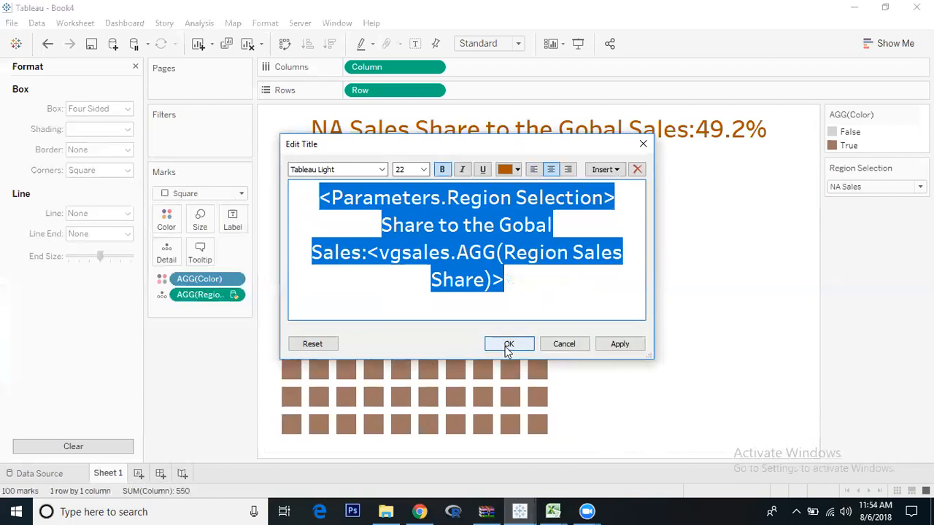
click(508, 344)
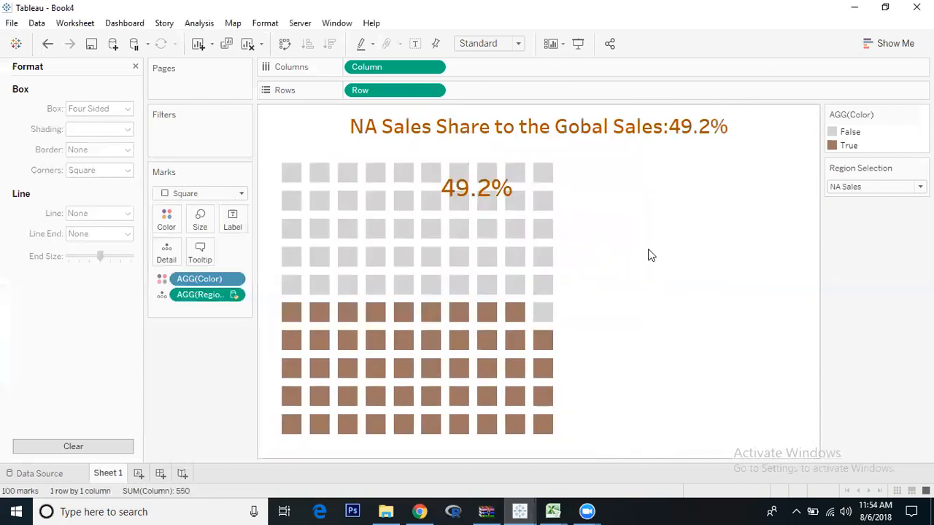
mouse_move(514, 172)
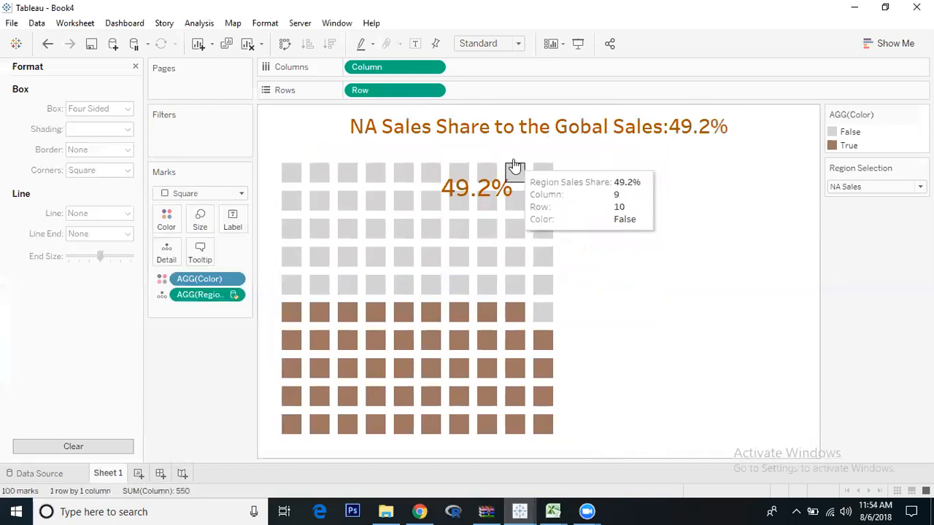
Step: Set the Region Selection parameter to EU Sales so the title reads 27.3%
click(919, 186)
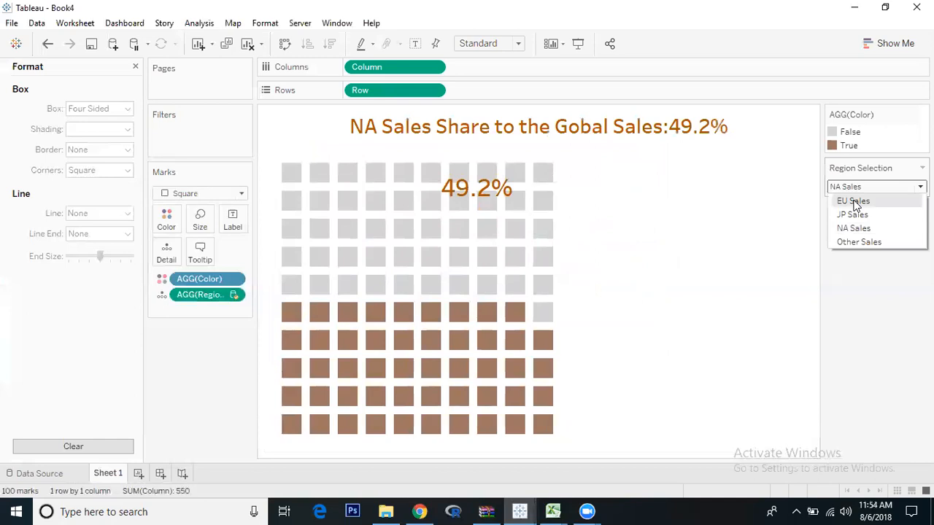
click(852, 201)
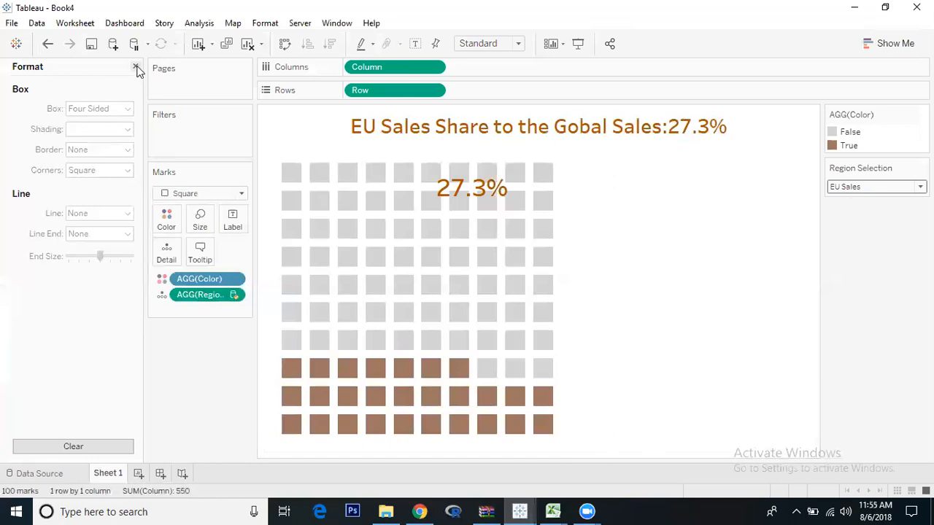
click(137, 67)
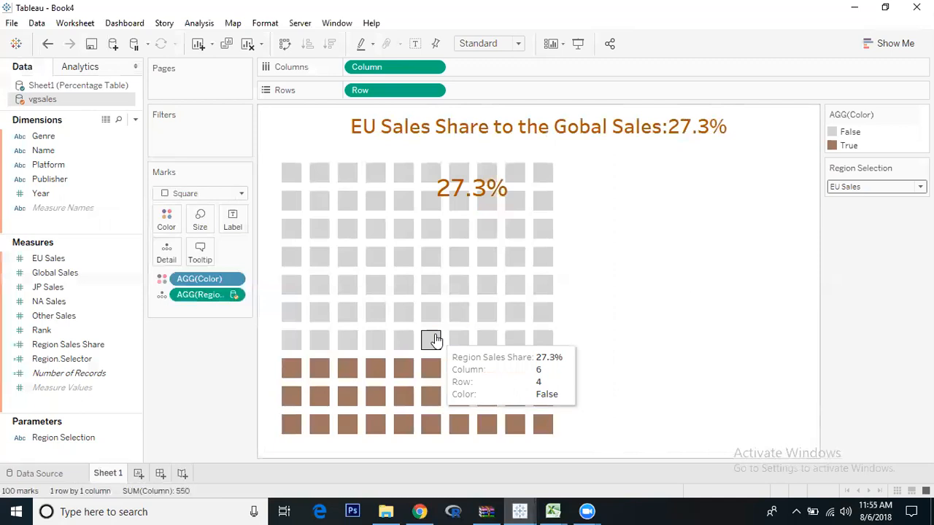
click(920, 187)
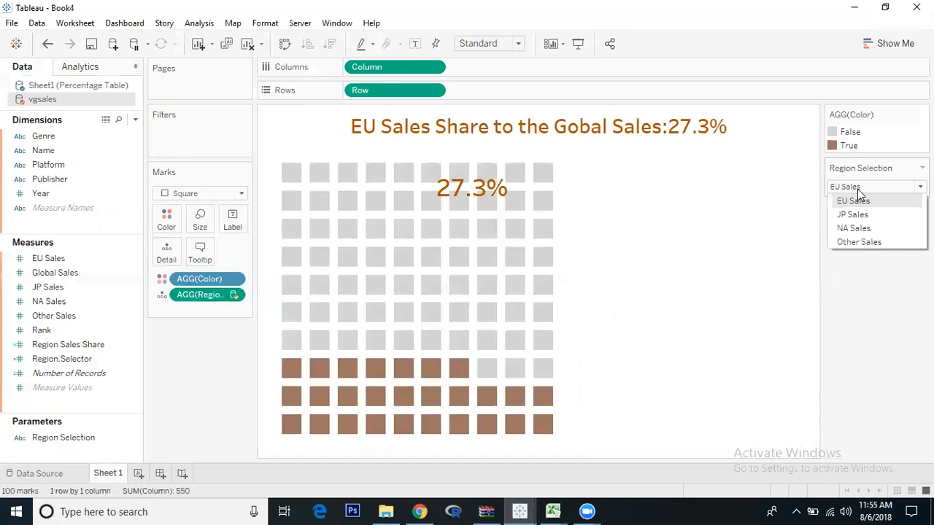
mouse_move(823, 178)
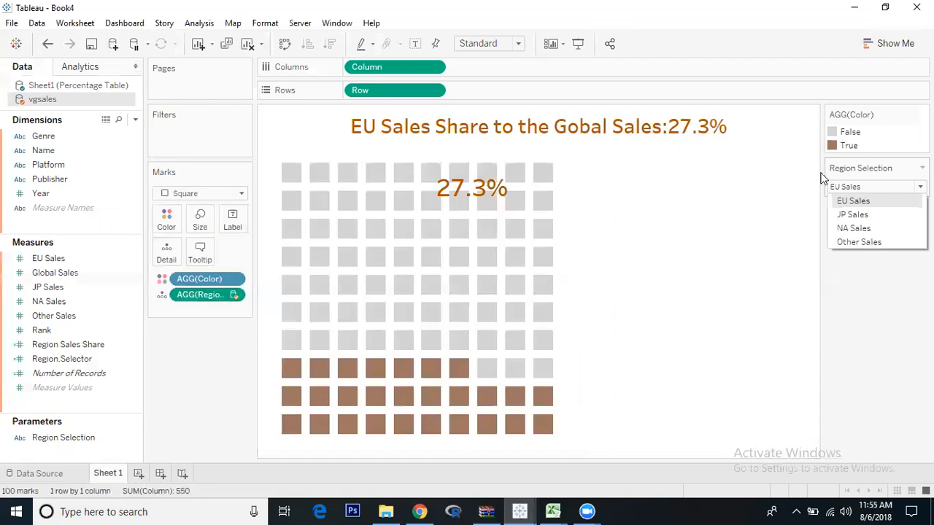
mouse_move(70, 352)
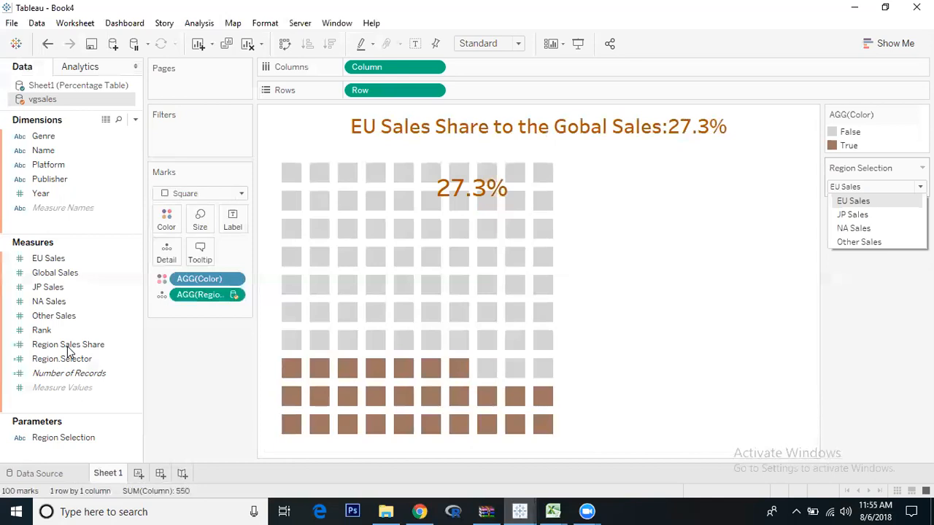
mouse_move(204, 202)
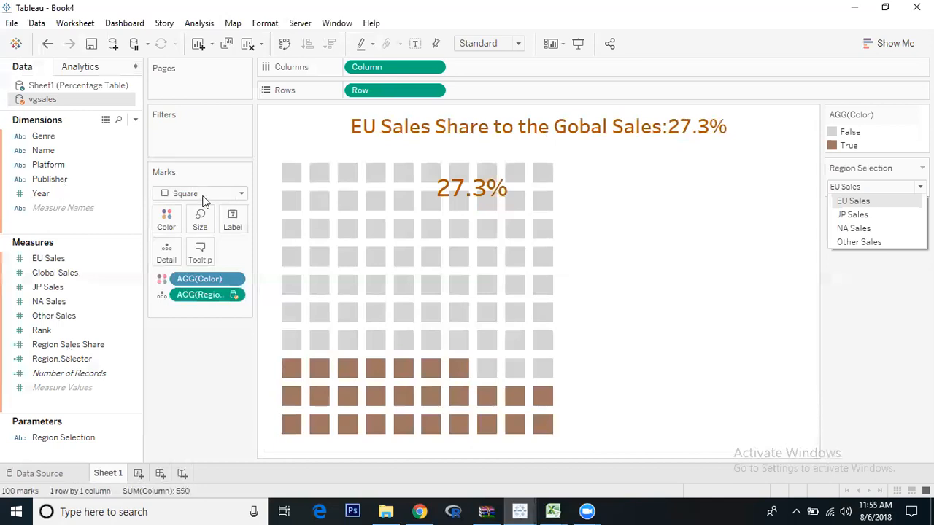
click(852, 202)
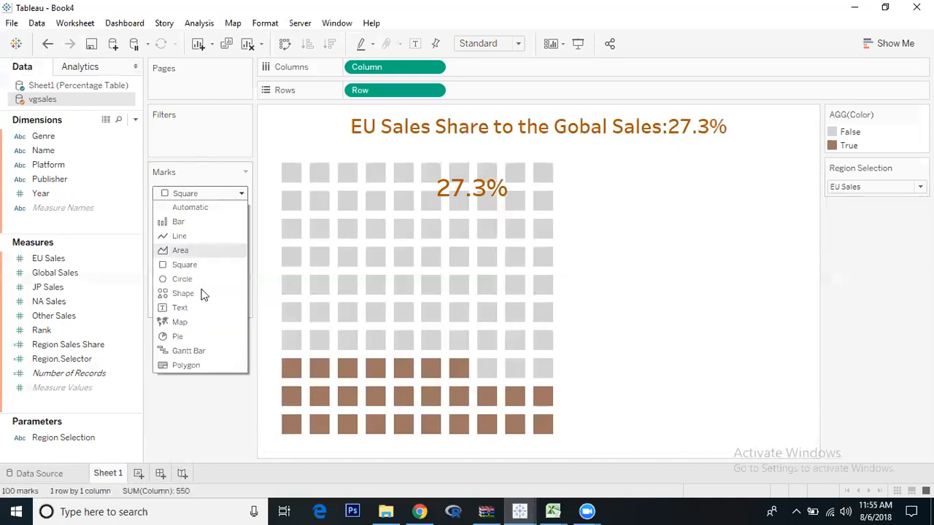
click(182, 292)
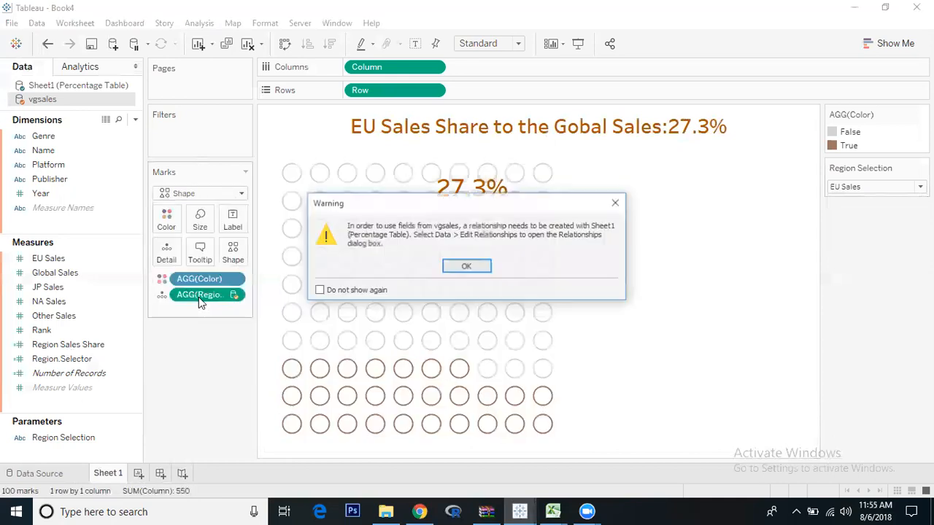
click(467, 266)
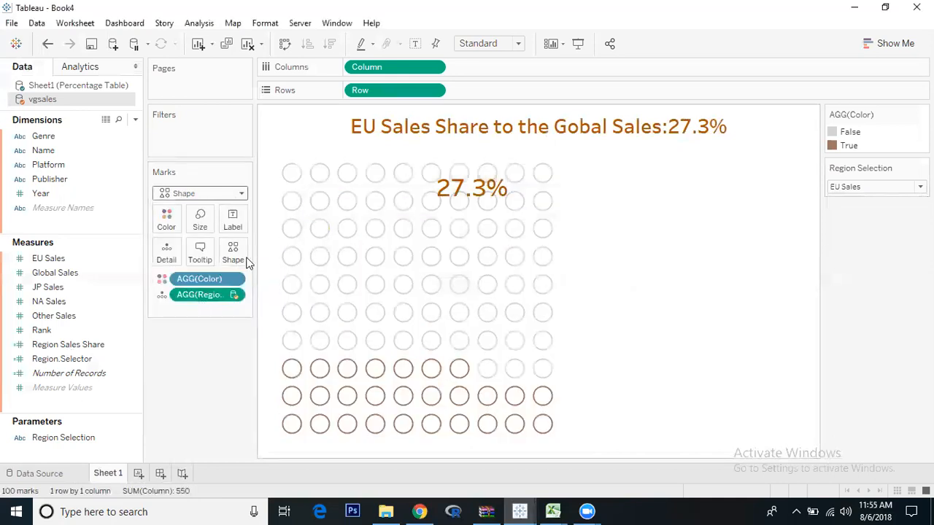
click(233, 252)
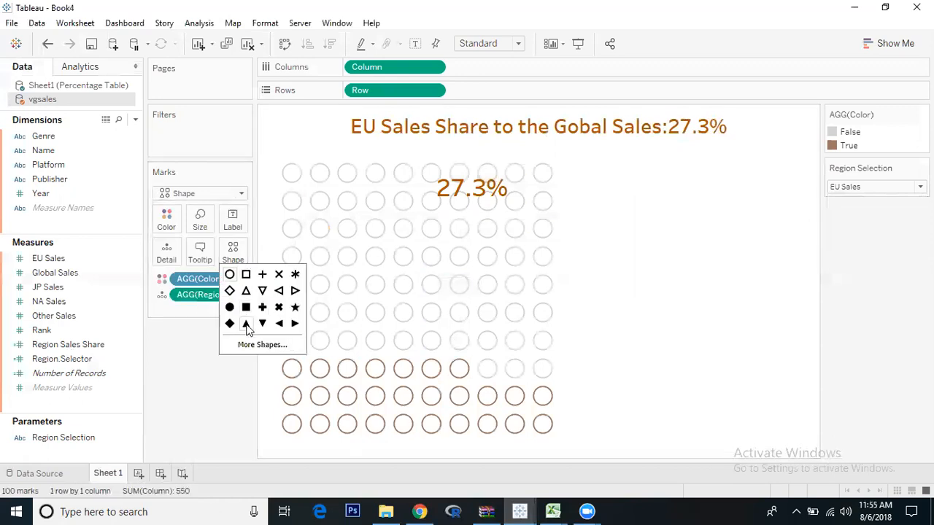
click(245, 324)
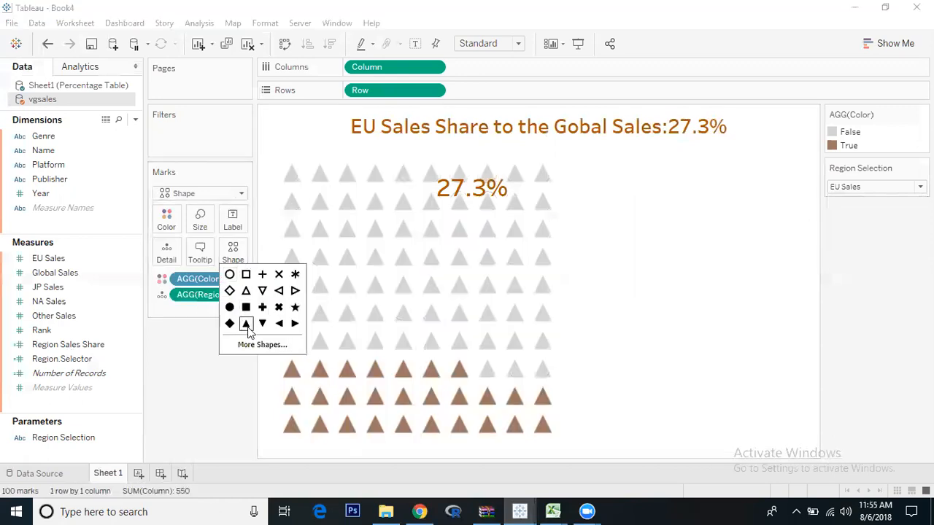
click(263, 307)
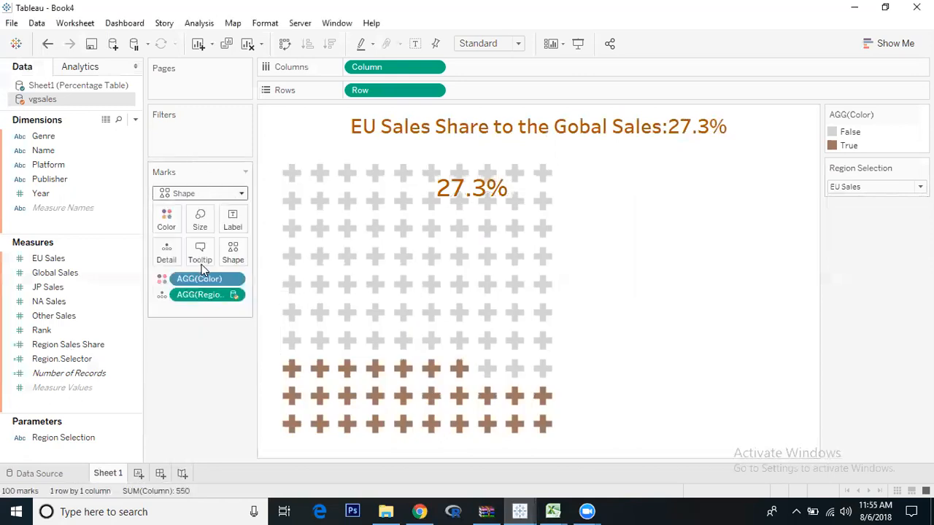
click(201, 192)
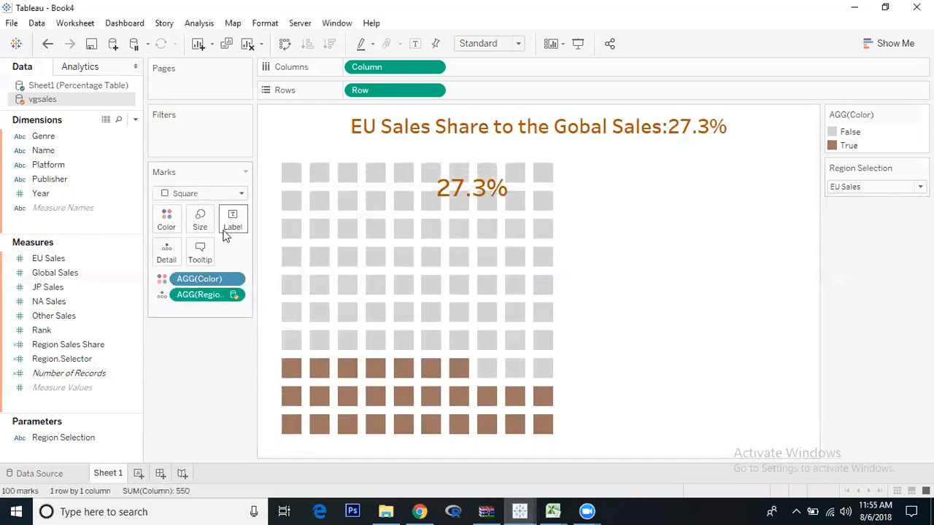
Step: Uncheck Show tooltips for the waffle marks and dismiss the warning
click(200, 251)
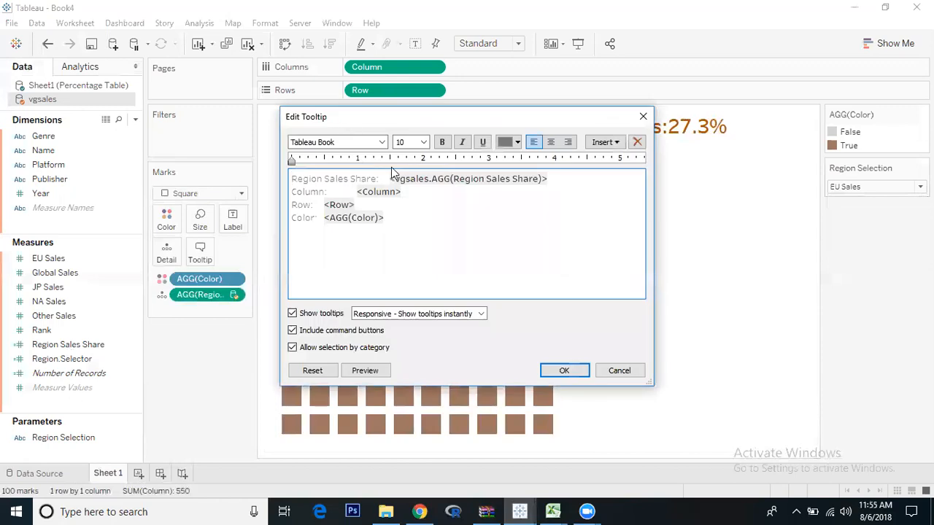
click(292, 313)
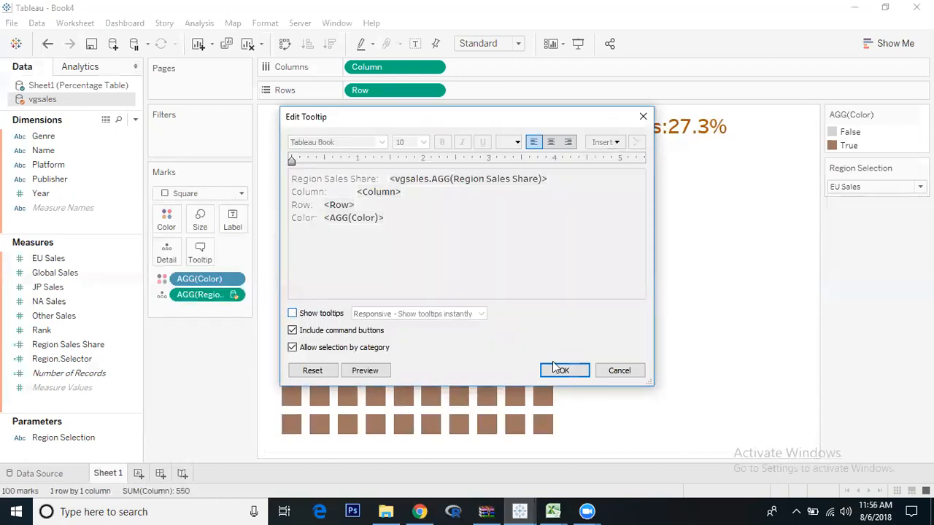
click(561, 371)
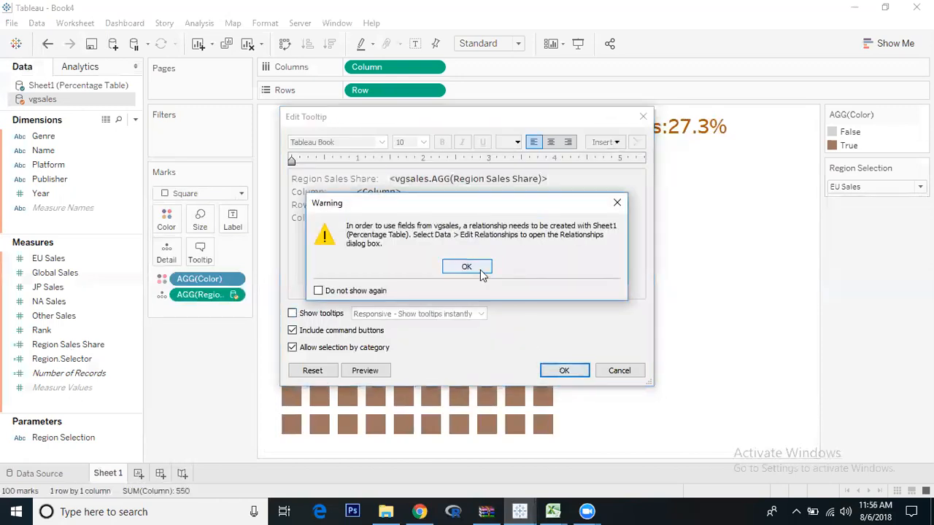
click(467, 266)
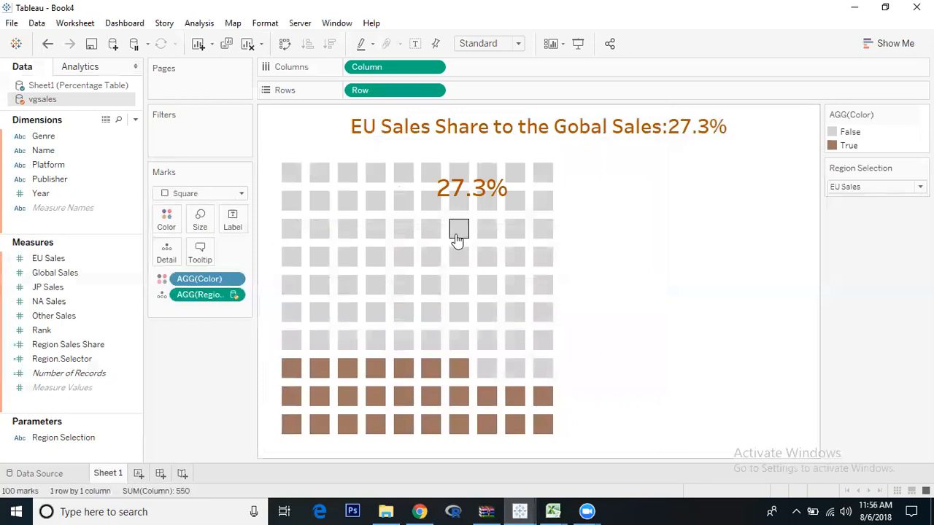